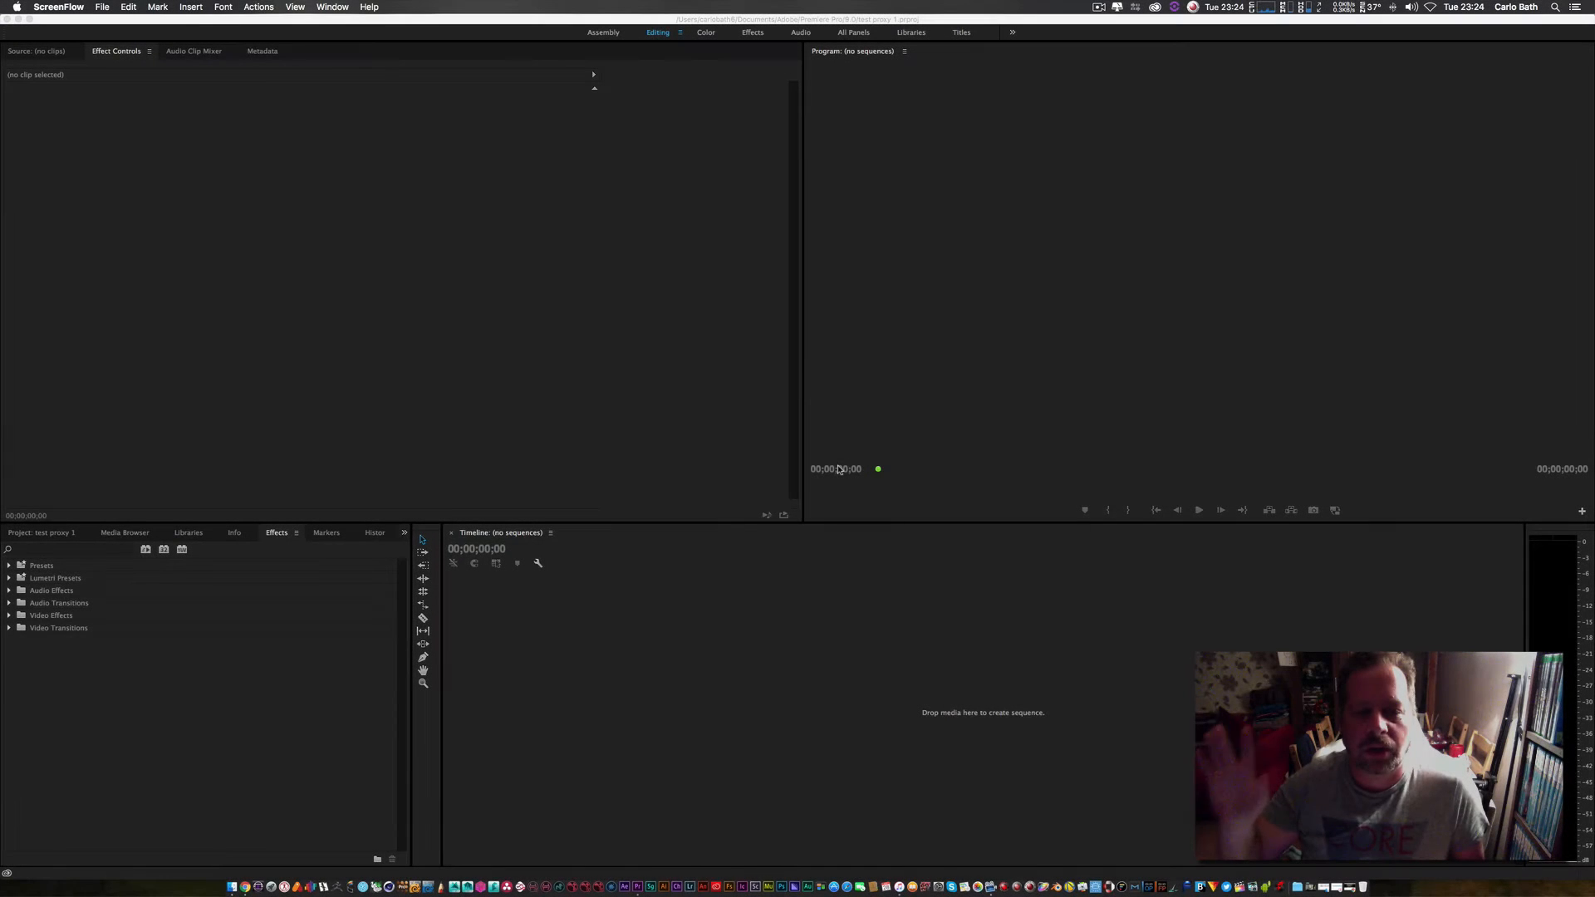
pyautogui.moveTo(866, 234)
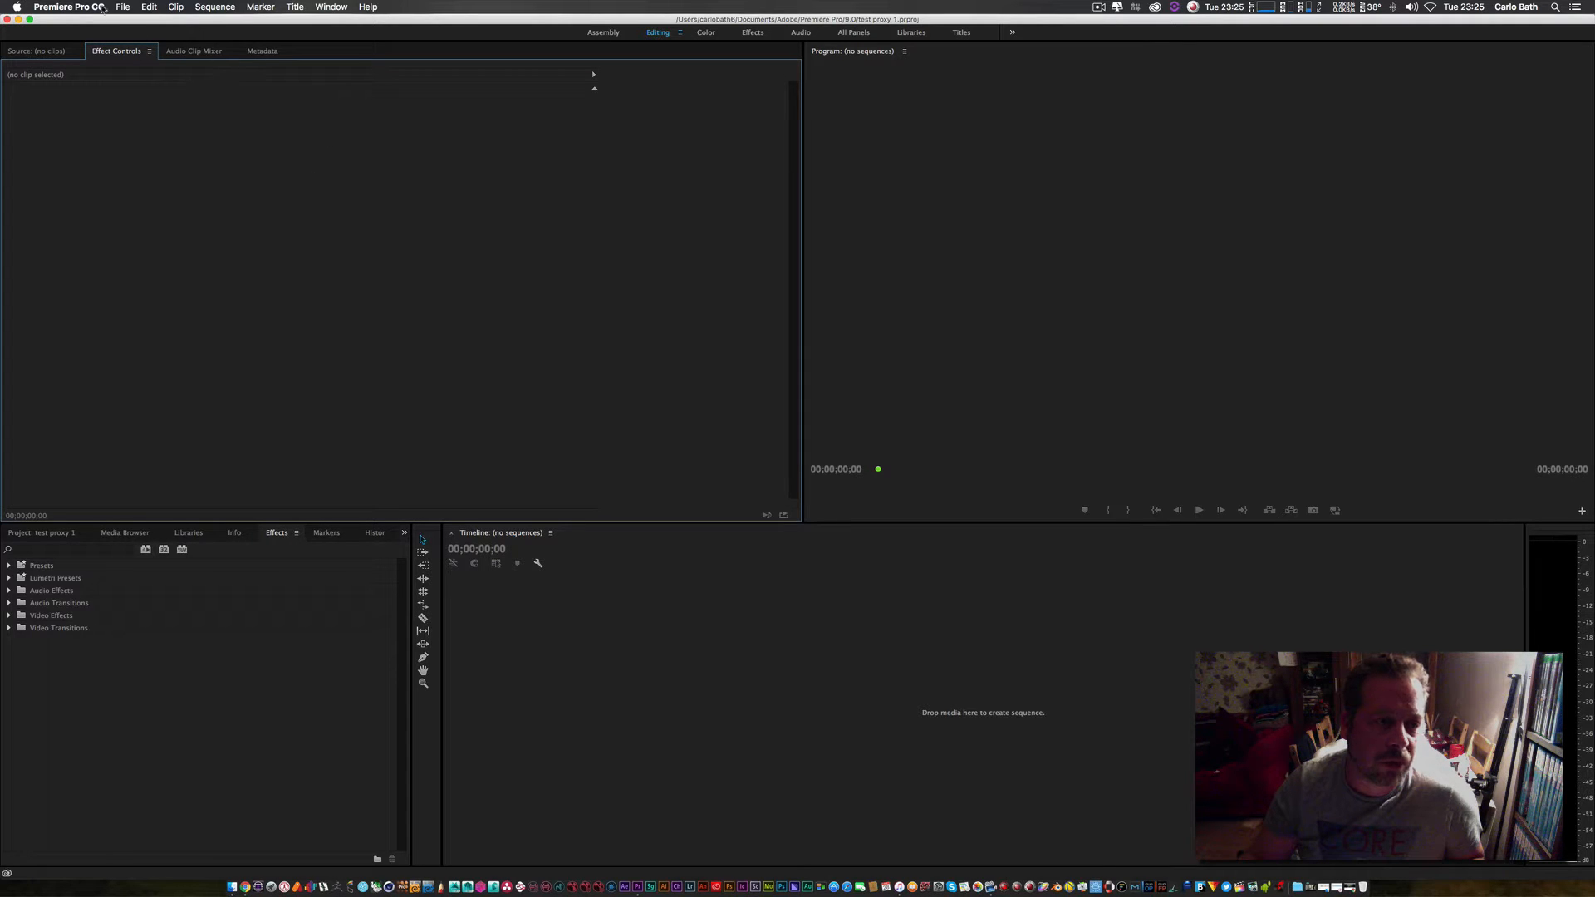
# Name the new project 'test proxy 2' and set its save location to the Desktop
pyautogui.click(122, 8)
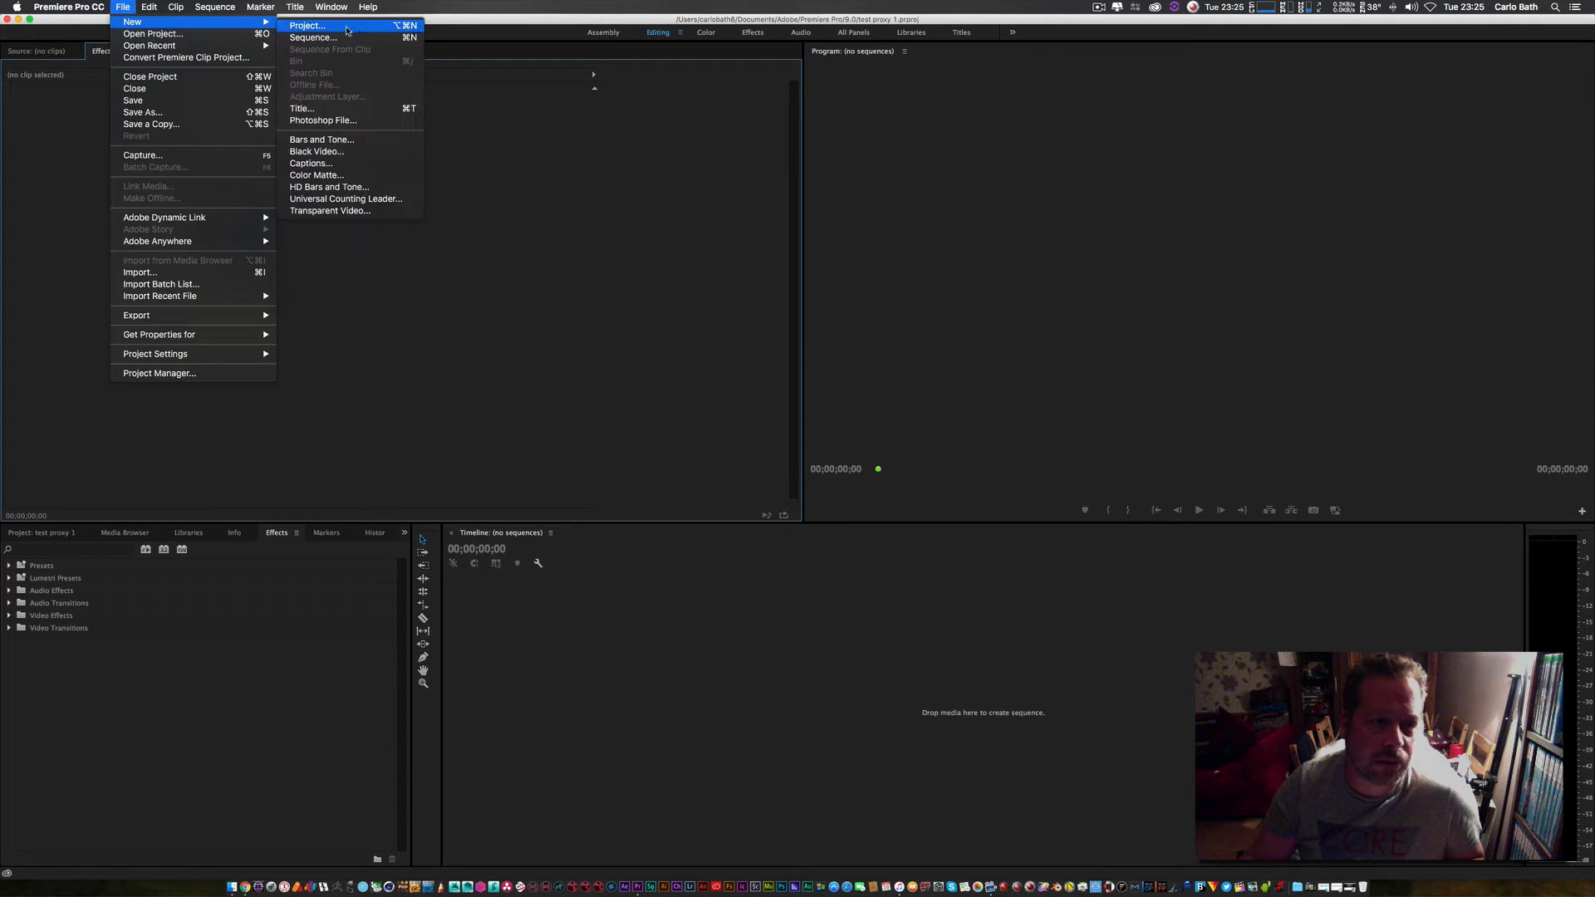
pyautogui.click(305, 25)
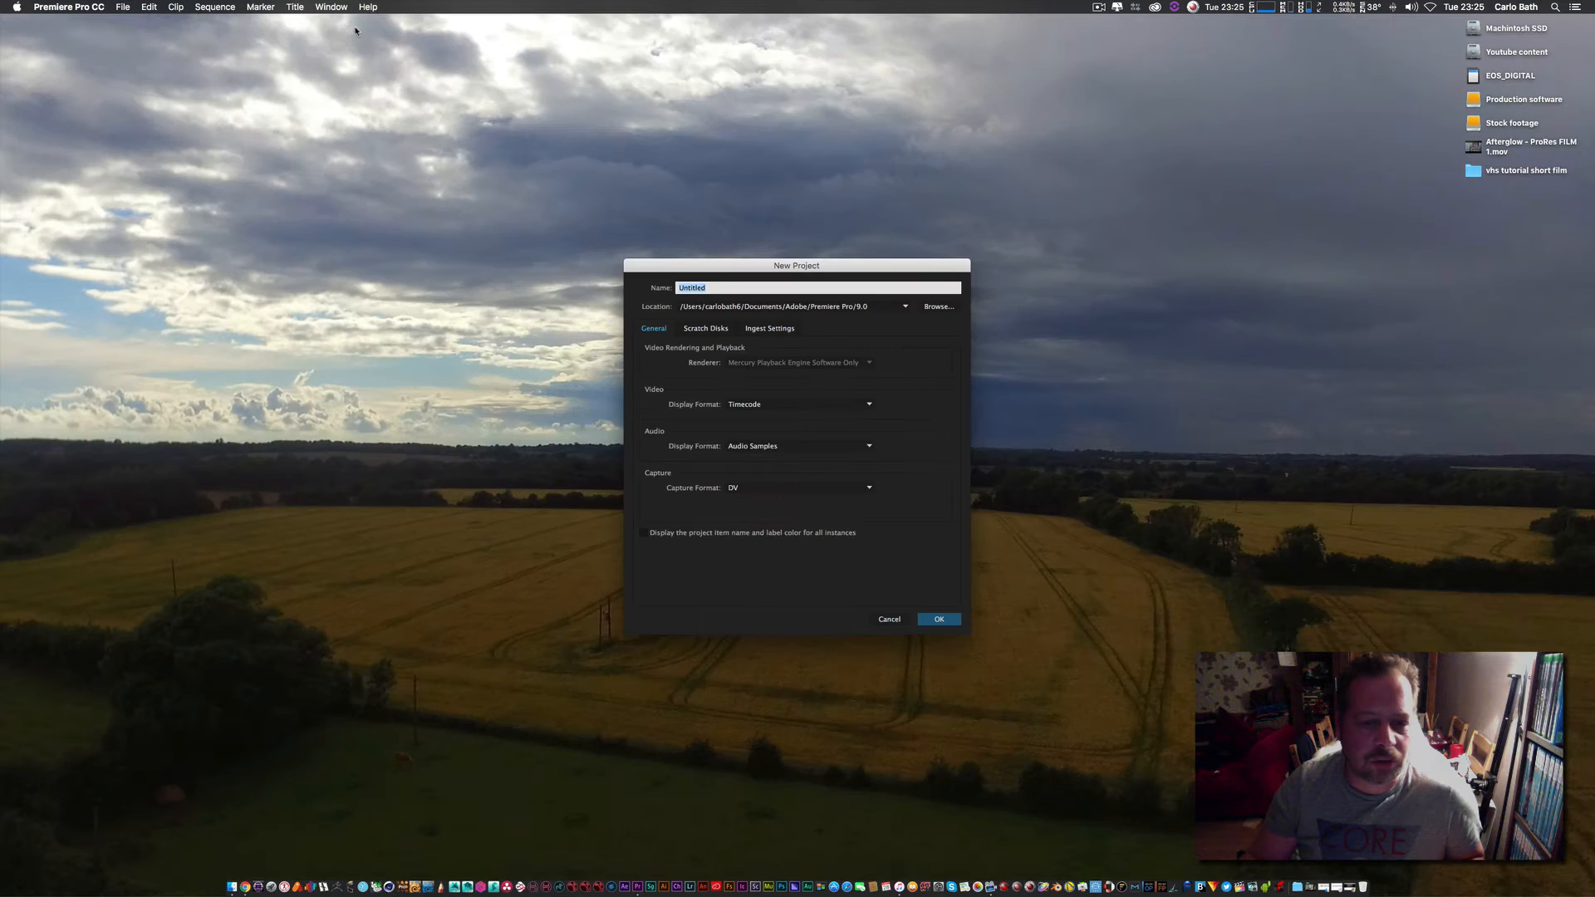
pyautogui.write('tes')
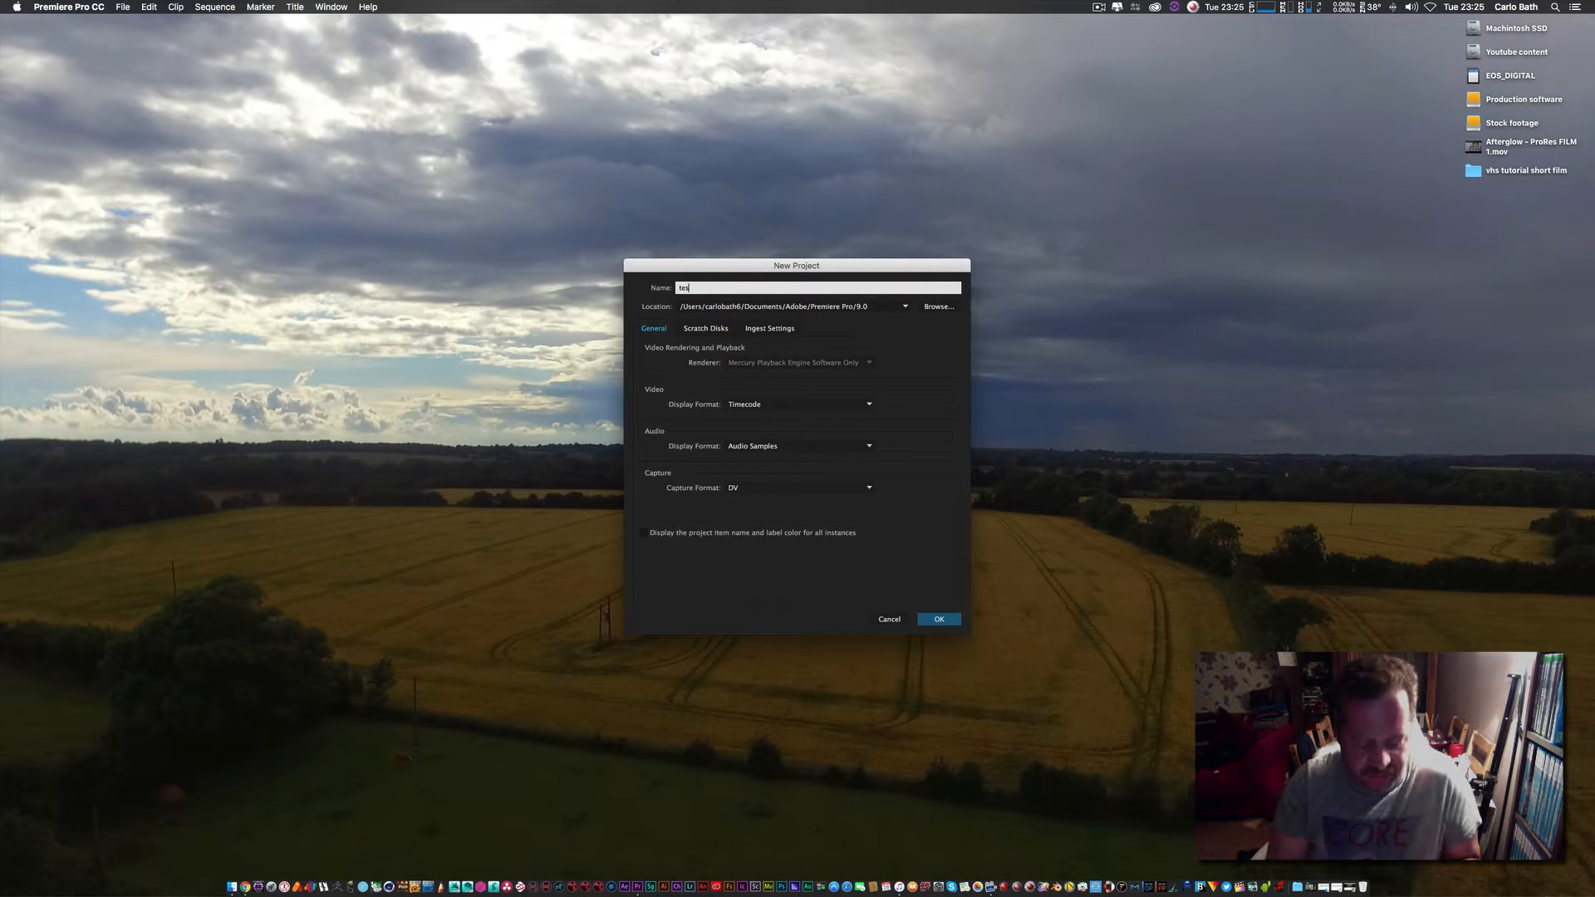
pyautogui.write('test proxy 2')
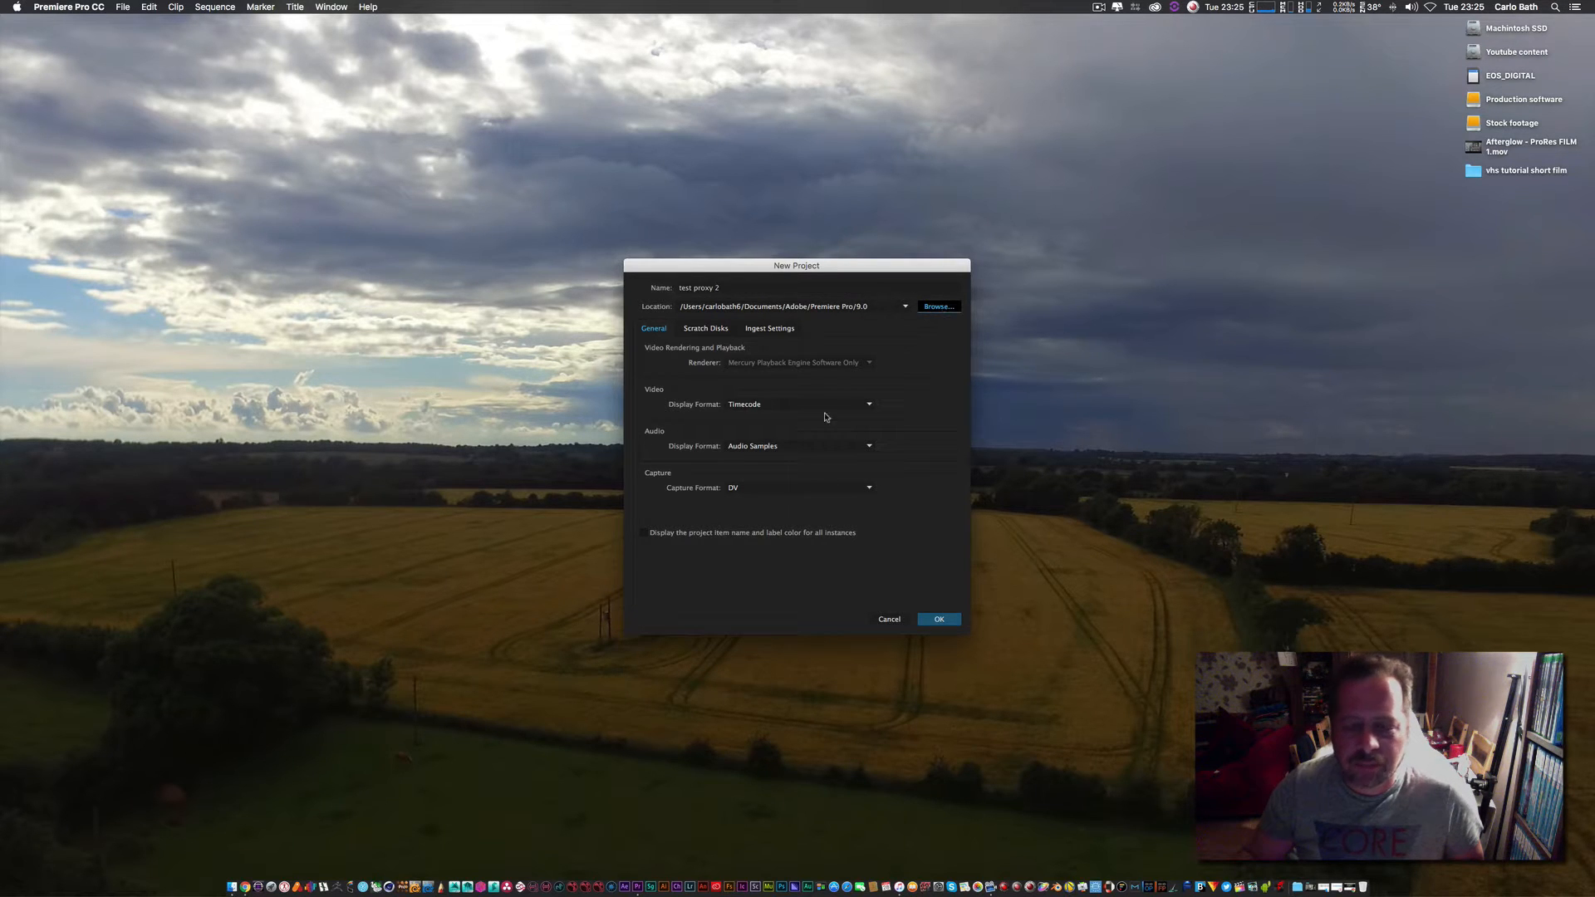
pyautogui.click(937, 306)
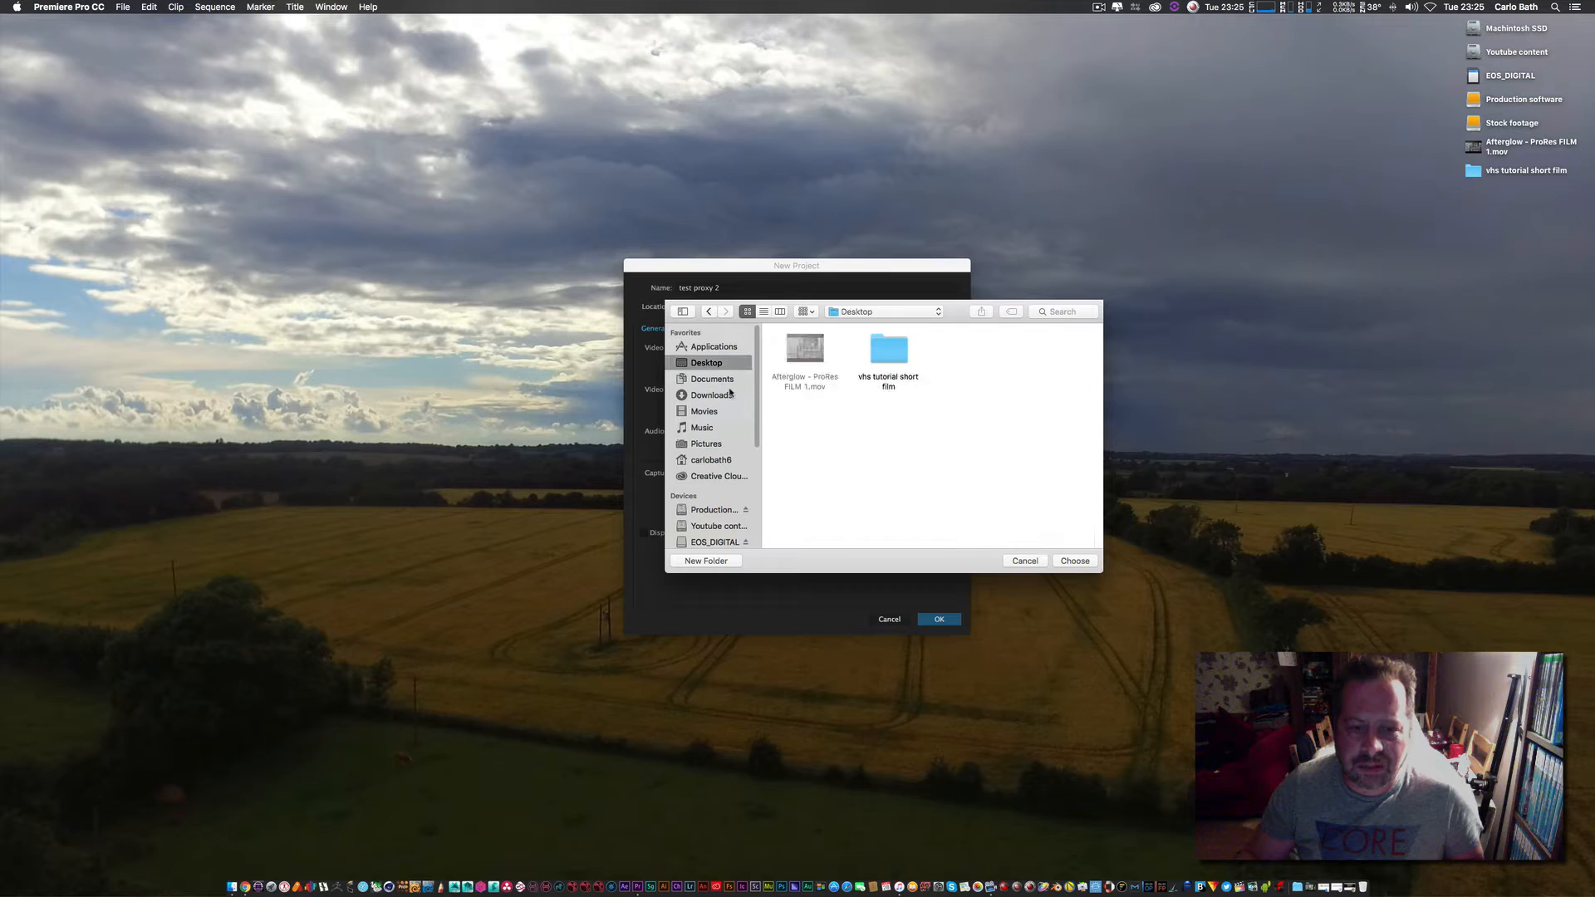
pyautogui.click(1075, 561)
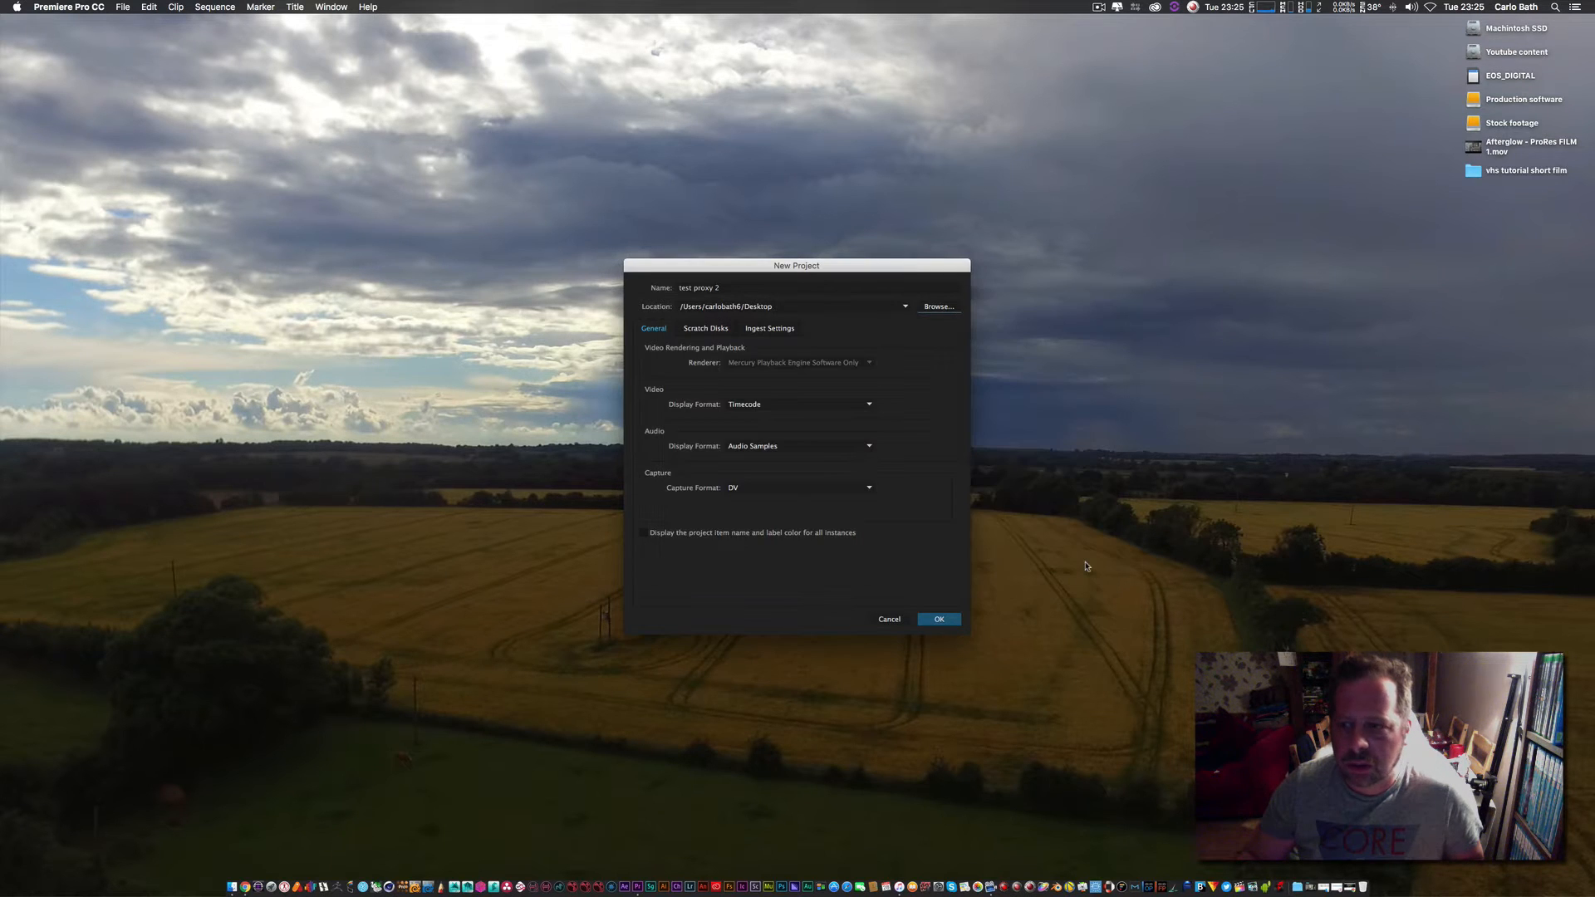
pyautogui.moveTo(891, 611)
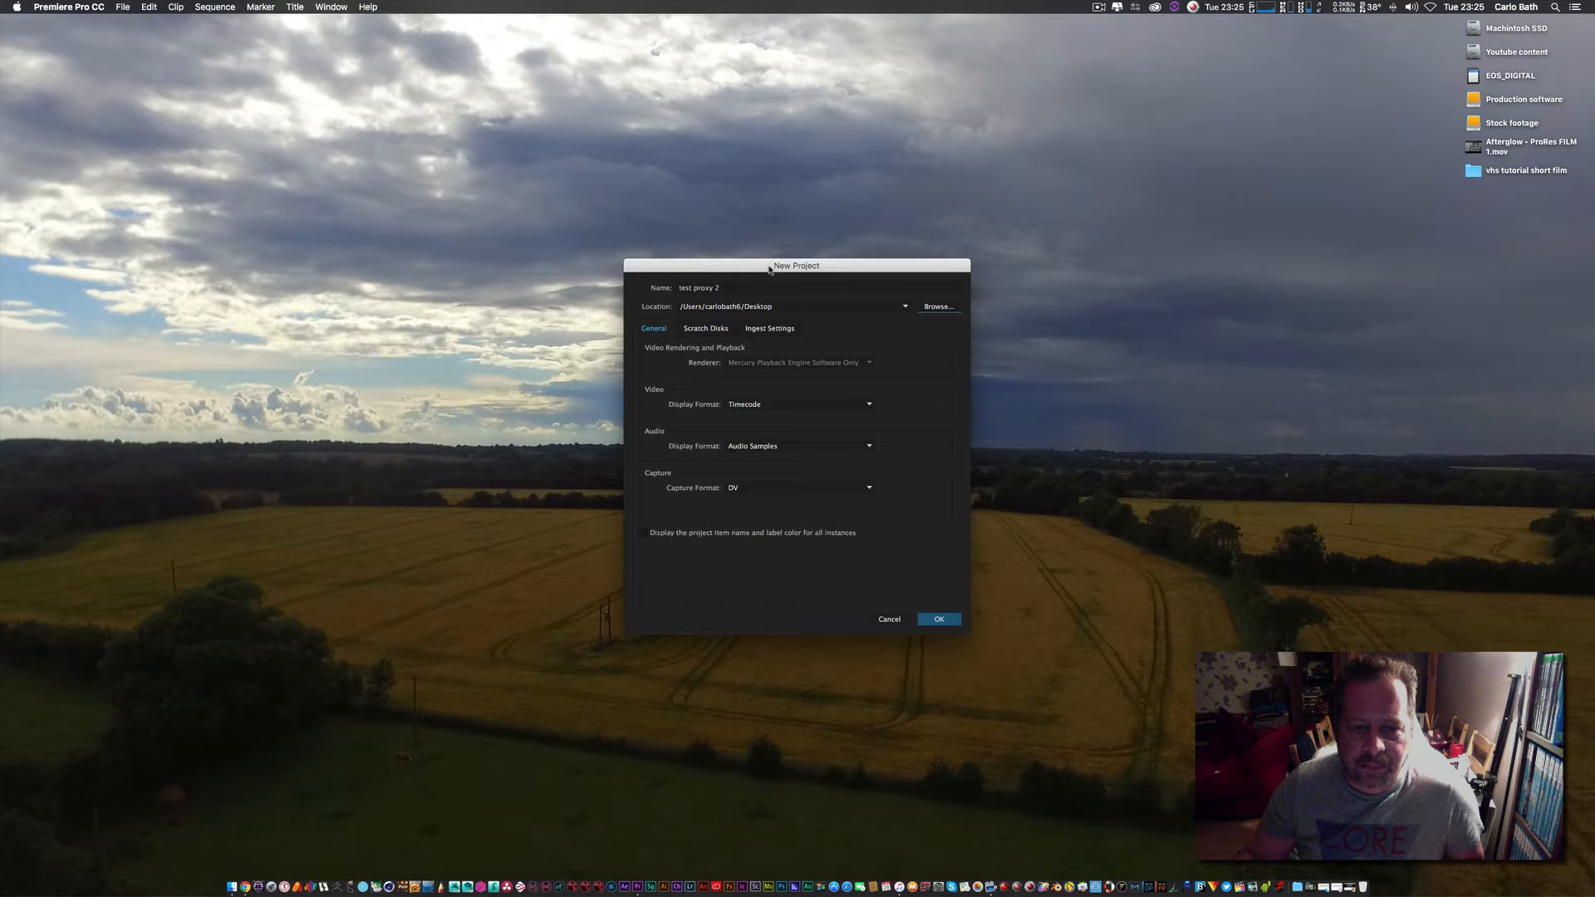
pyautogui.moveTo(797, 266); pyautogui.dragTo(800, 196)
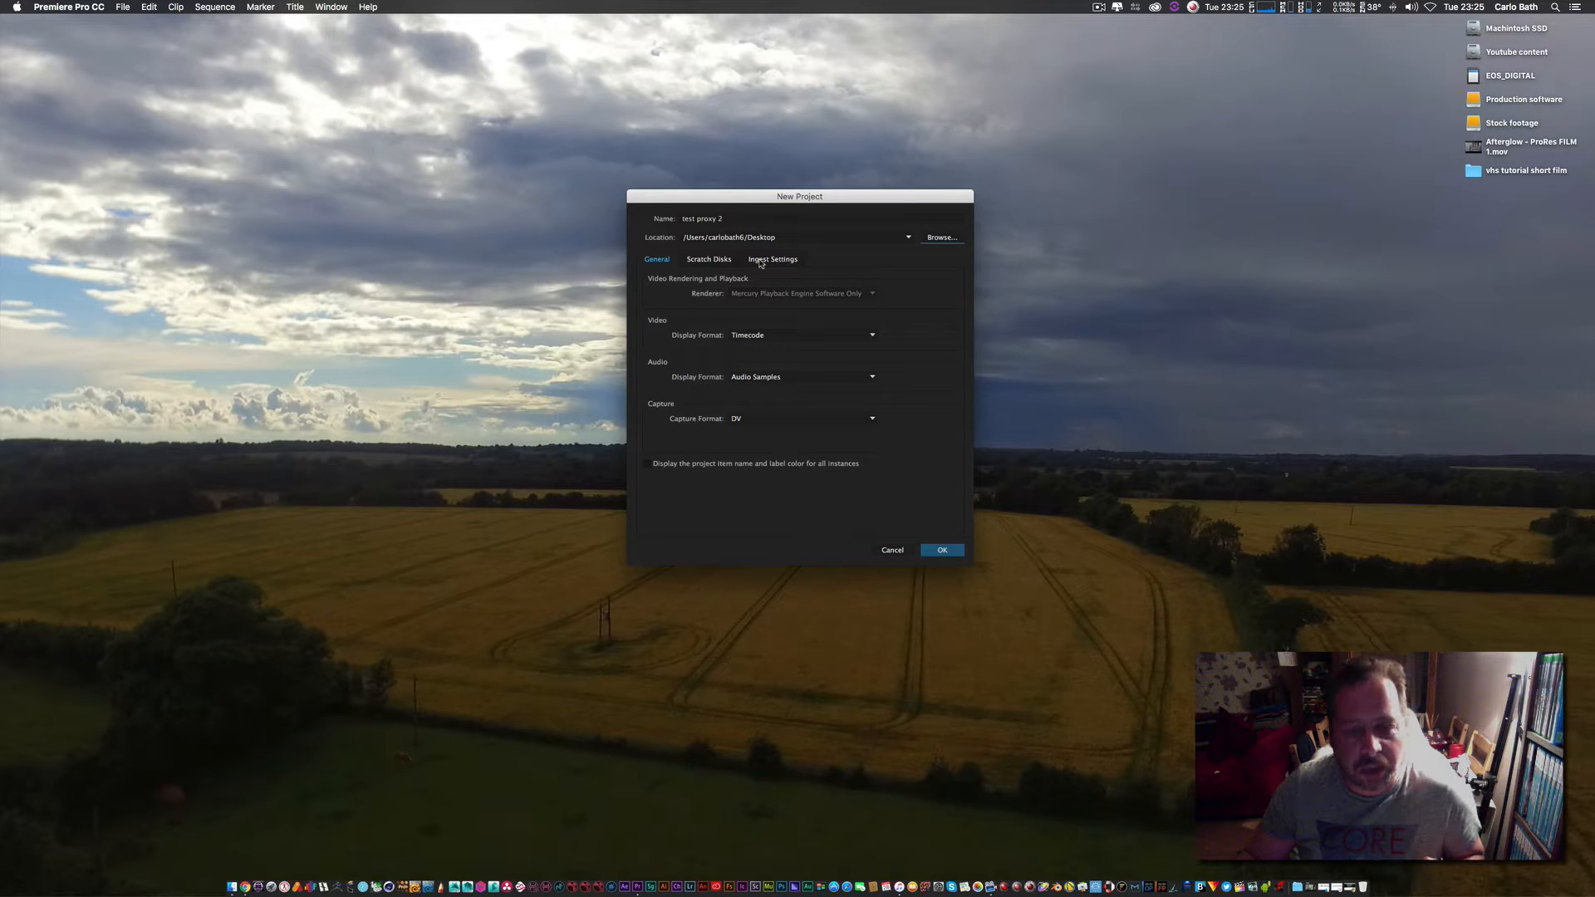
# Enable ingest with Copy and Create Proxies, preset 1280x720 H.264, and create the project
pyautogui.click(772, 258)
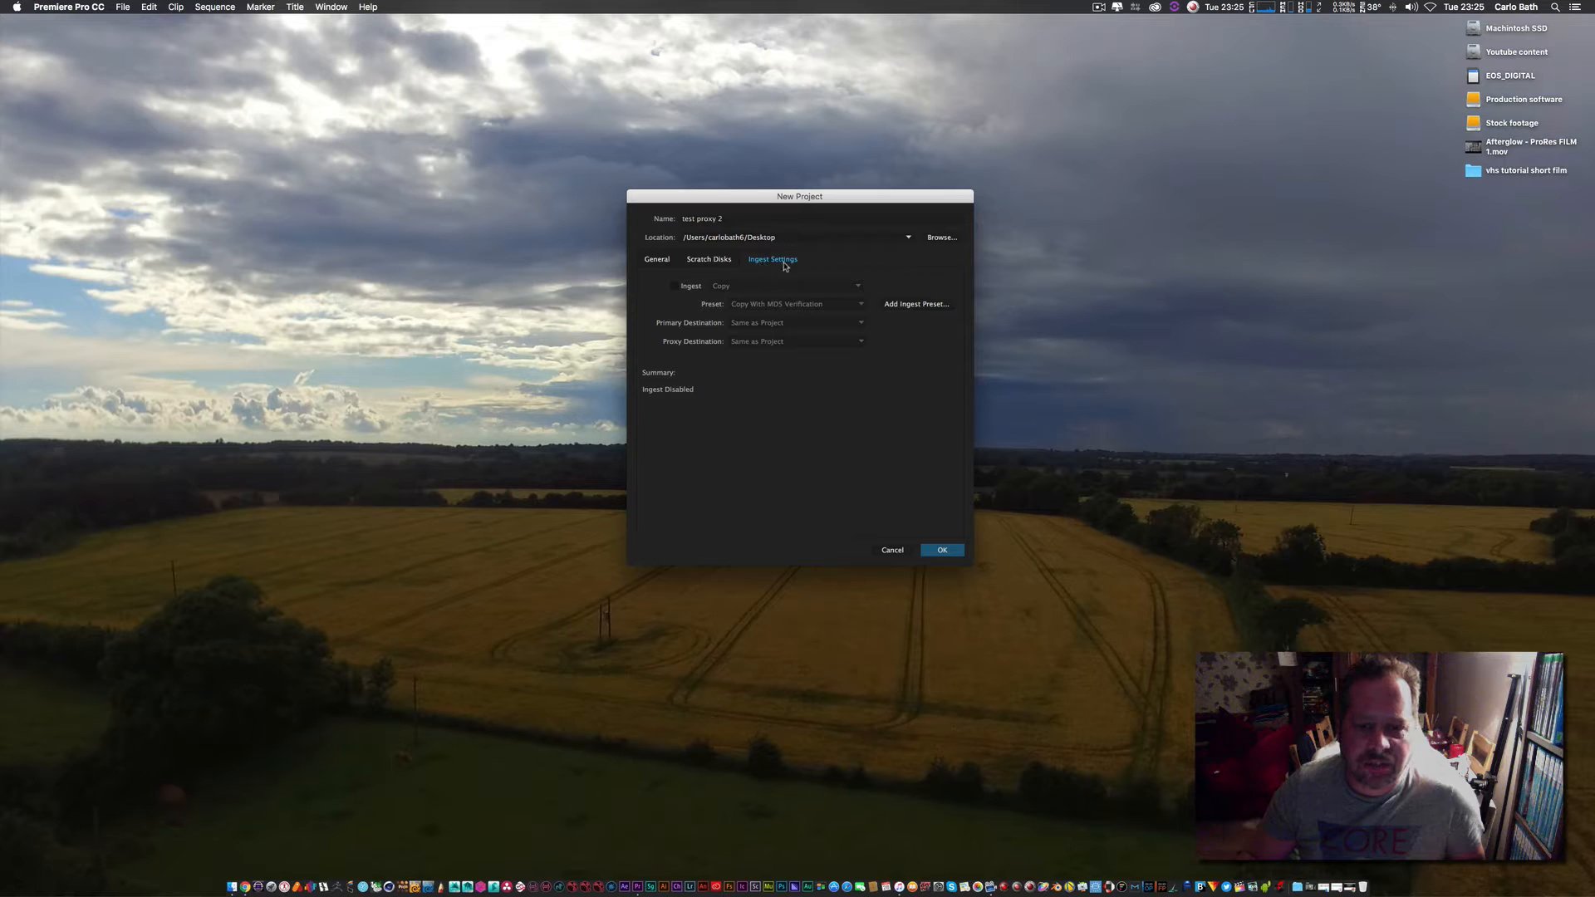
pyautogui.click(675, 286)
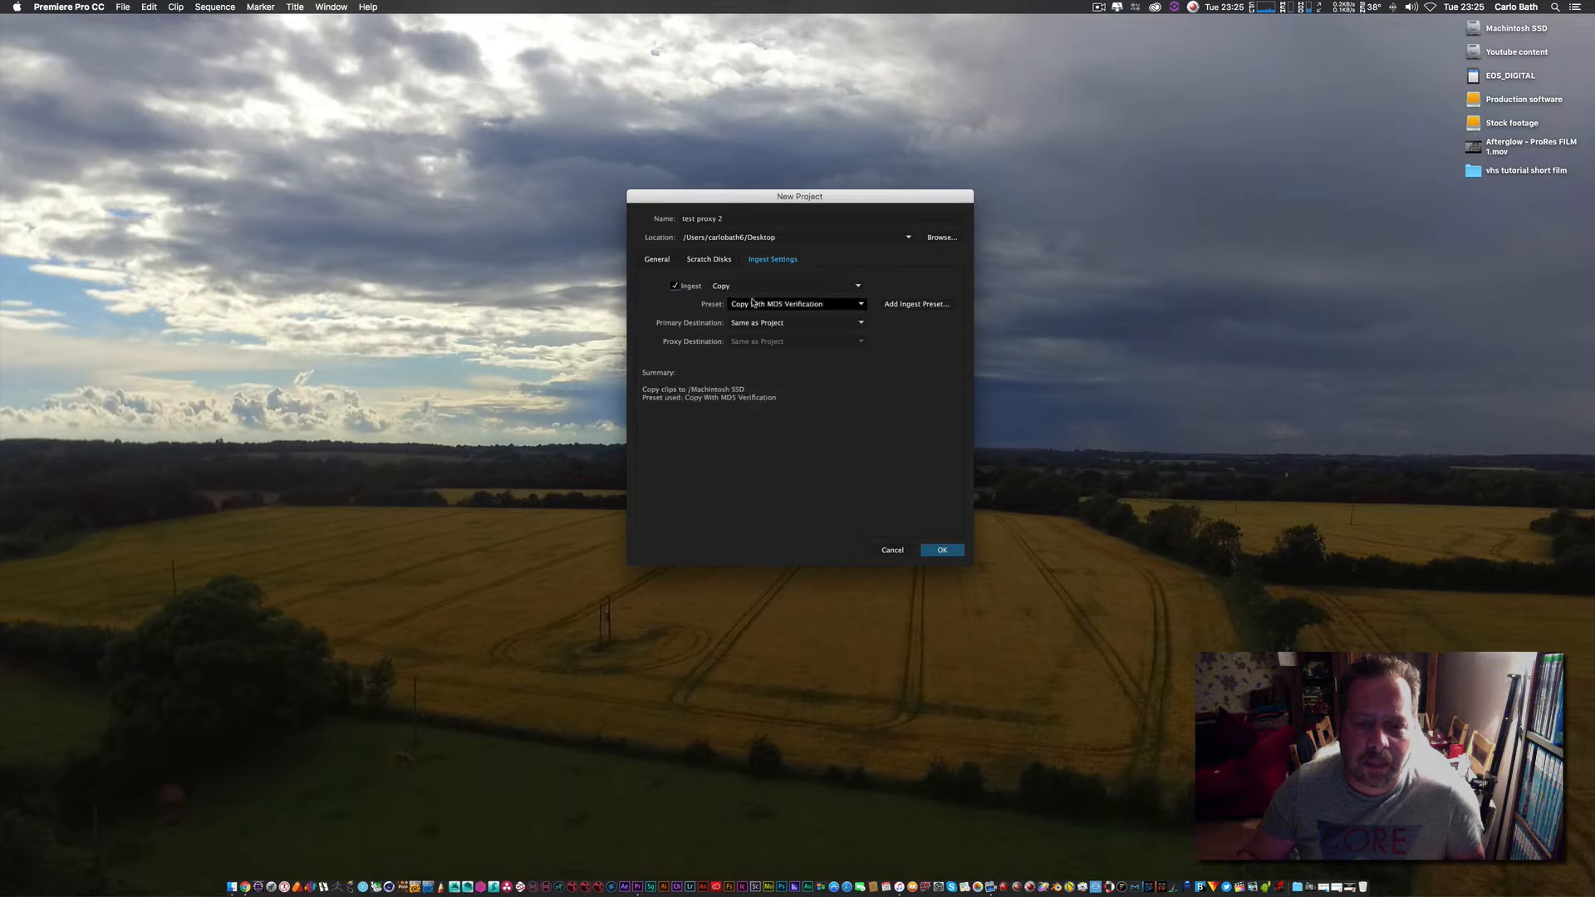
pyautogui.click(784, 285)
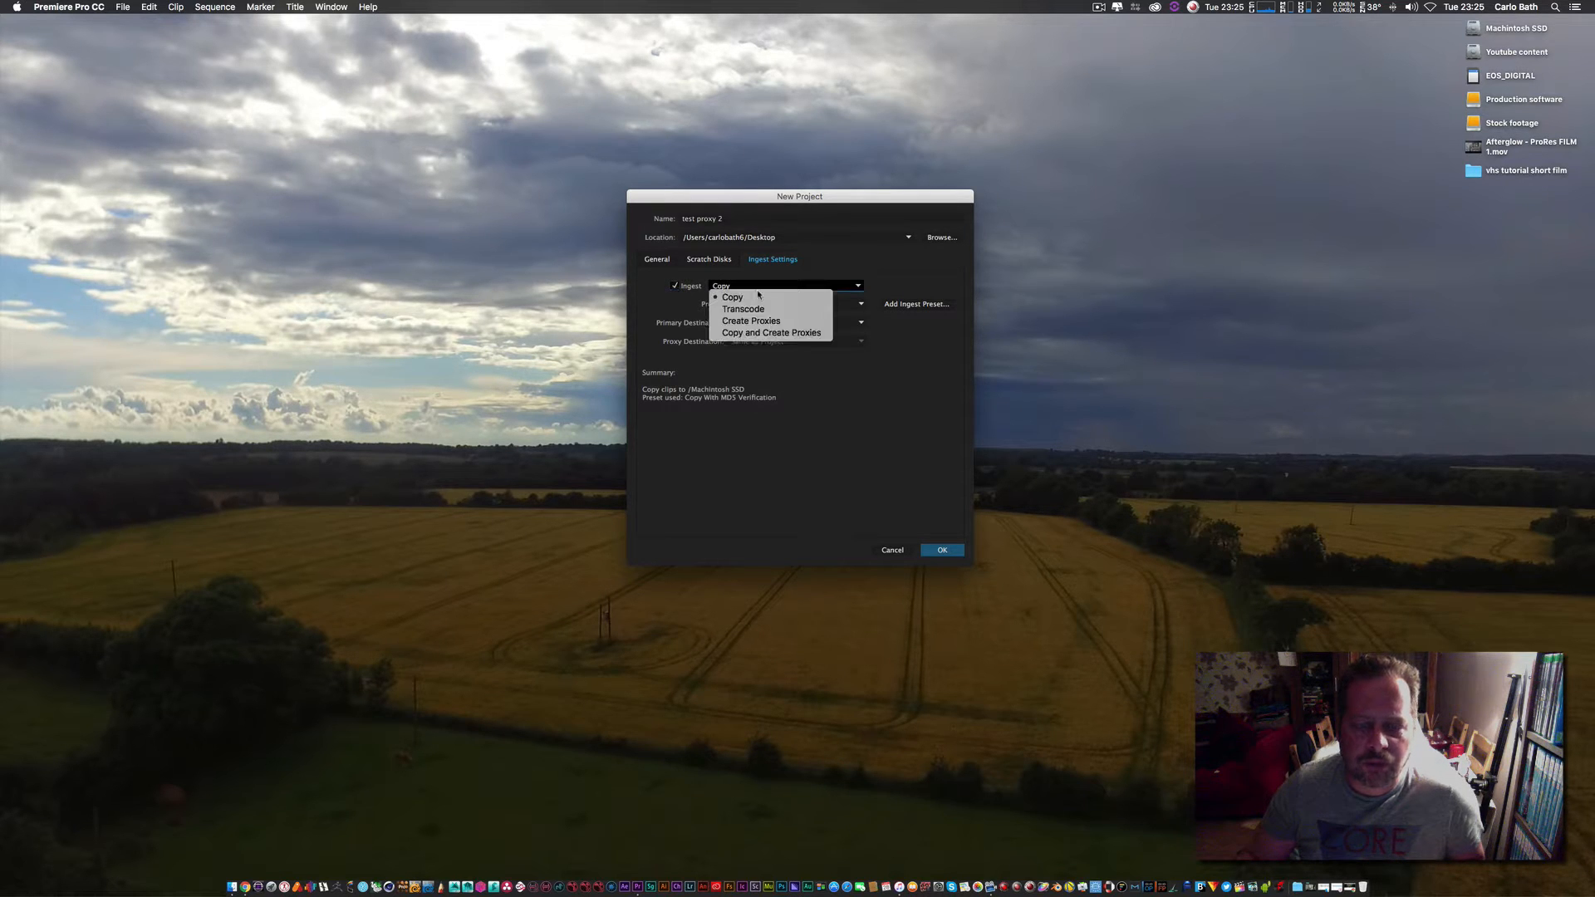
pyautogui.moveTo(771, 332)
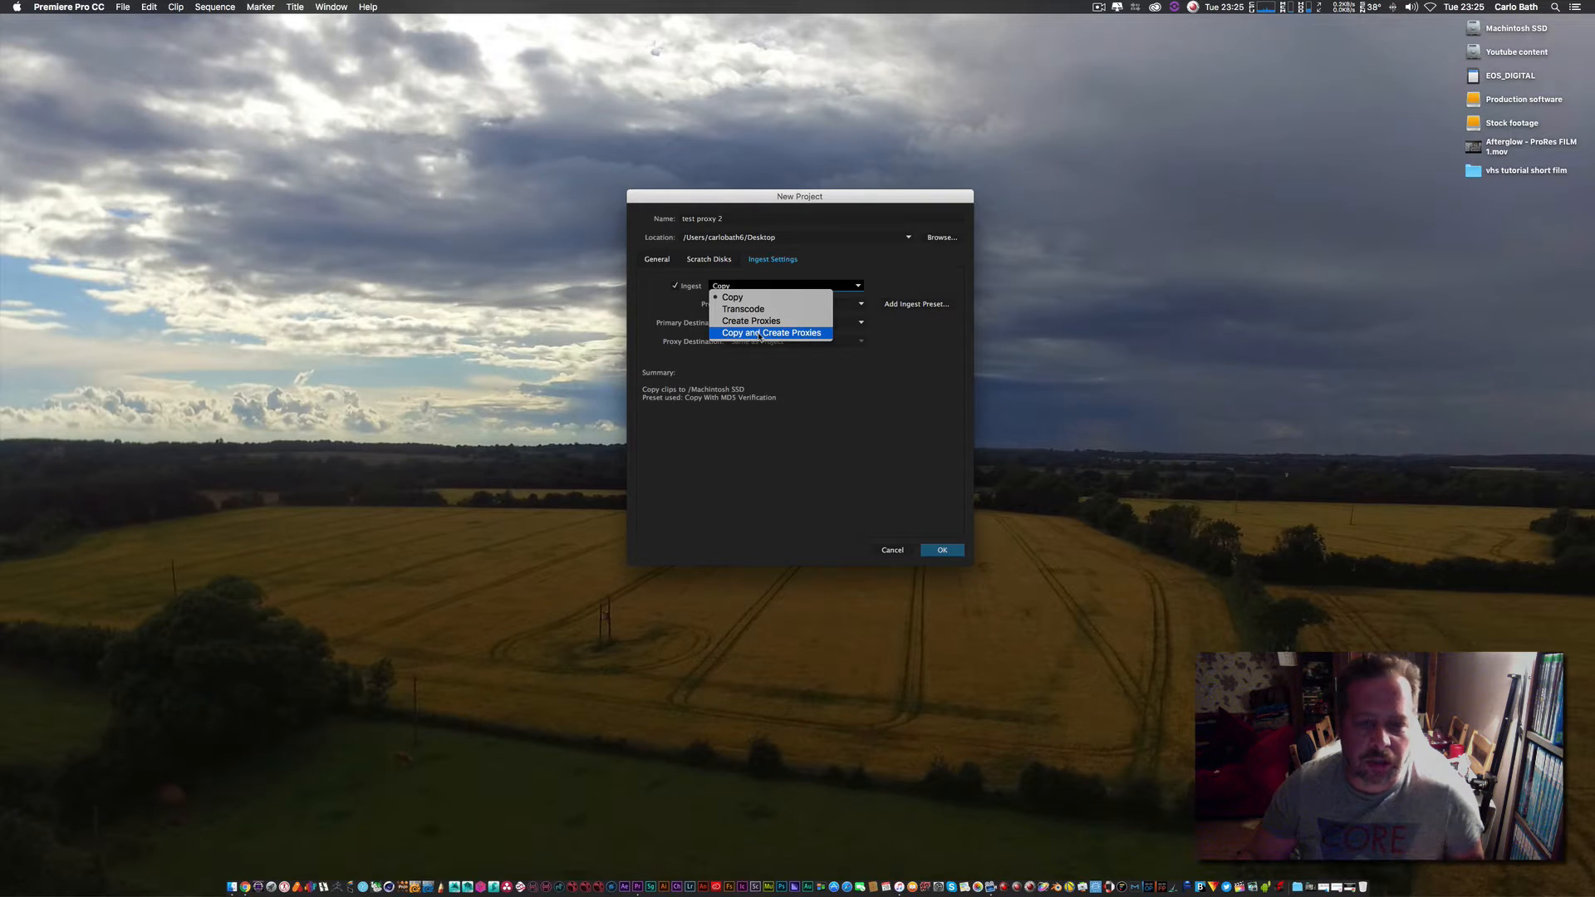
pyautogui.click(771, 333)
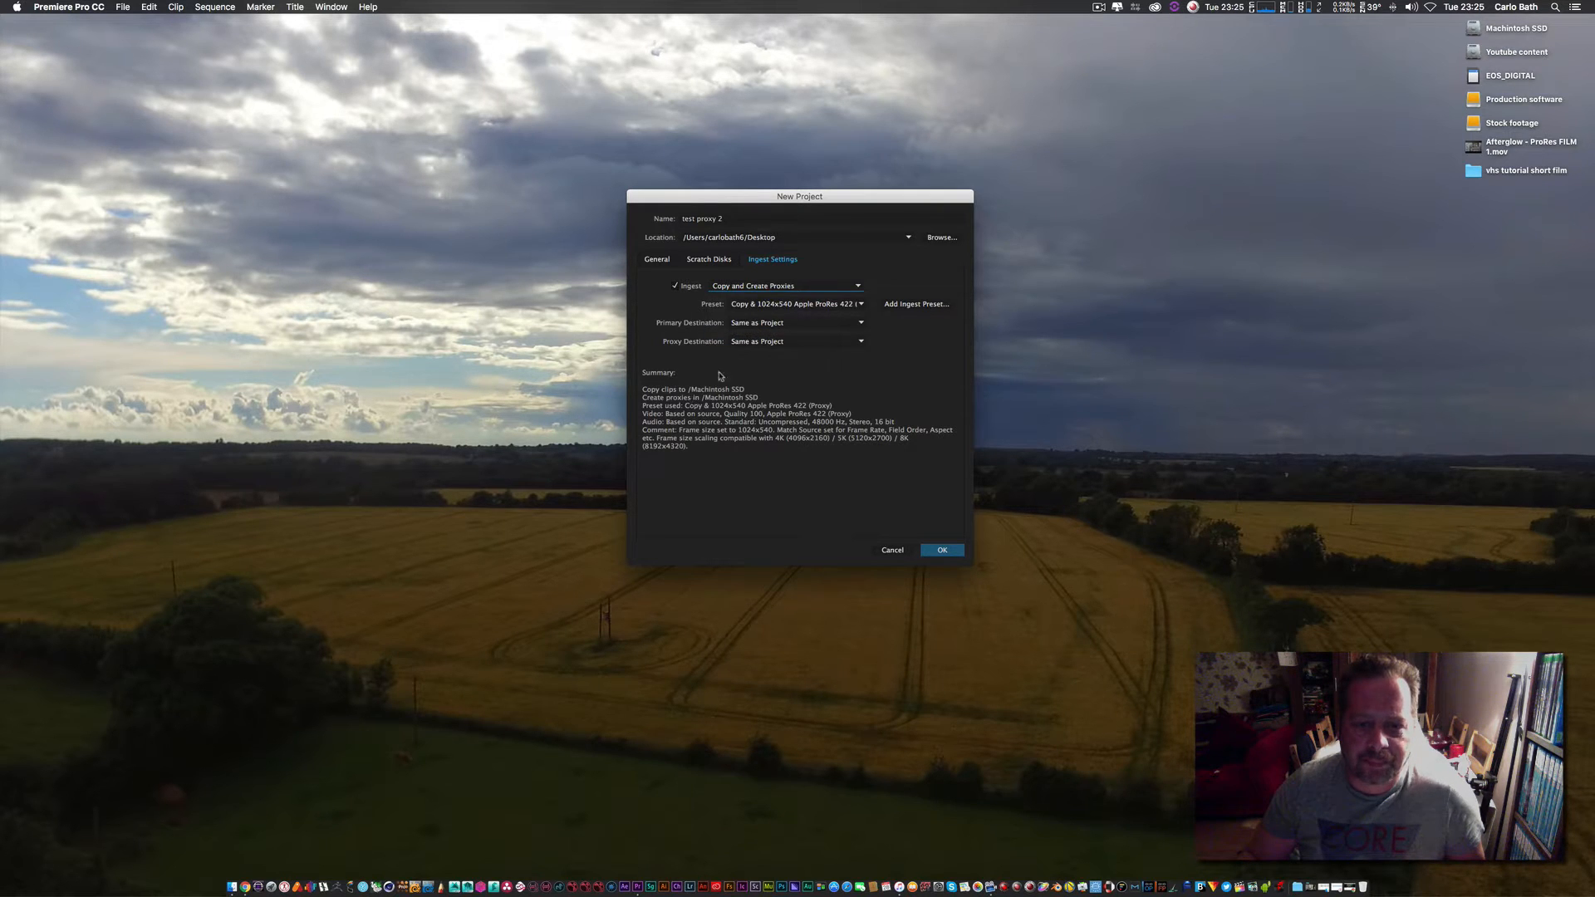
pyautogui.click(797, 303)
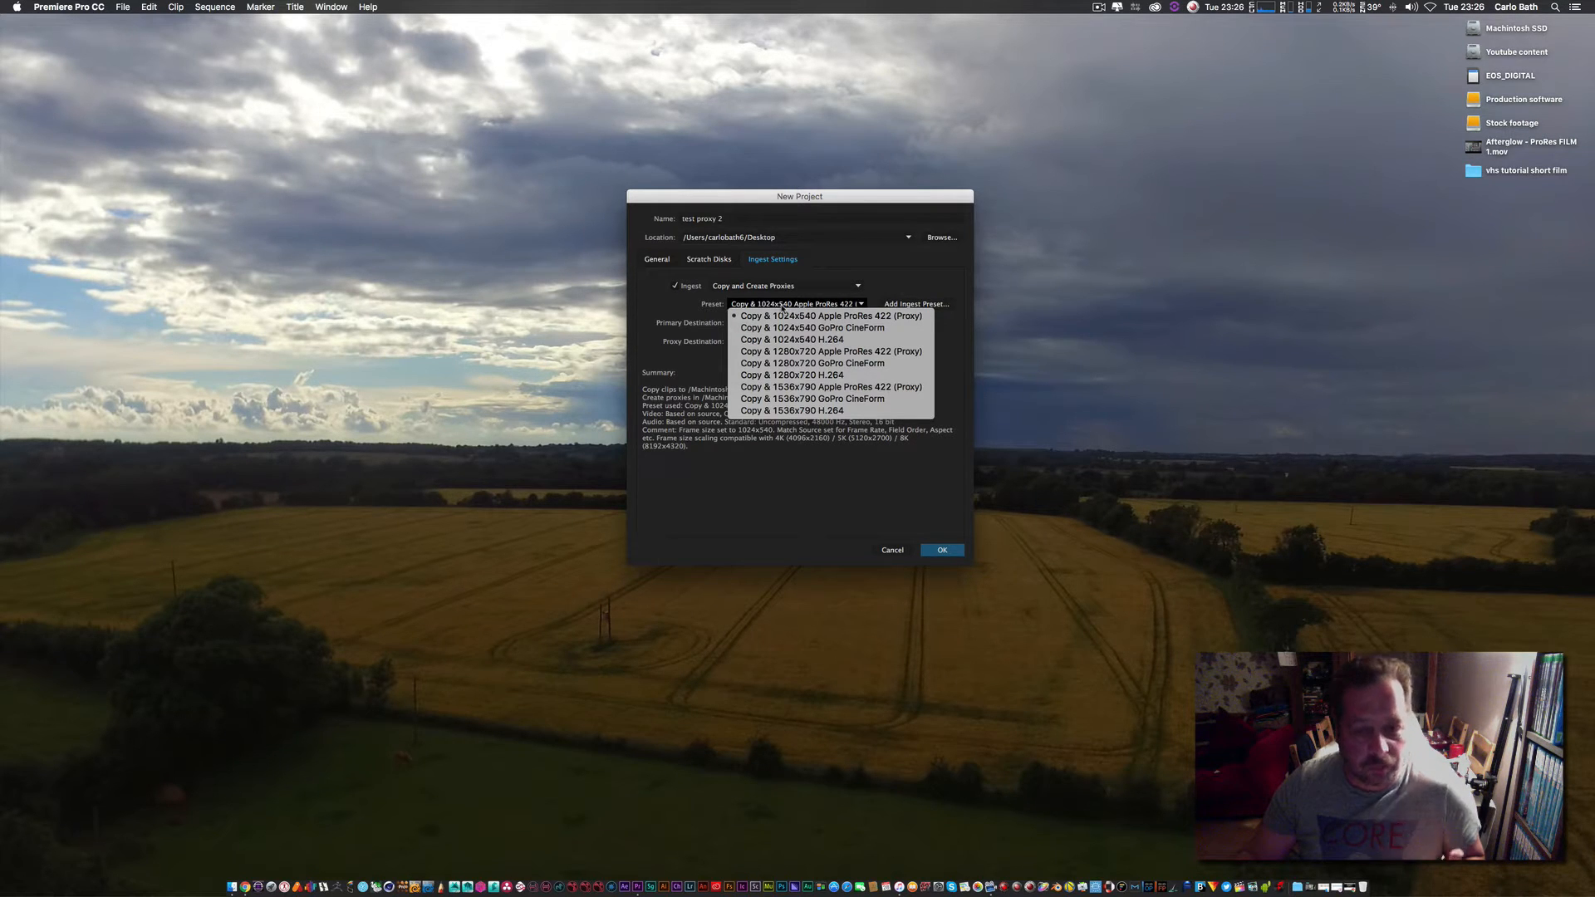
pyautogui.moveTo(792, 374)
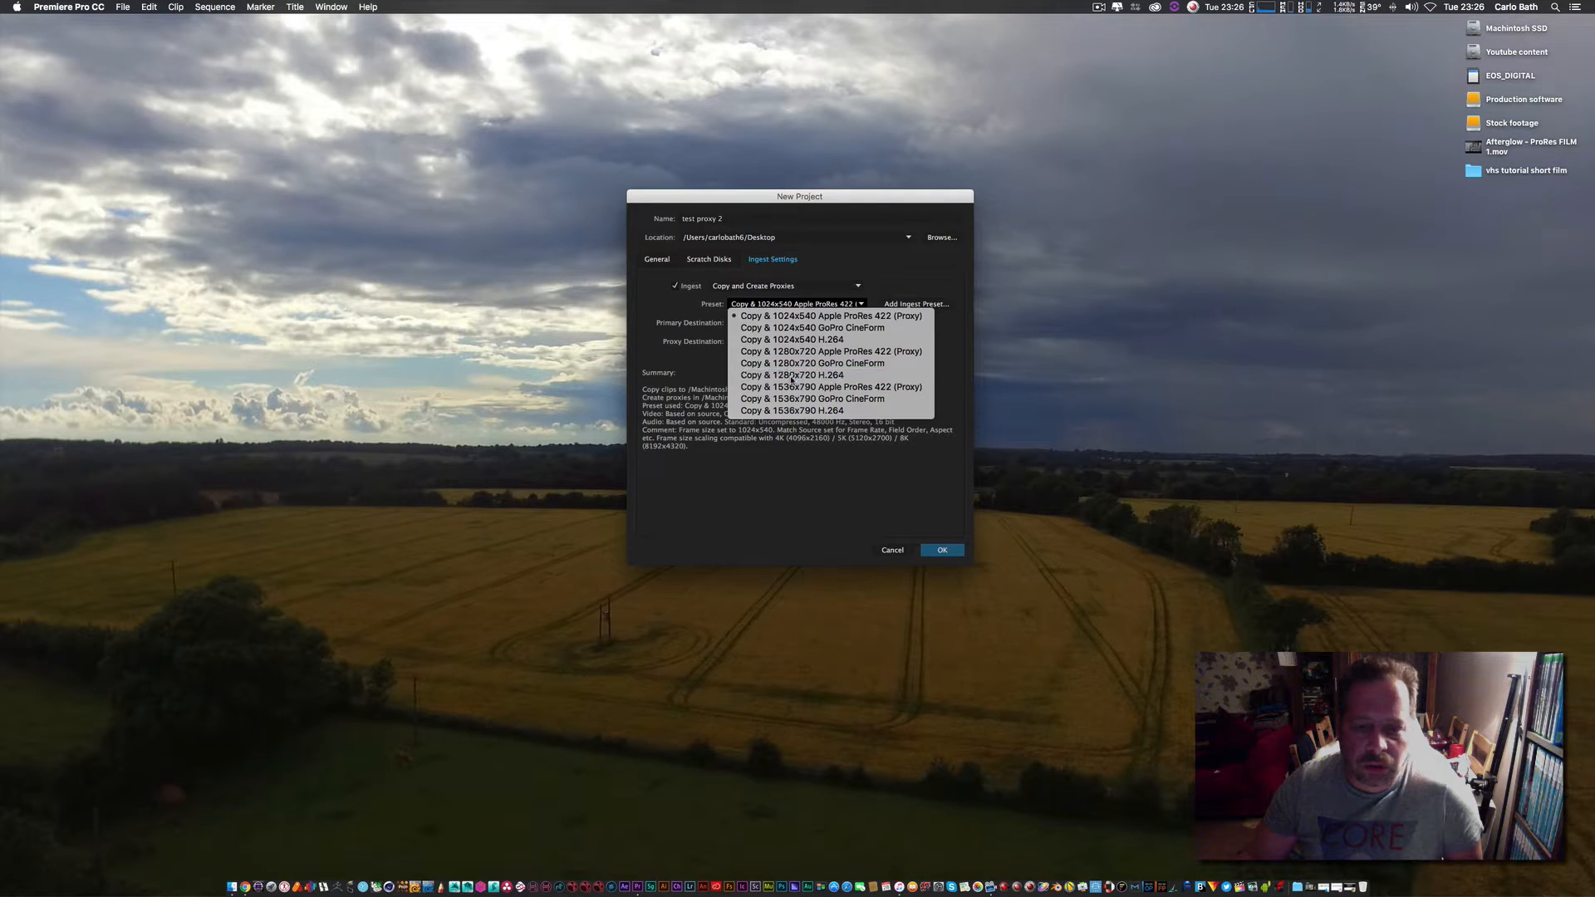
pyautogui.click(792, 375)
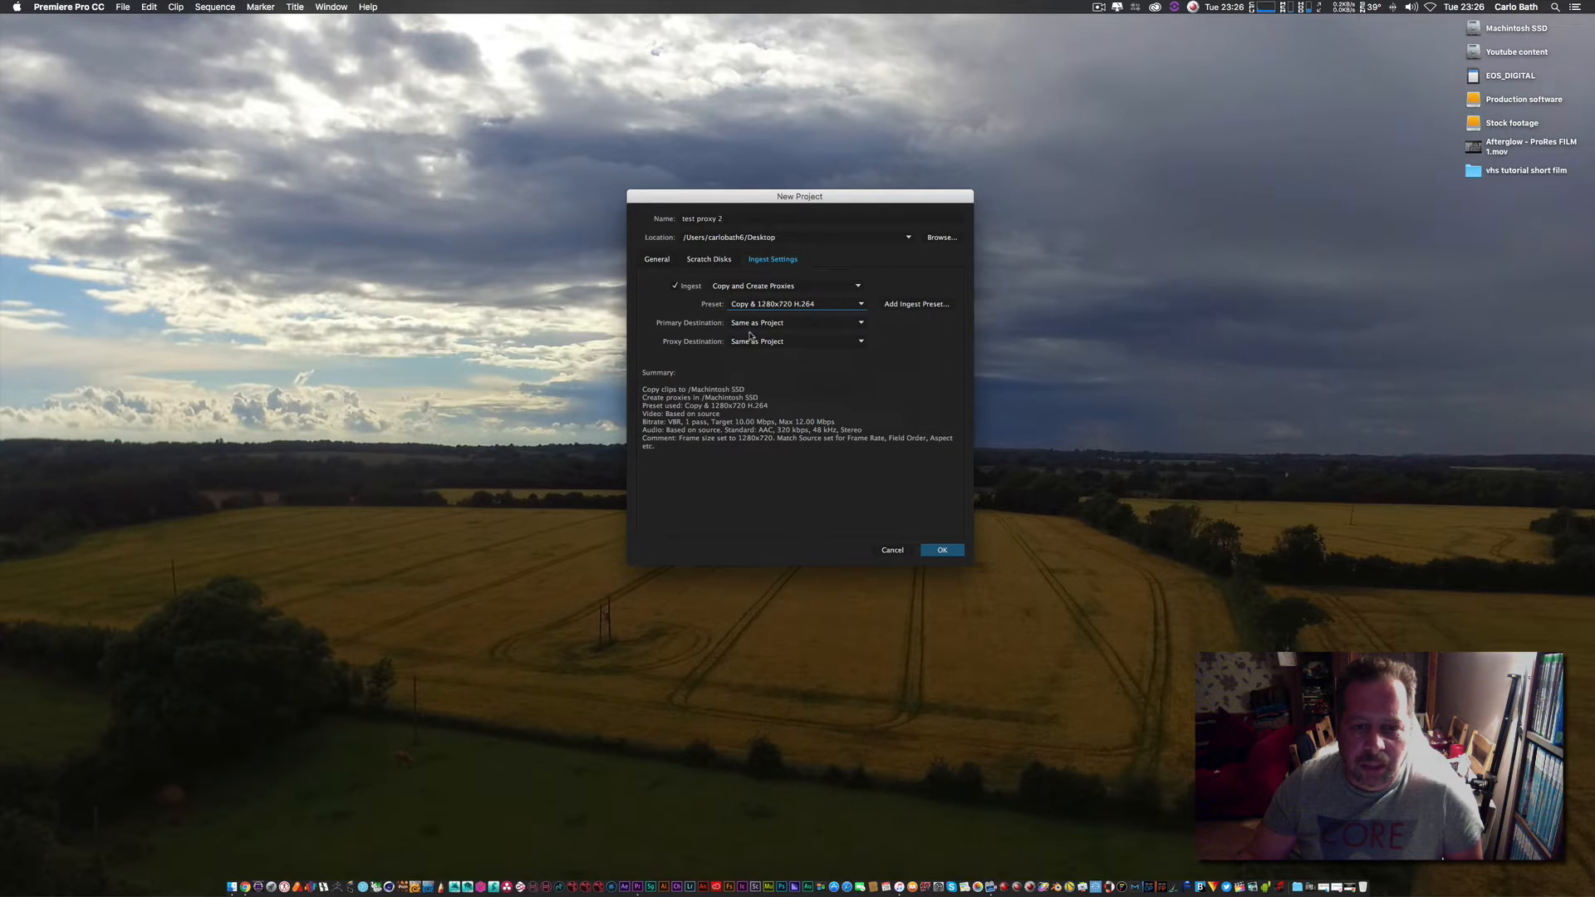
pyautogui.moveTo(826, 412)
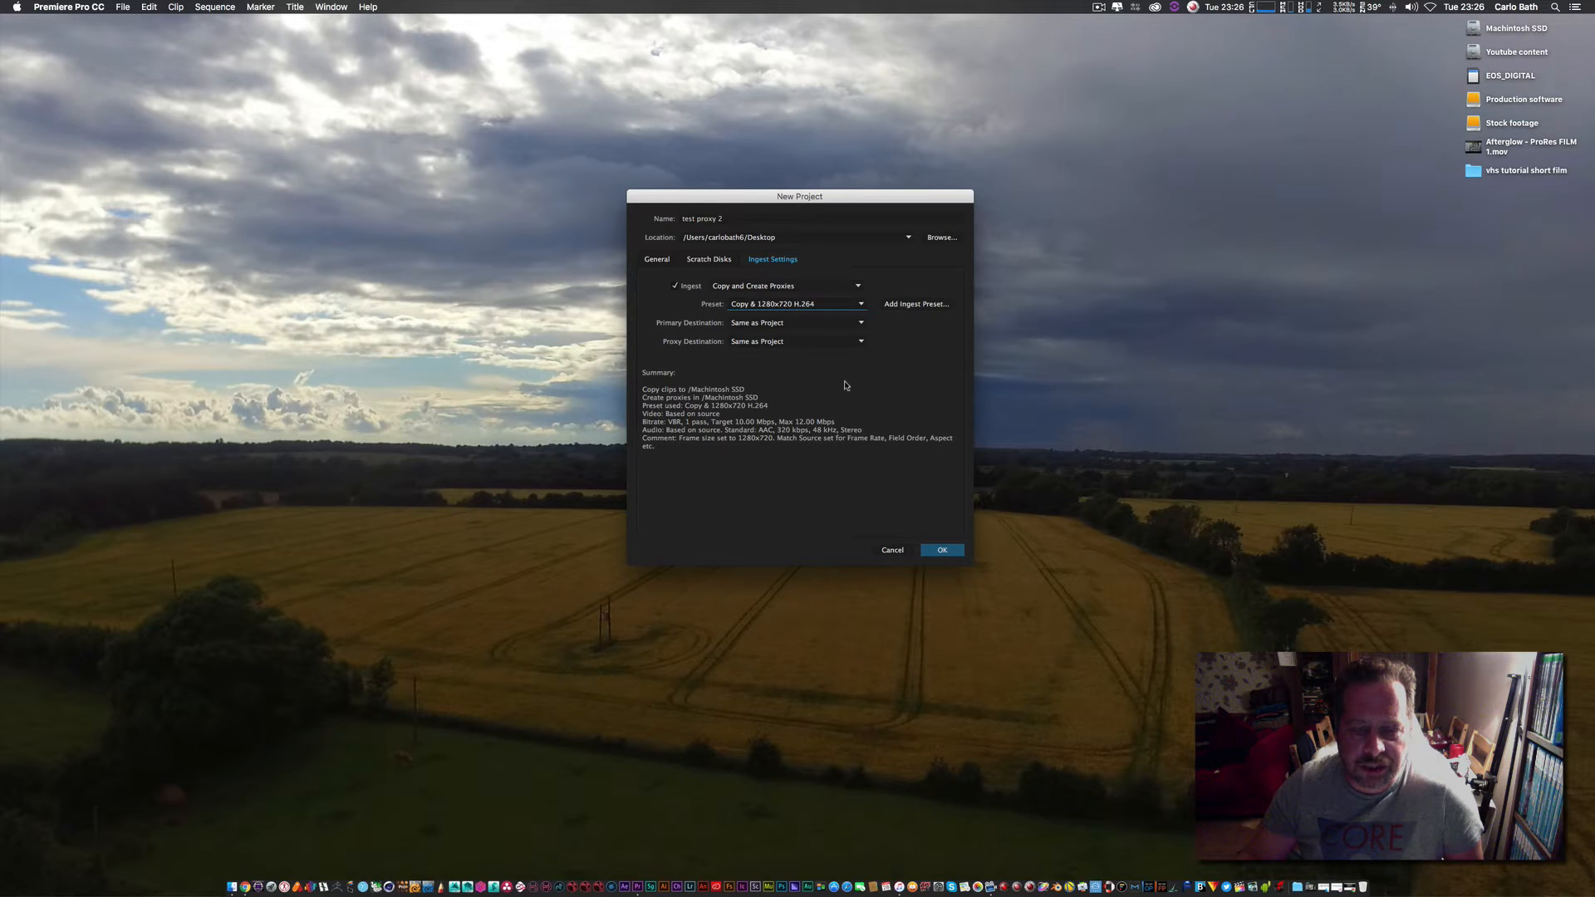
pyautogui.moveTo(911, 485)
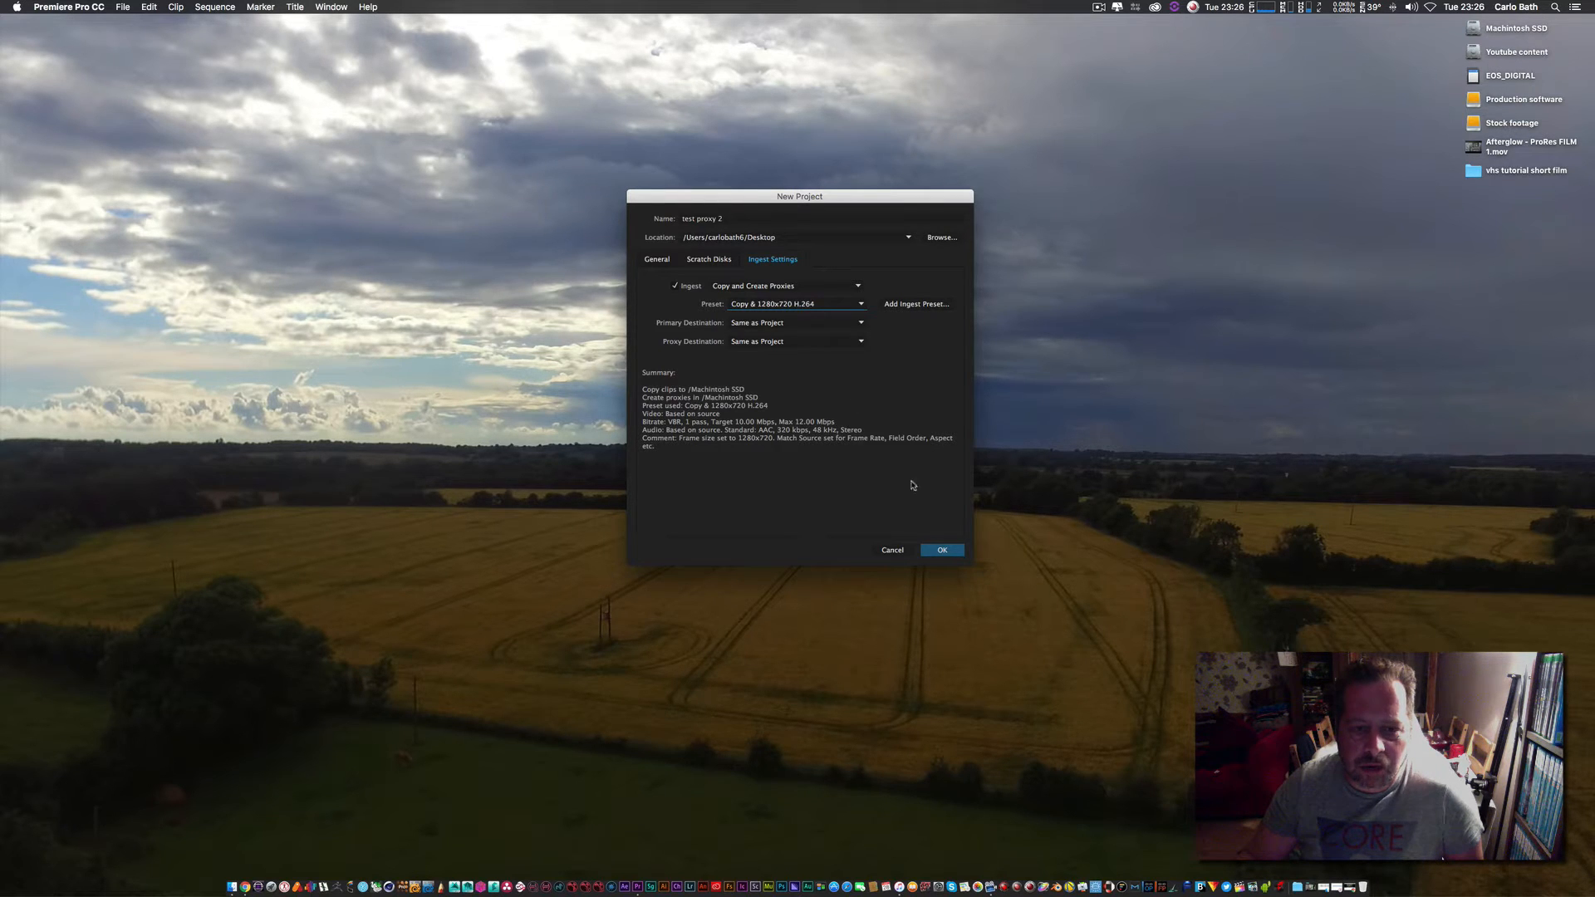
pyautogui.click(940, 549)
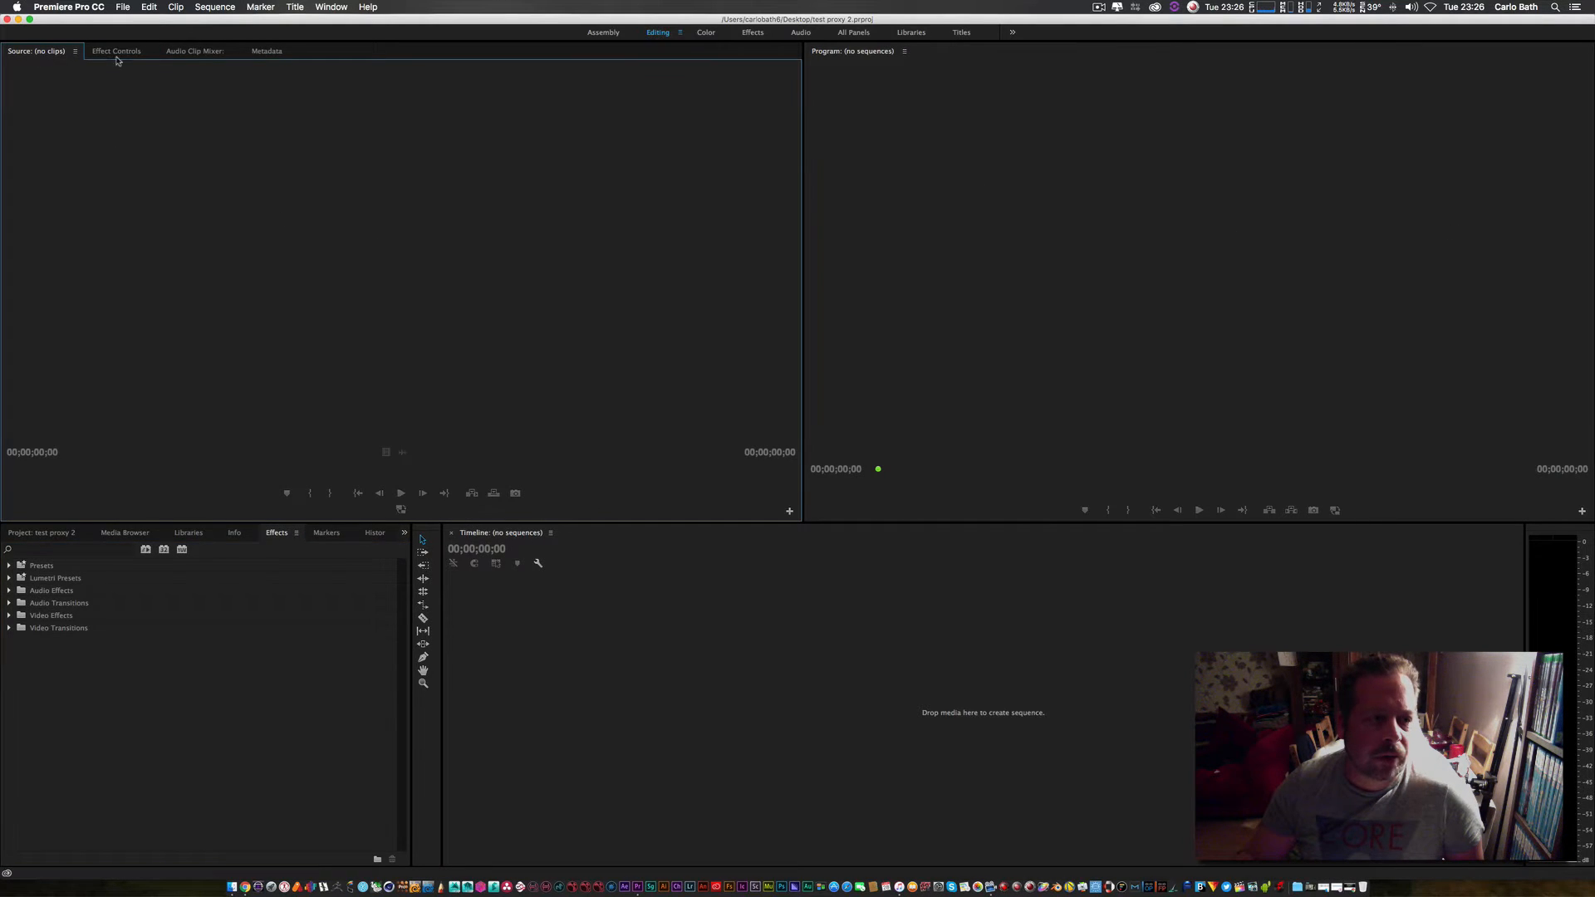
# Import the Afterglow ProRes clip into the project
pyautogui.click(122, 8)
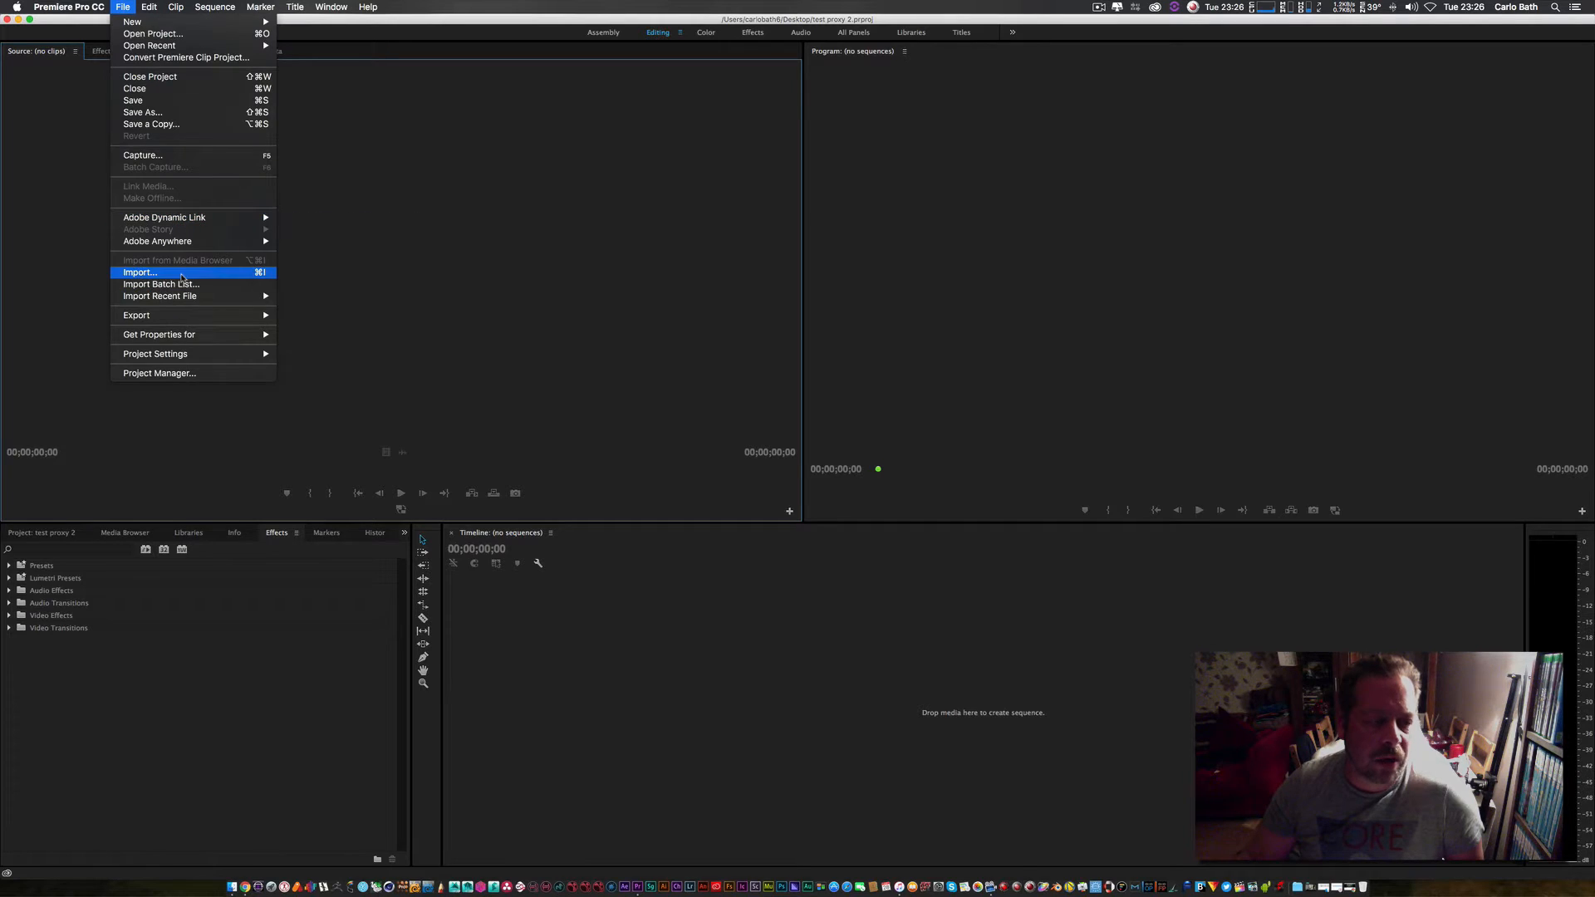
pyautogui.click(139, 271)
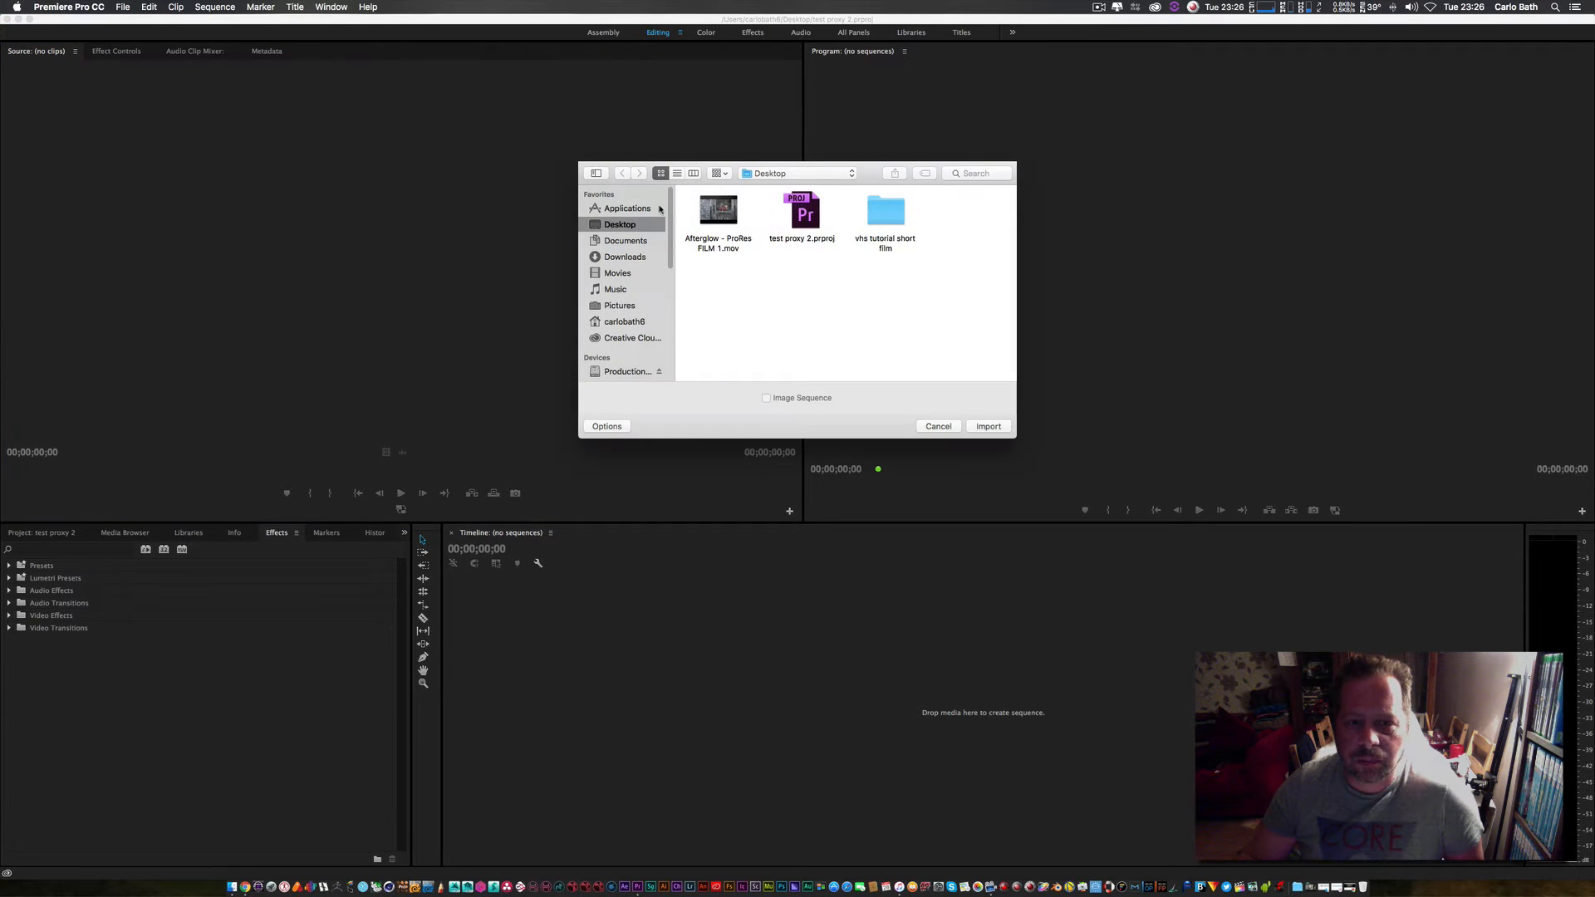
pyautogui.click(987, 426)
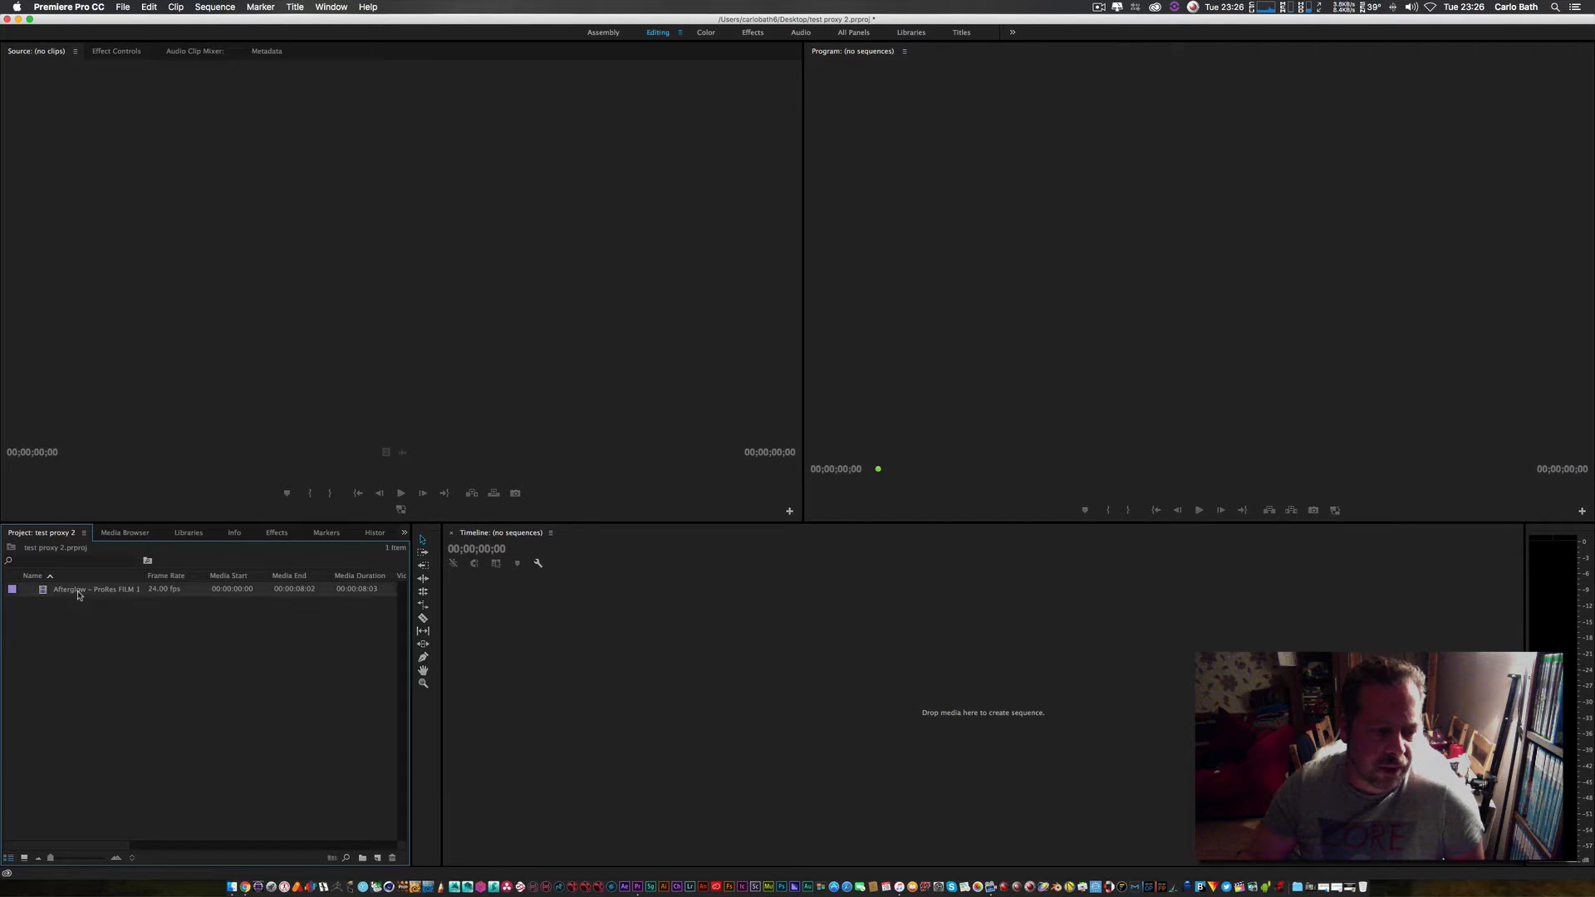
# Create 1280x720 H.264 proxies for the Afterglow clip
pyautogui.rightClick(97, 589)
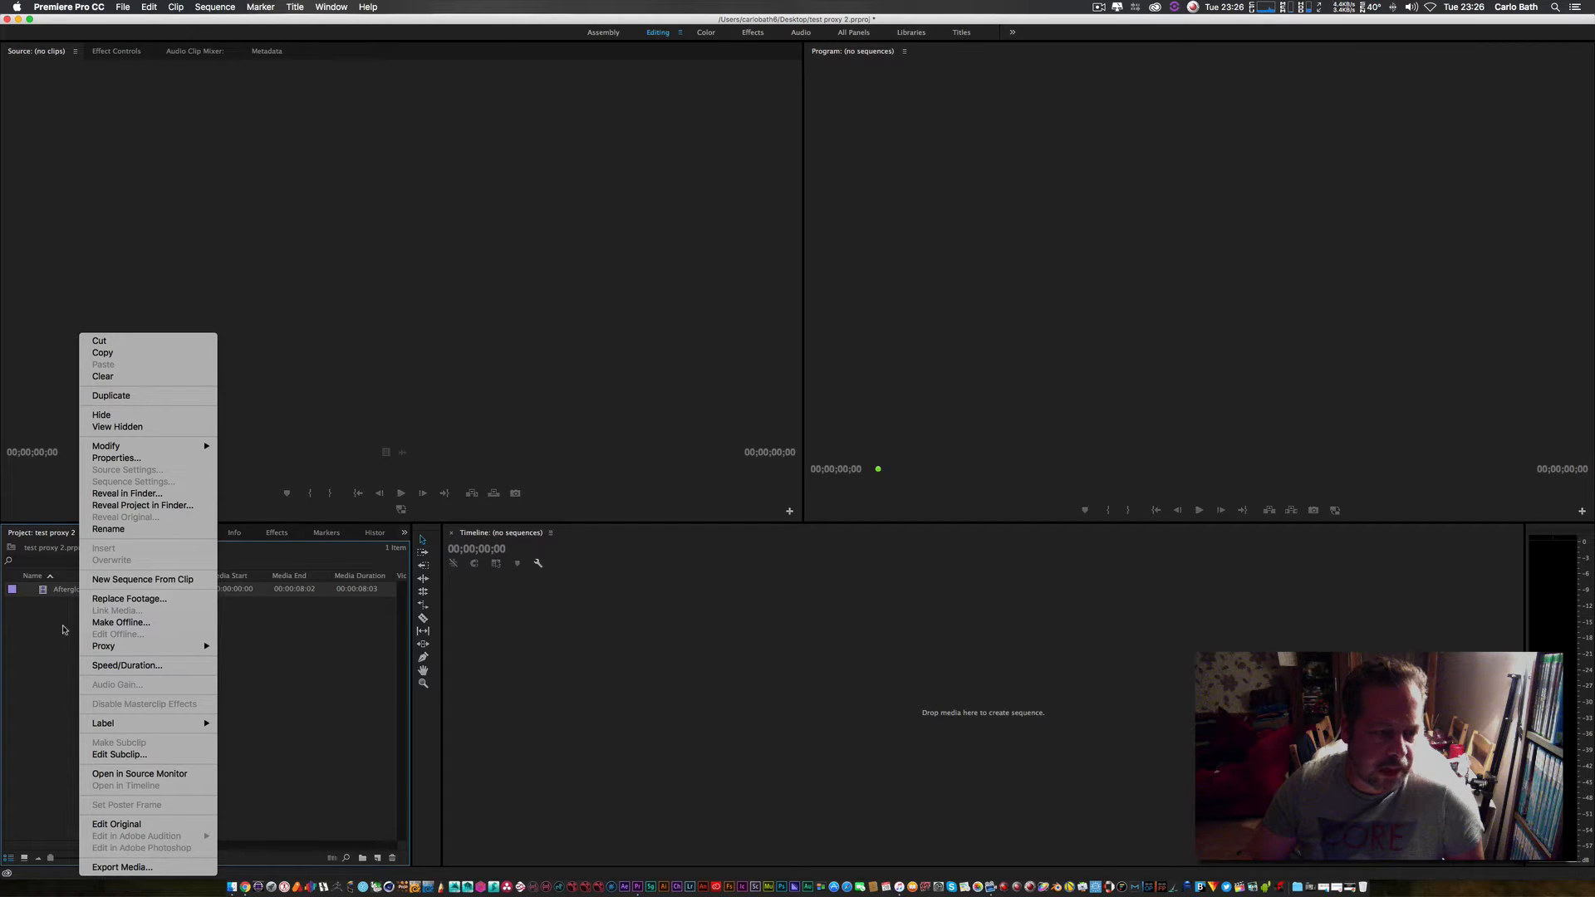
pyautogui.click(108, 528)
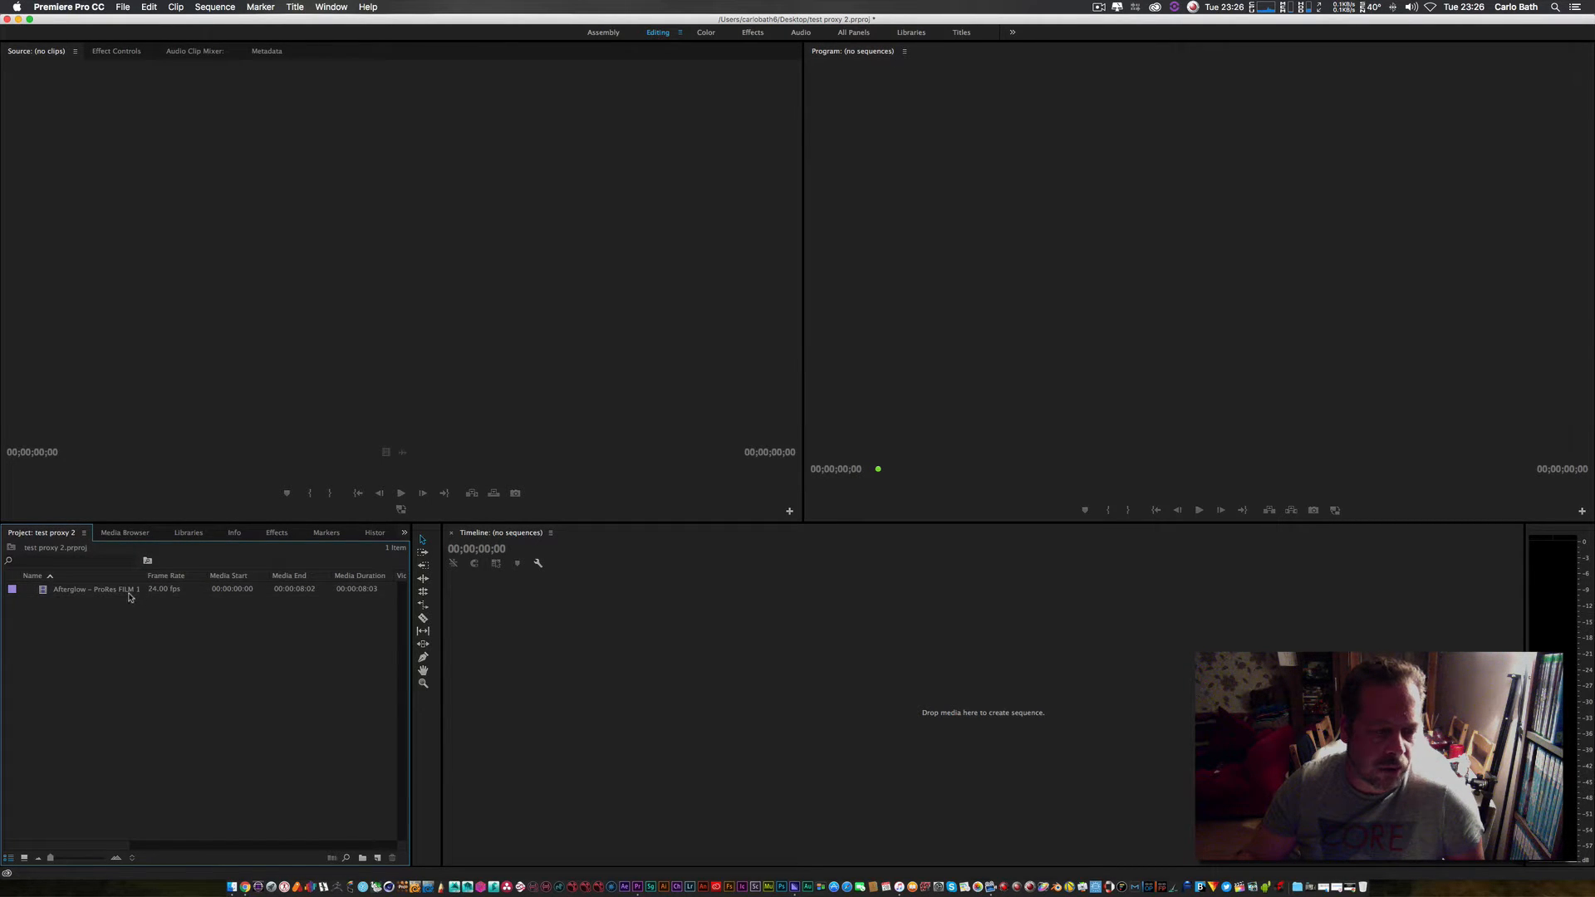
pyautogui.rightClick(95, 589)
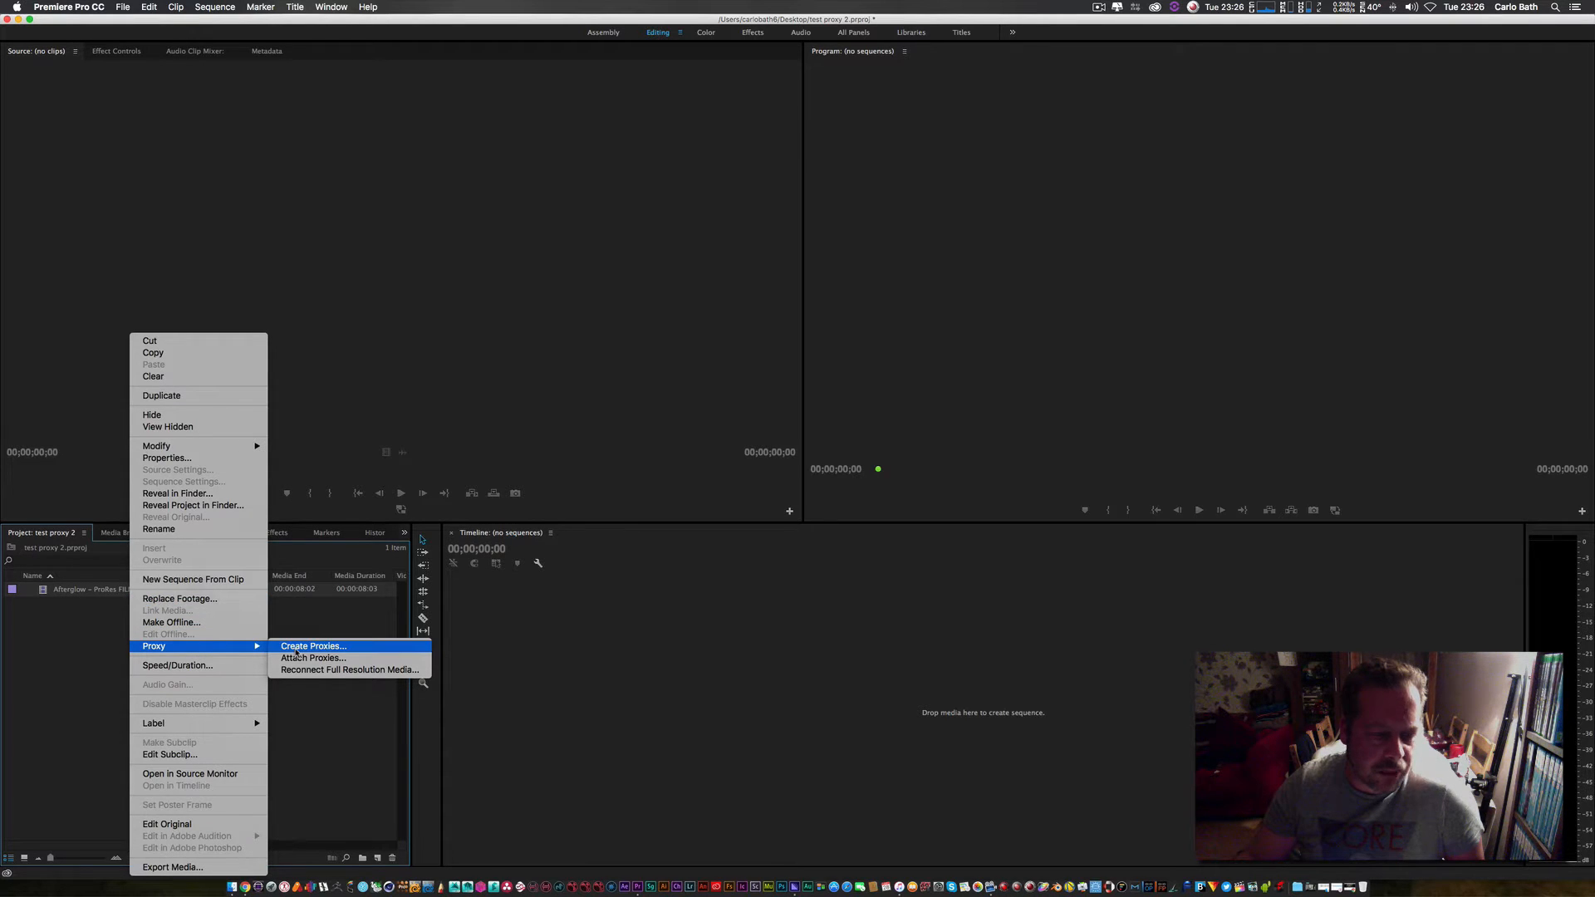
pyautogui.click(313, 646)
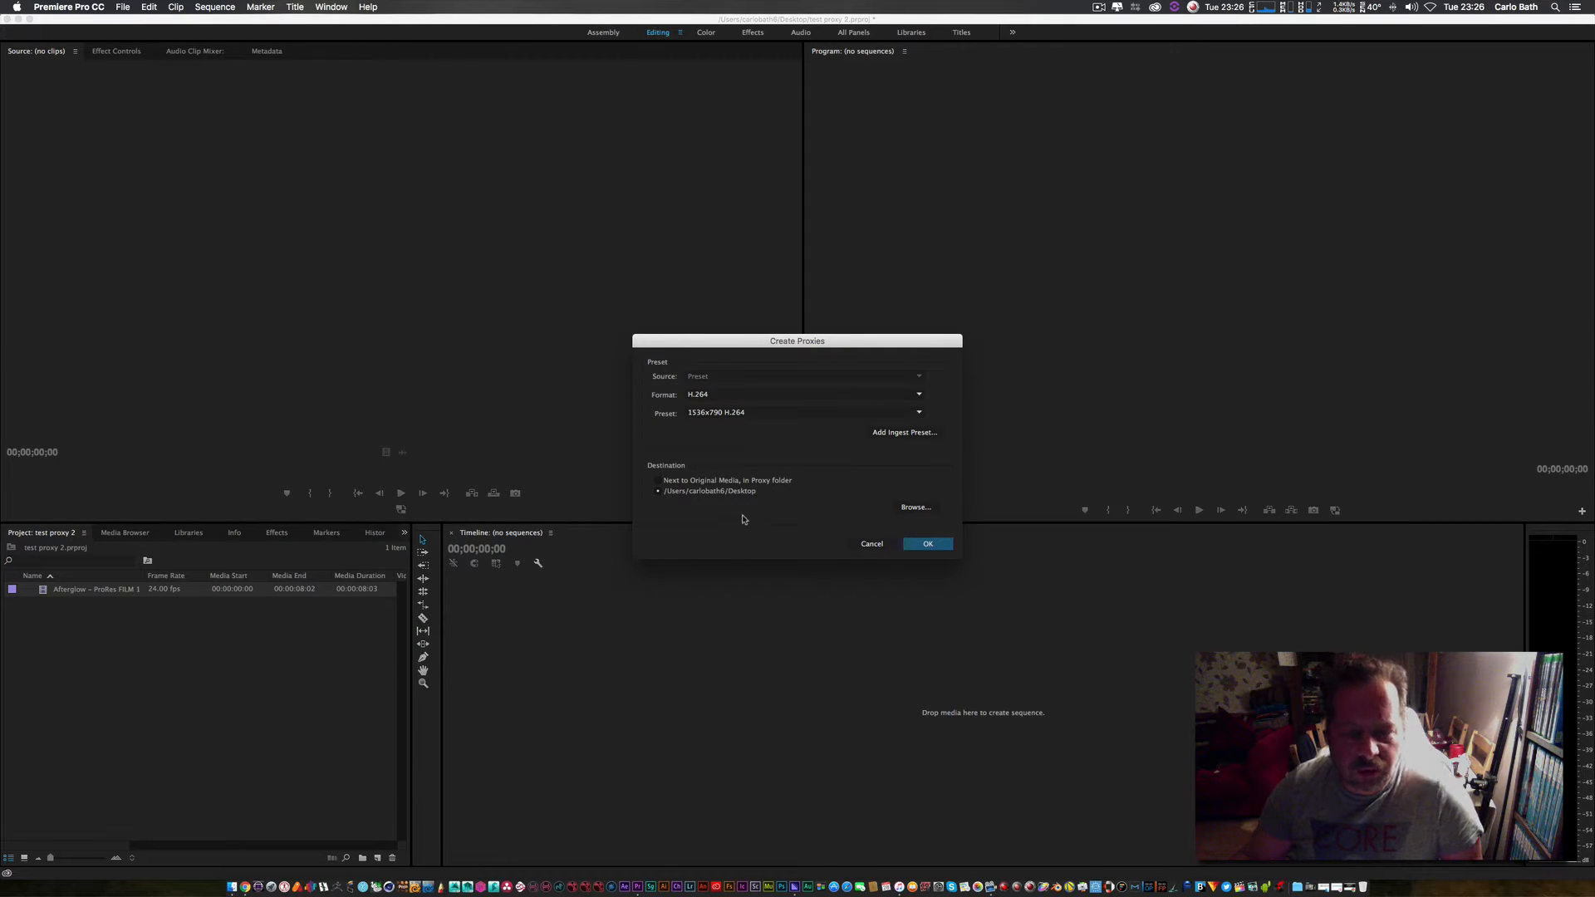
pyautogui.moveTo(792, 416)
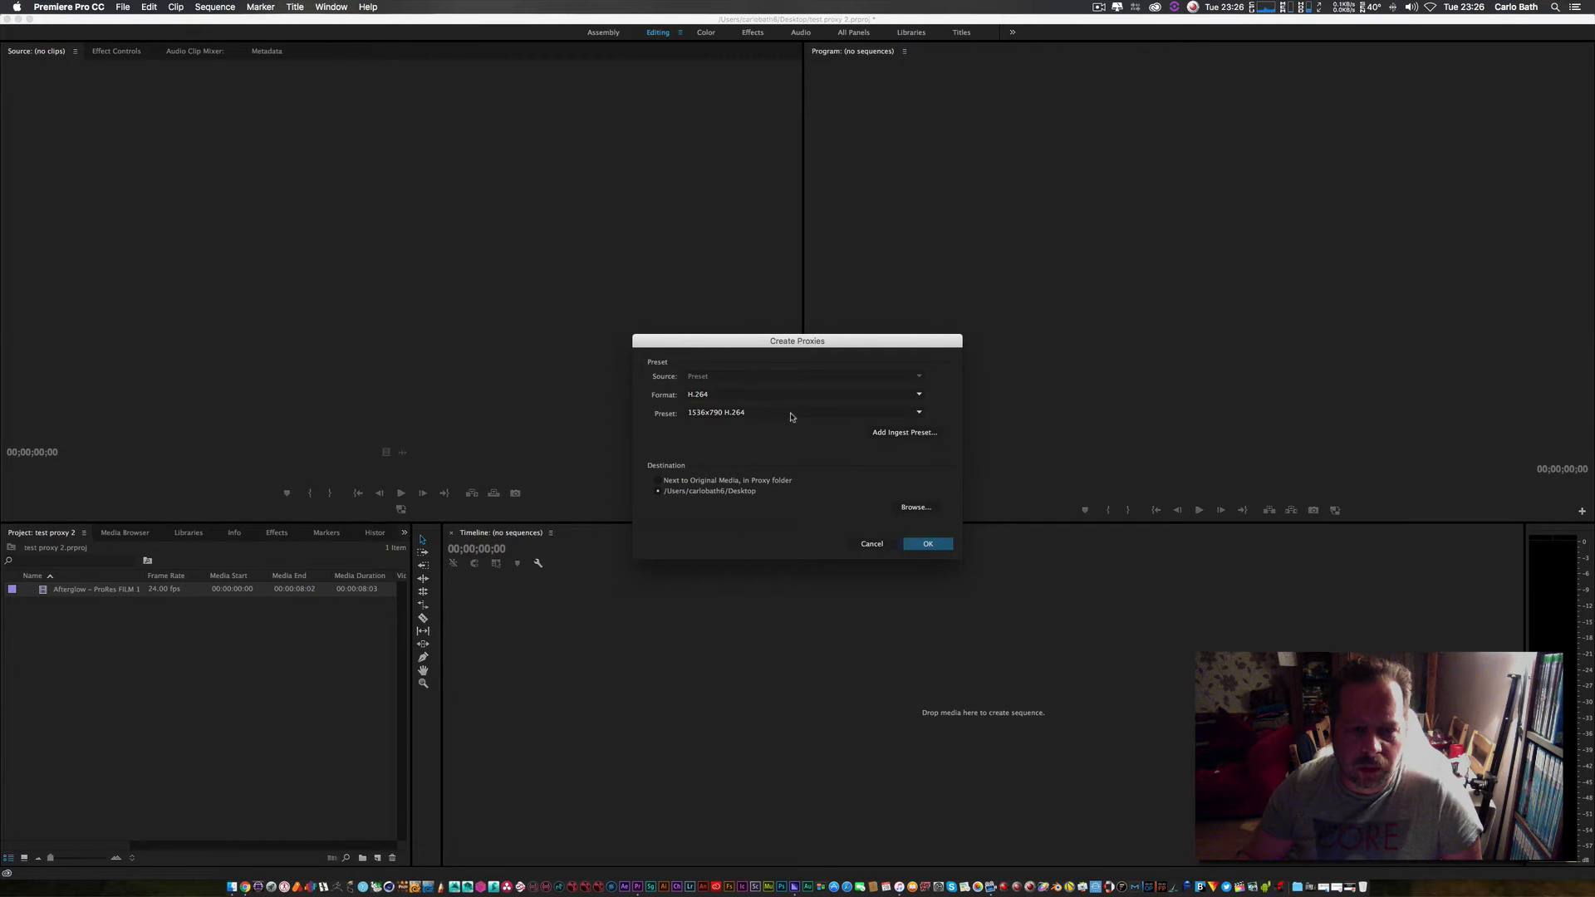
pyautogui.click(804, 412)
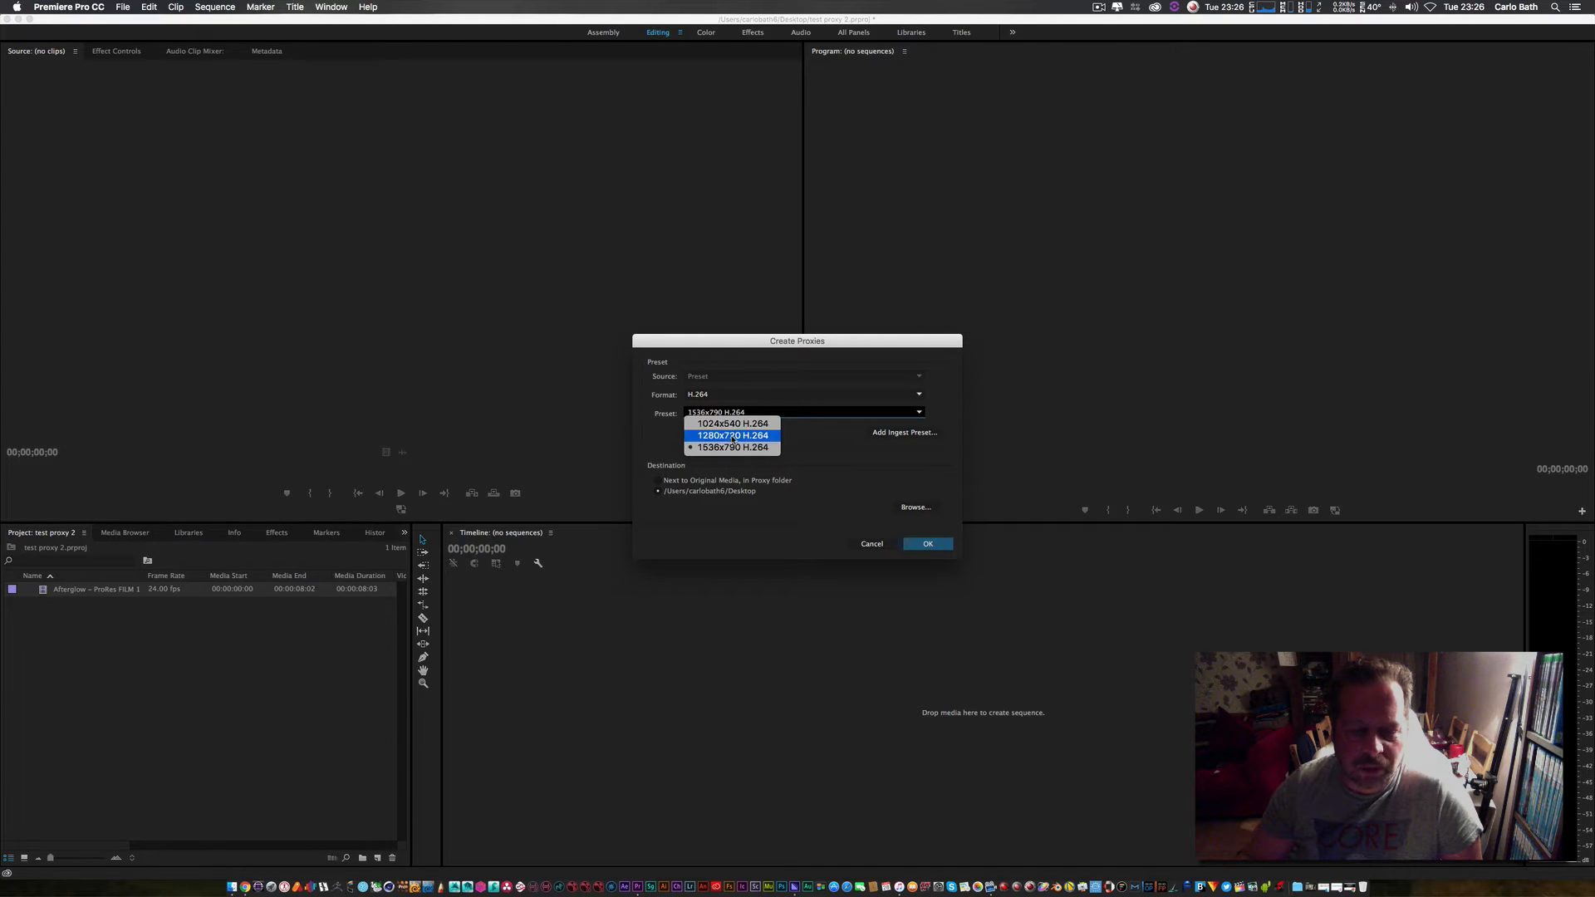
pyautogui.click(731, 436)
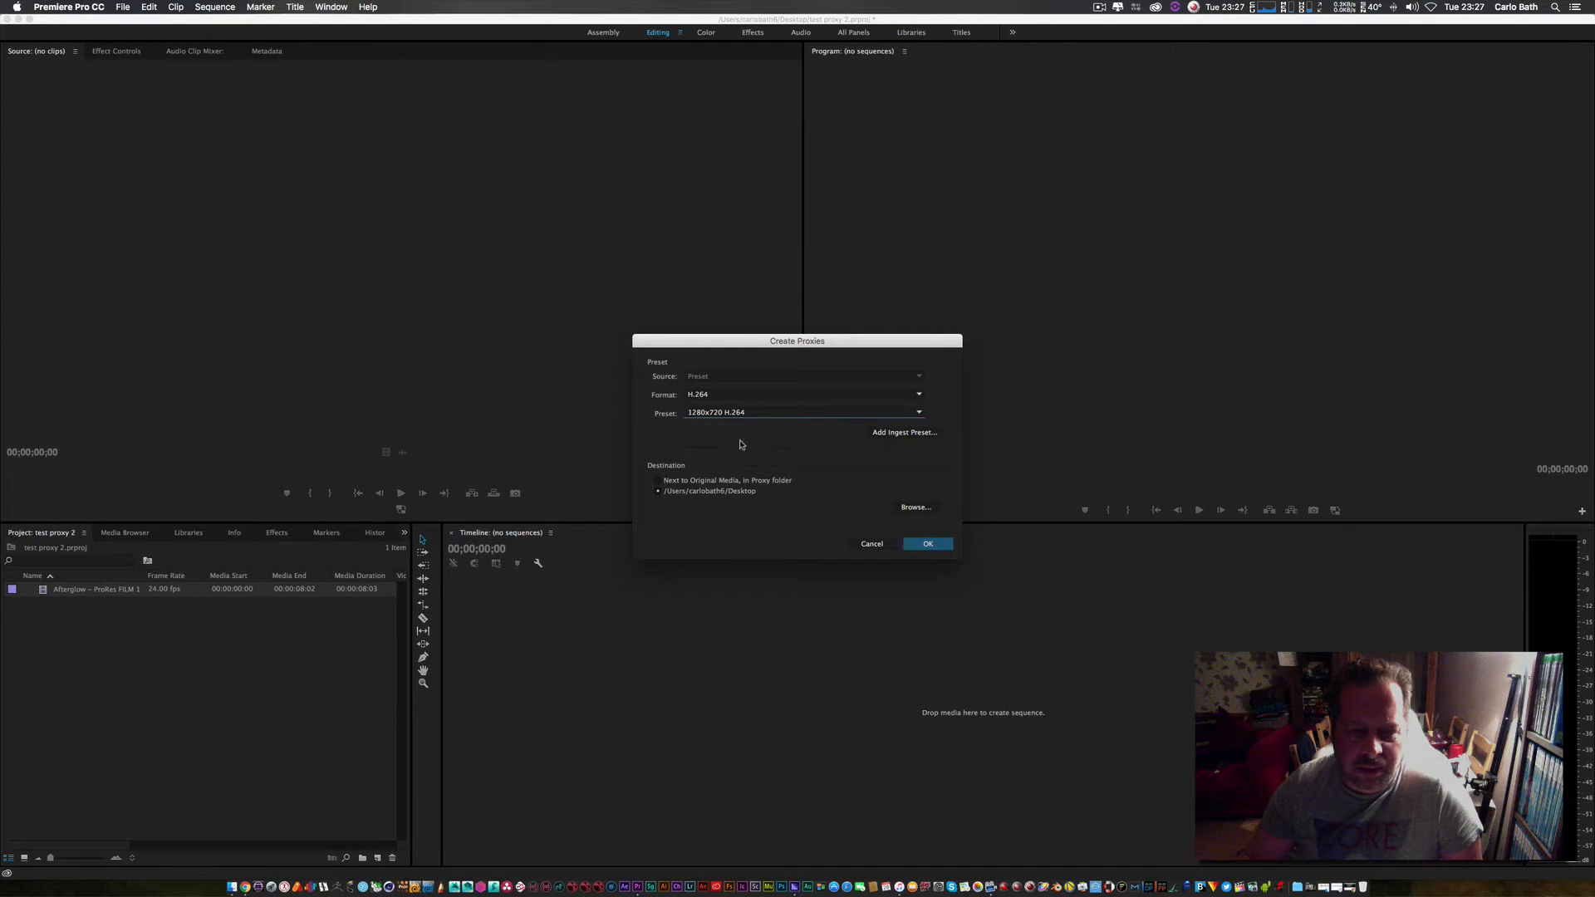
pyautogui.click(925, 543)
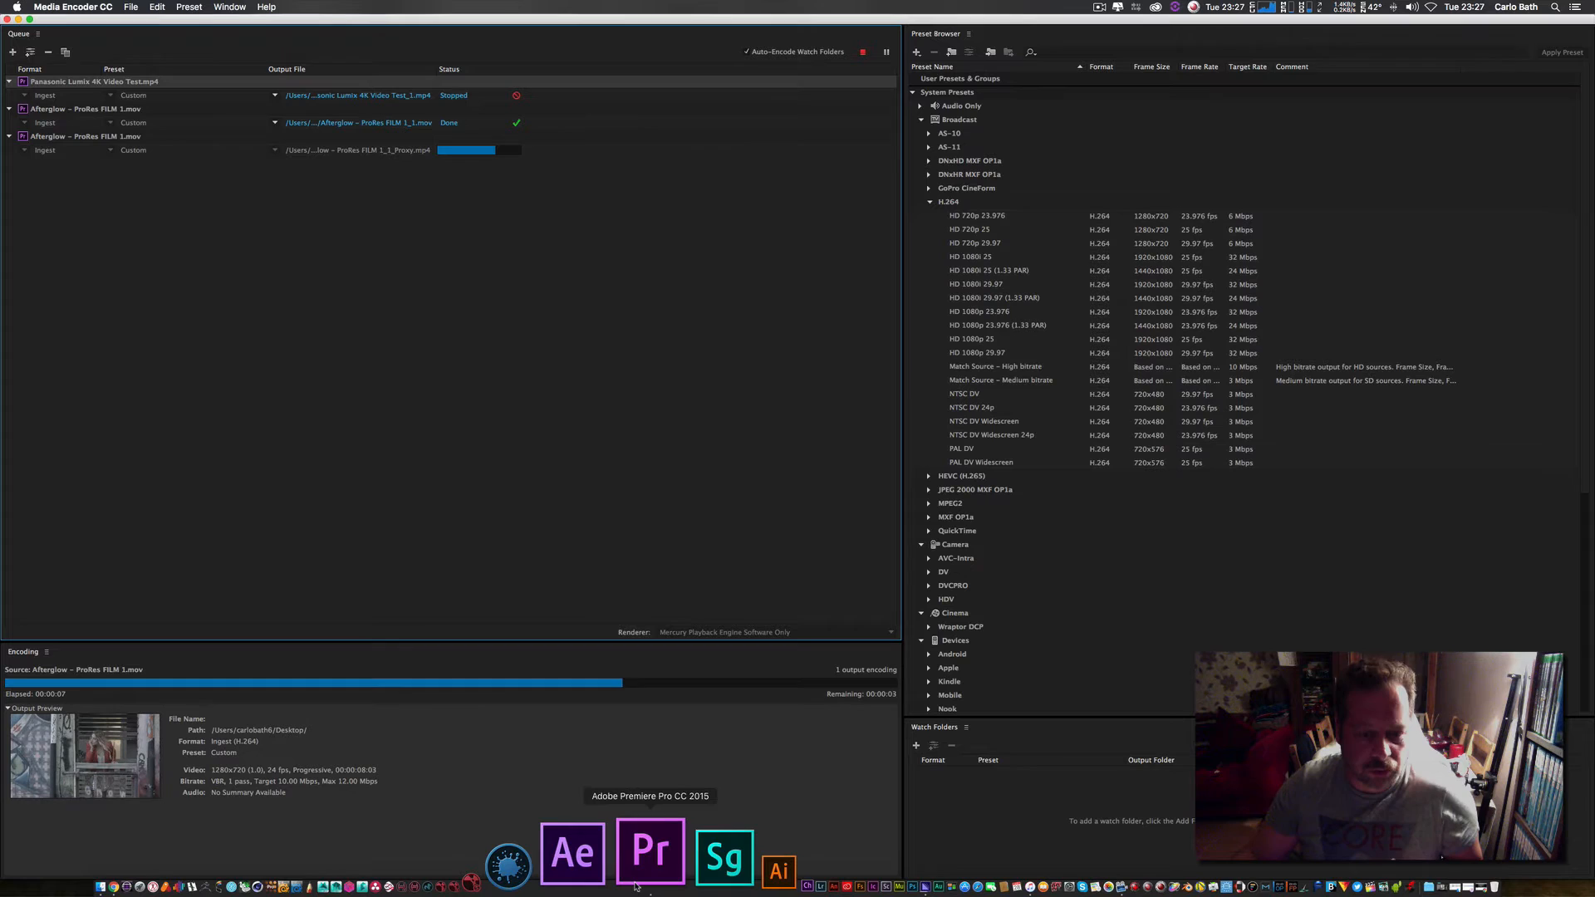
# Switch back to Premiere Pro and review the Program Monitor's Button Editor layout
pyautogui.click(651, 852)
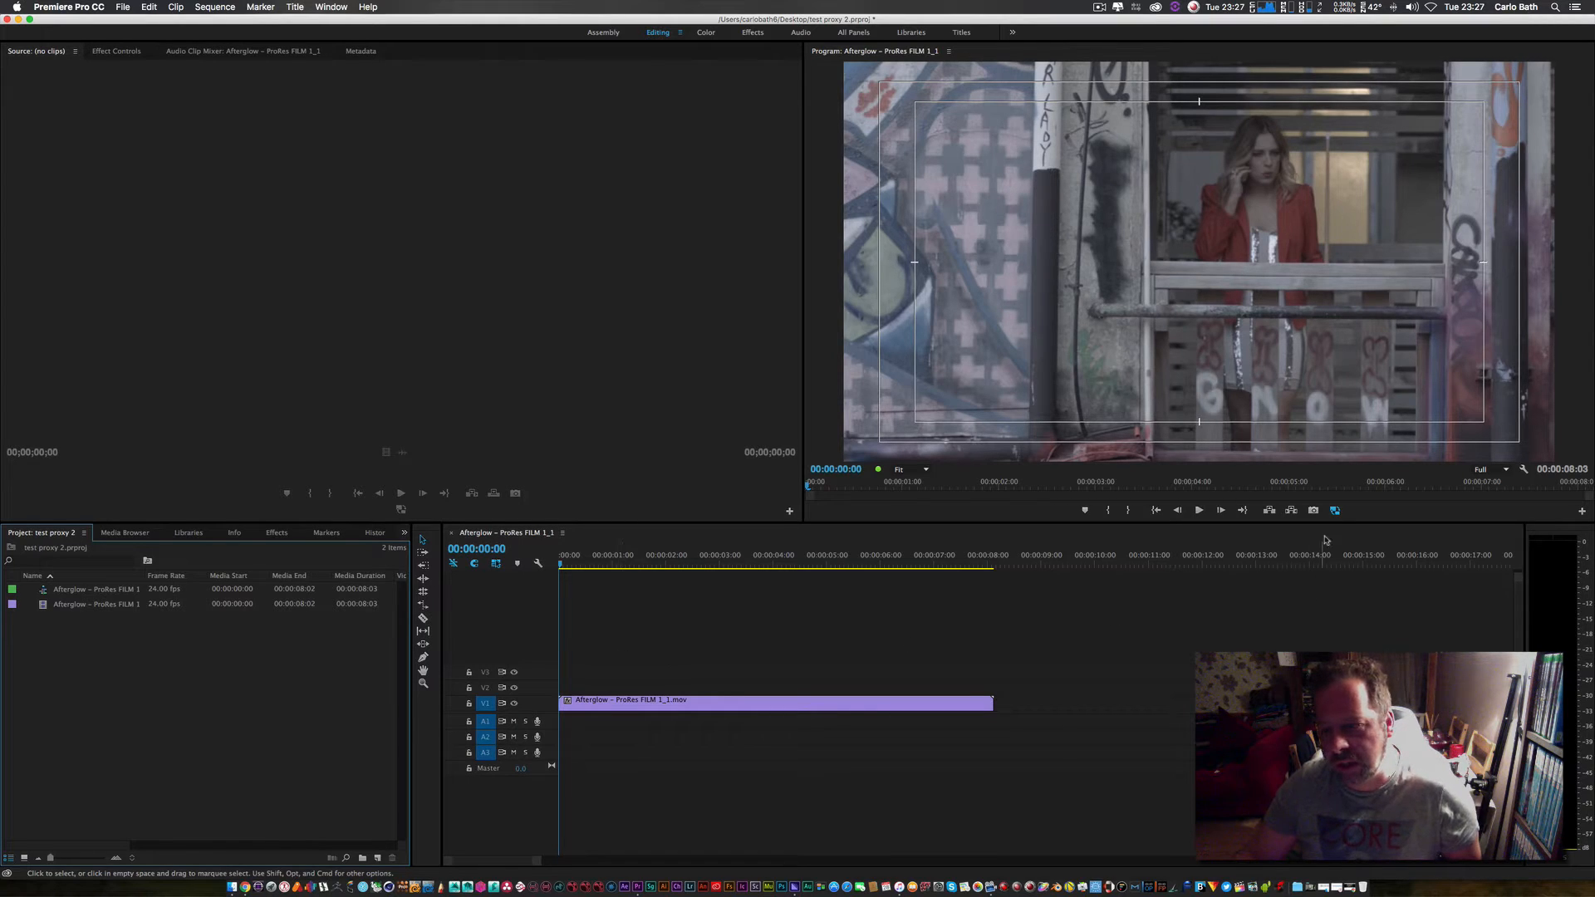
pyautogui.moveTo(1335, 509)
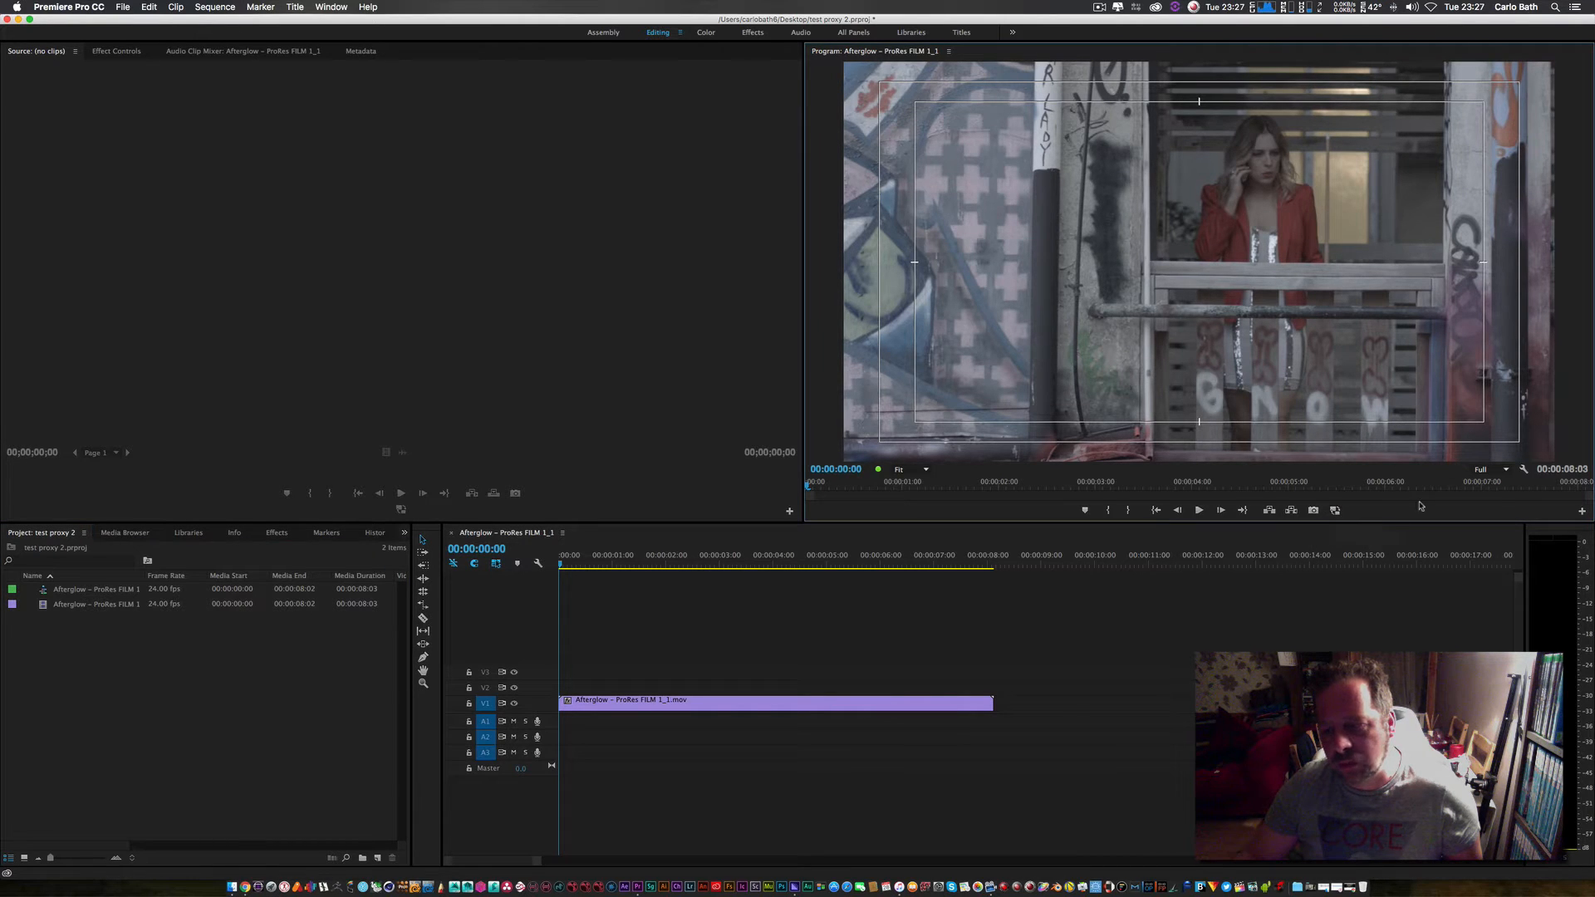
pyautogui.moveTo(1582, 509)
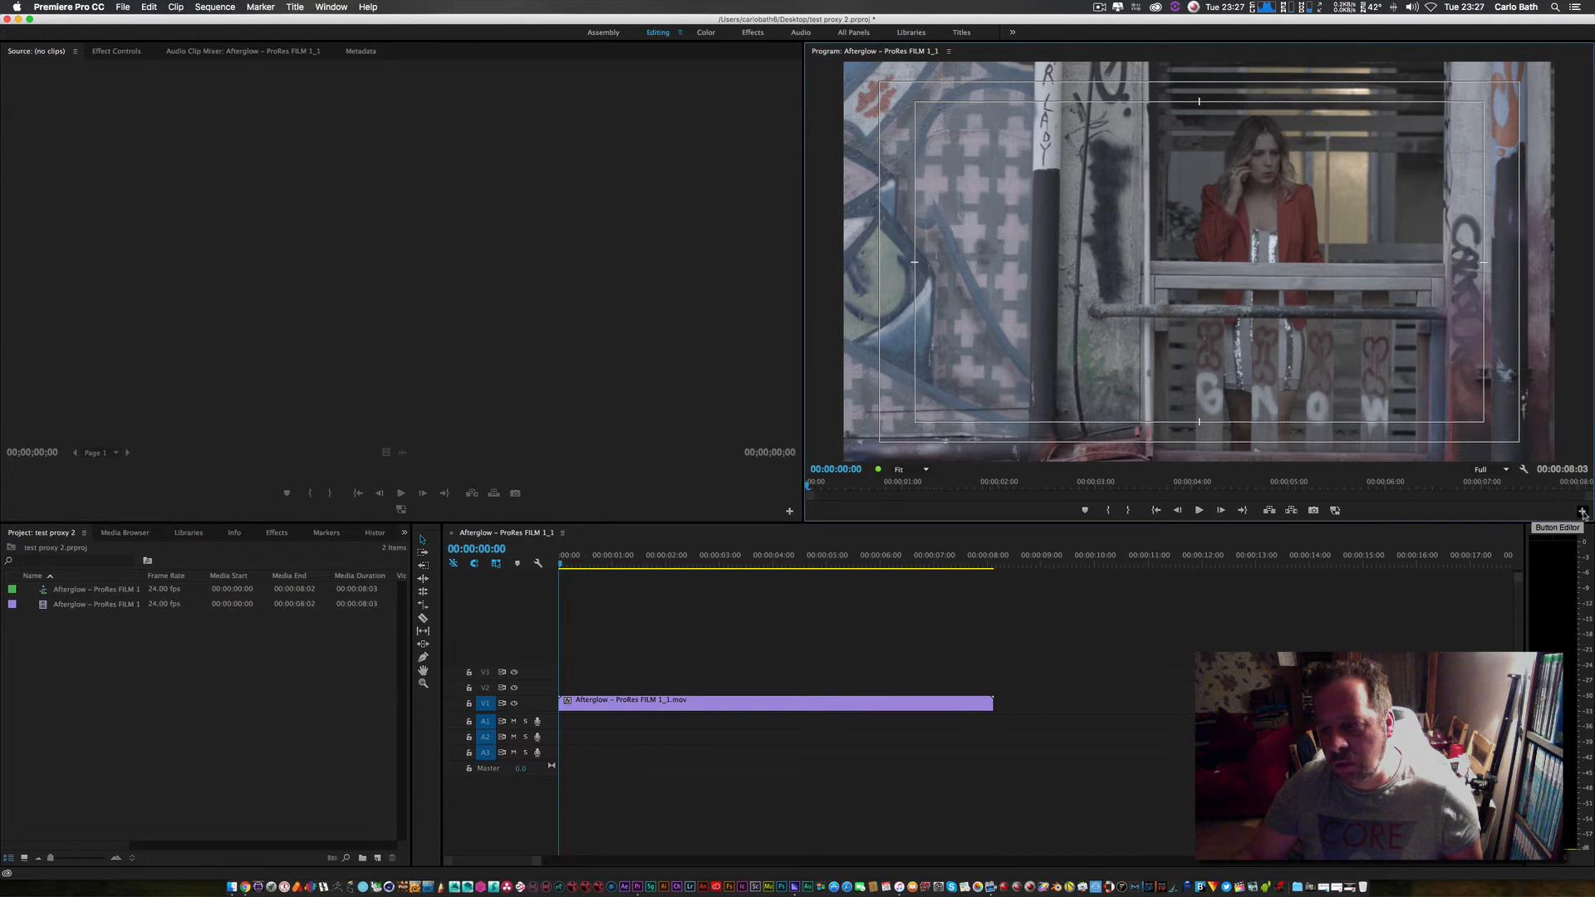
pyautogui.click(1582, 509)
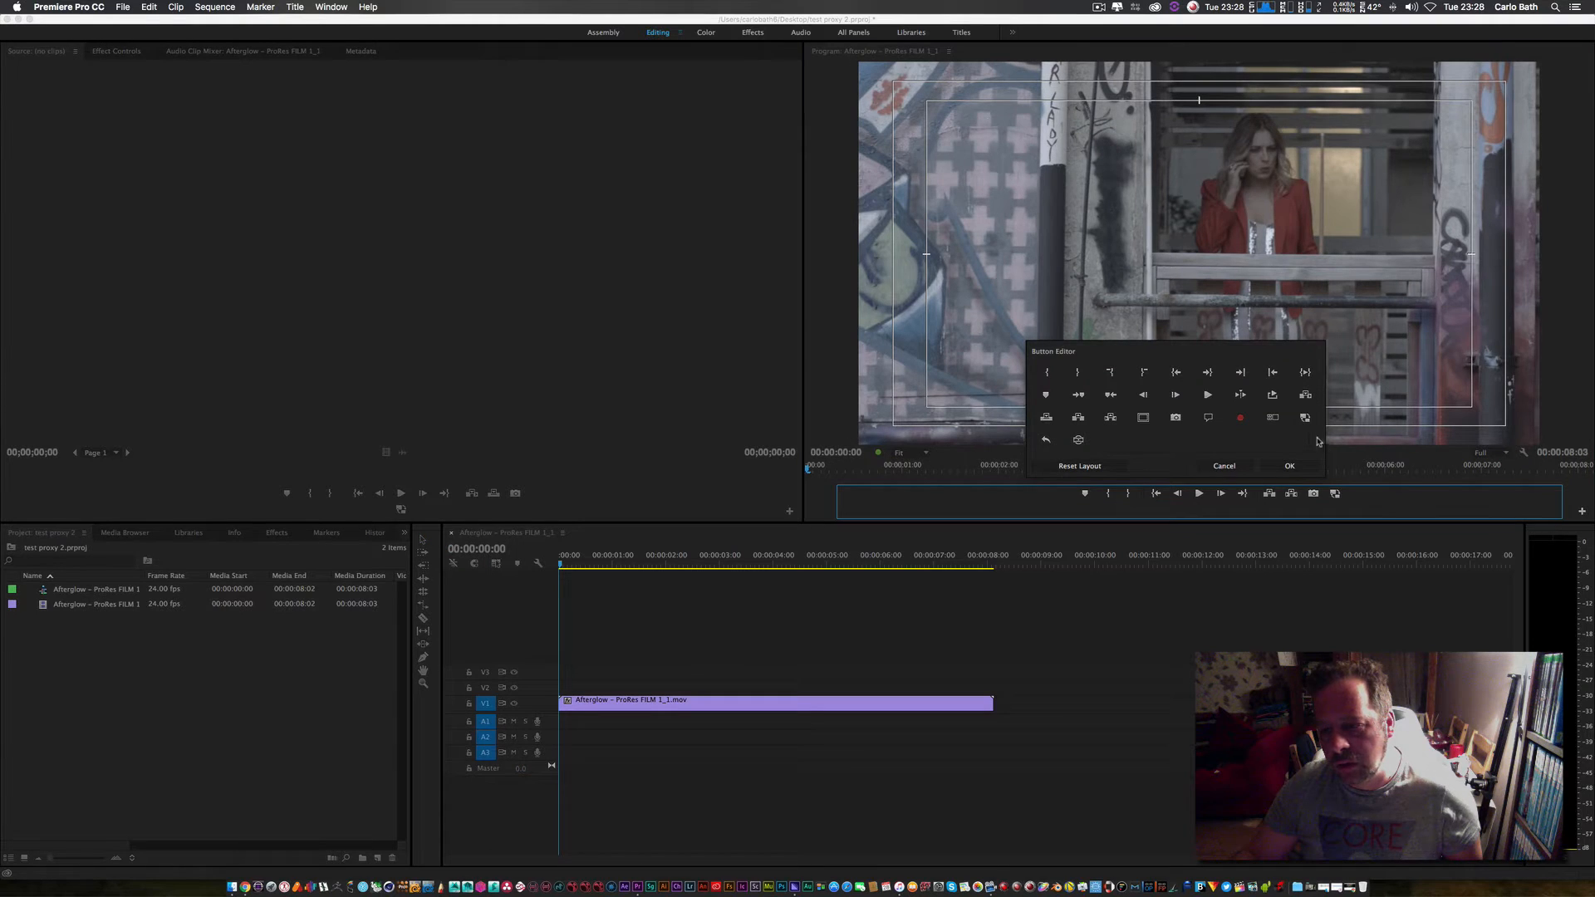
pyautogui.moveTo(1306, 417)
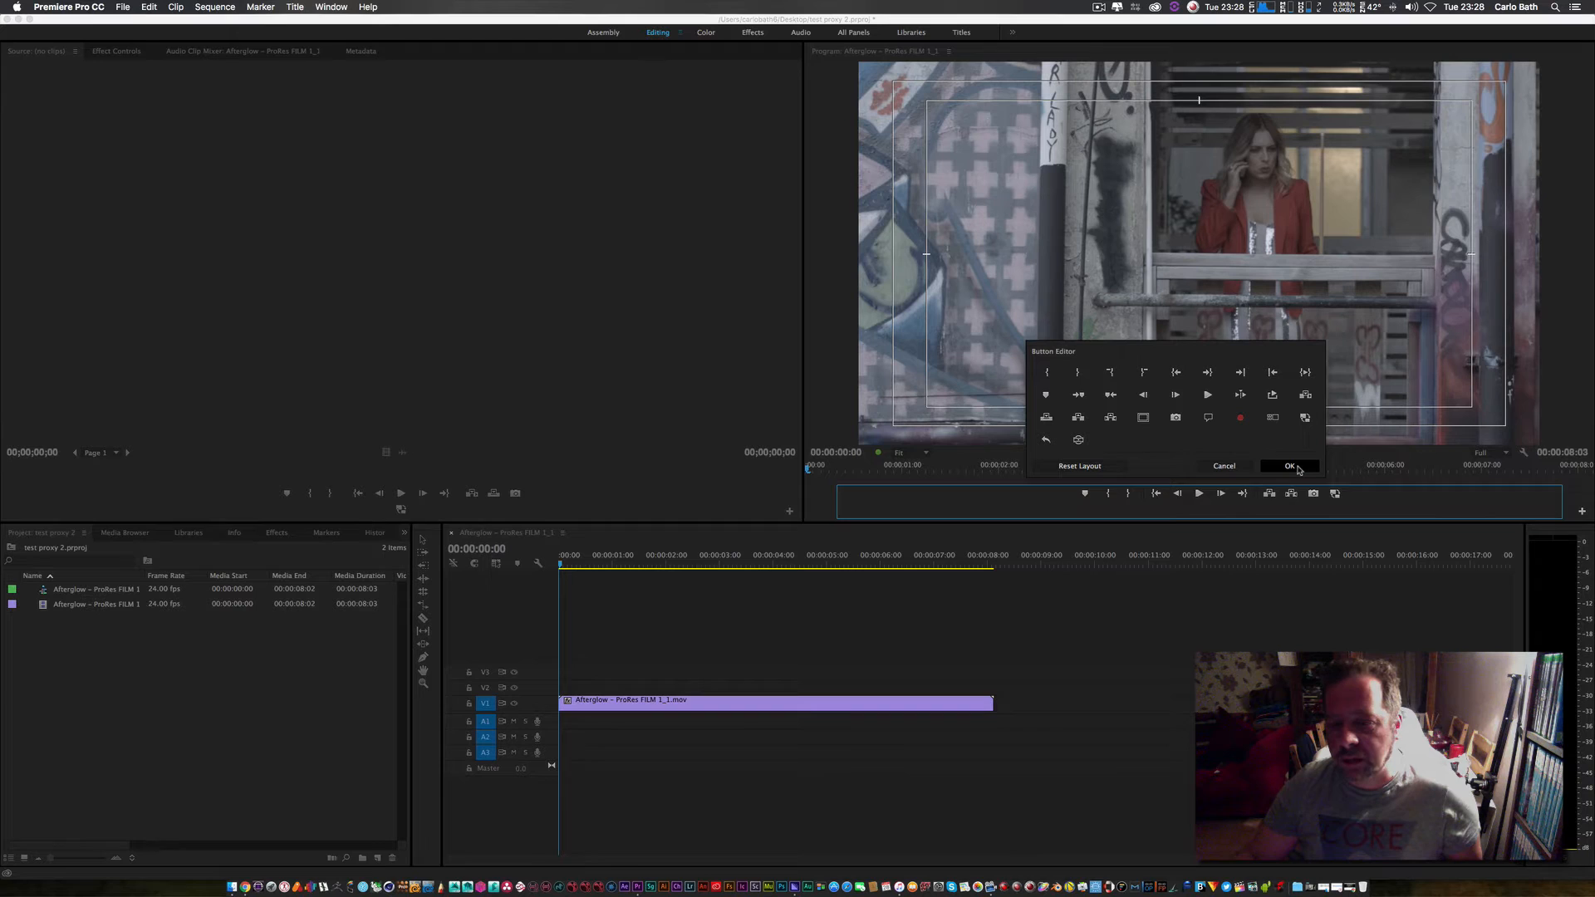
pyautogui.click(1289, 466)
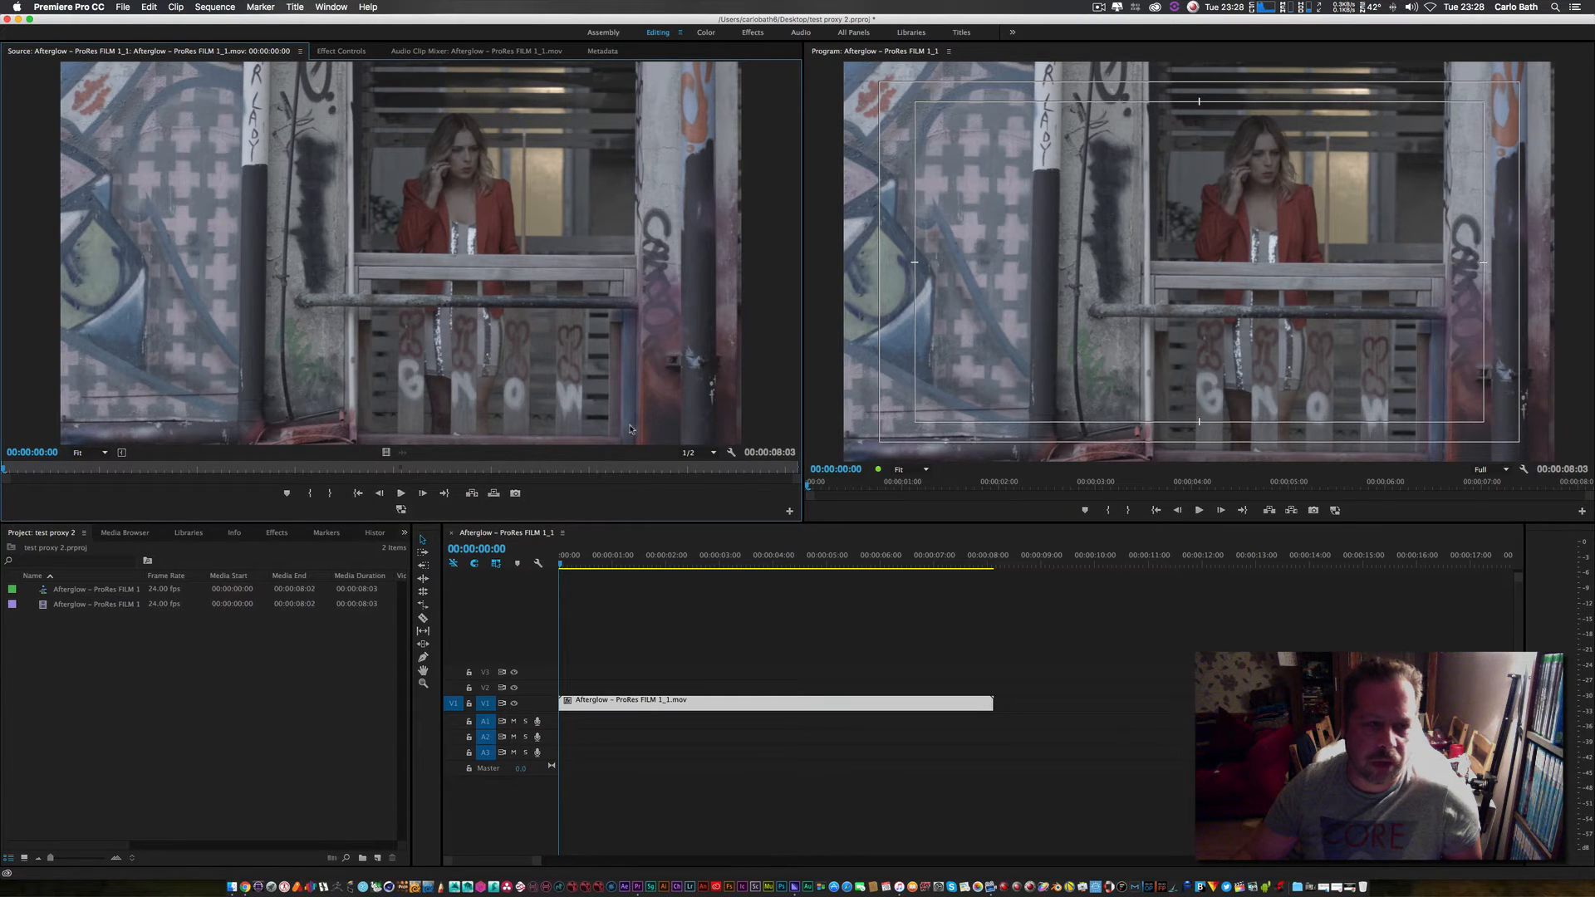
pyautogui.moveTo(712, 453)
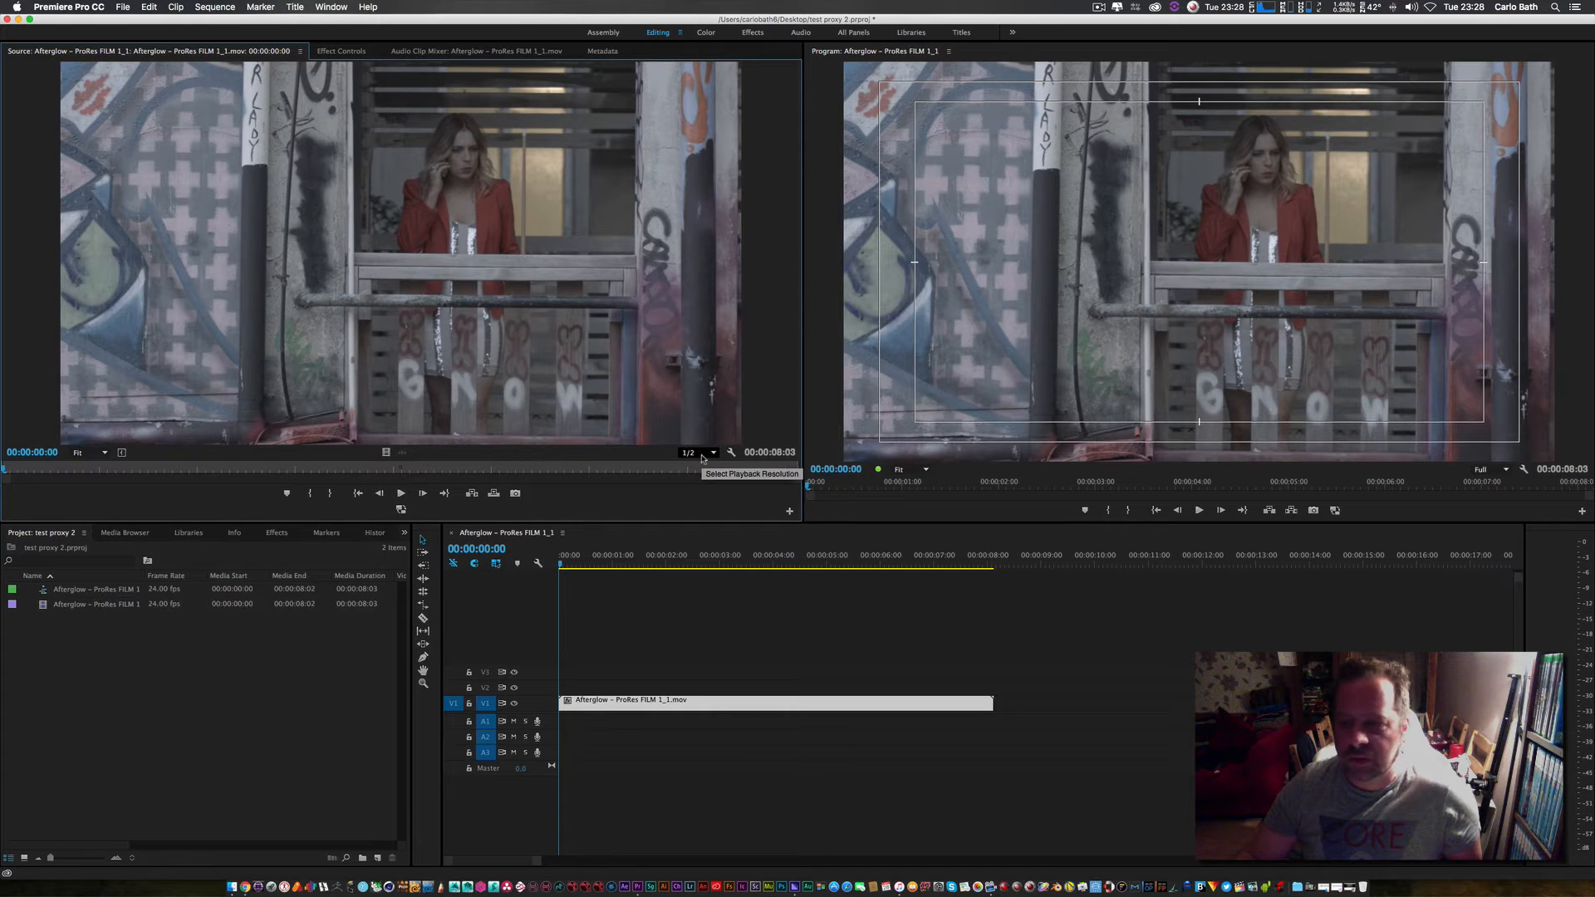
# Set Source Monitor resolution to Full and play the sequence, then replay with proxies on
pyautogui.click(689, 452)
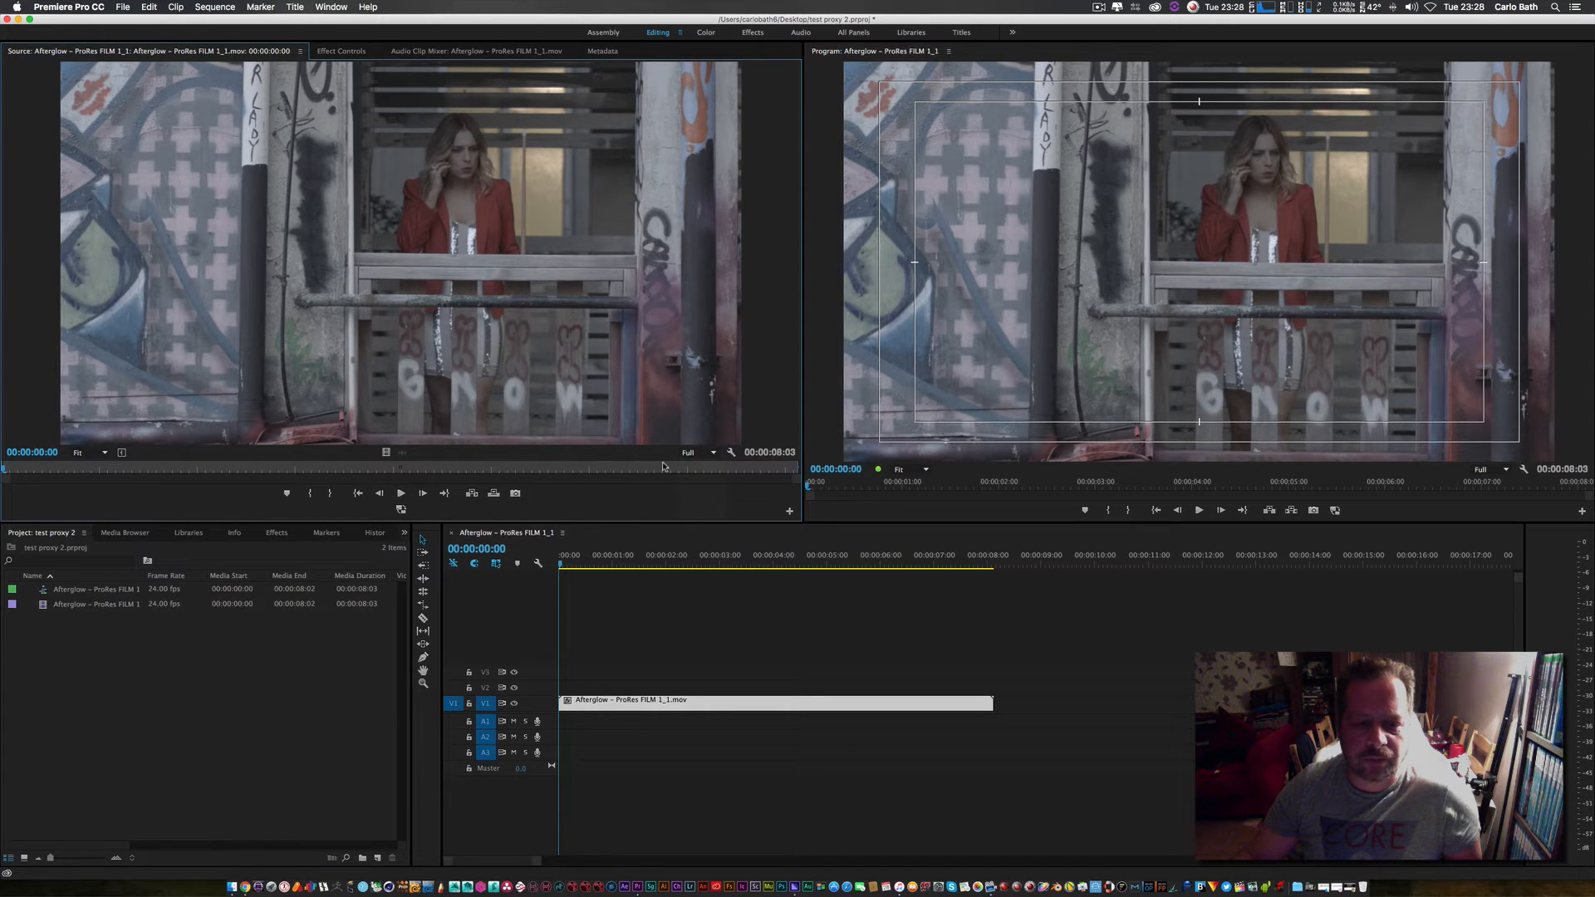
pyautogui.moveTo(697, 471)
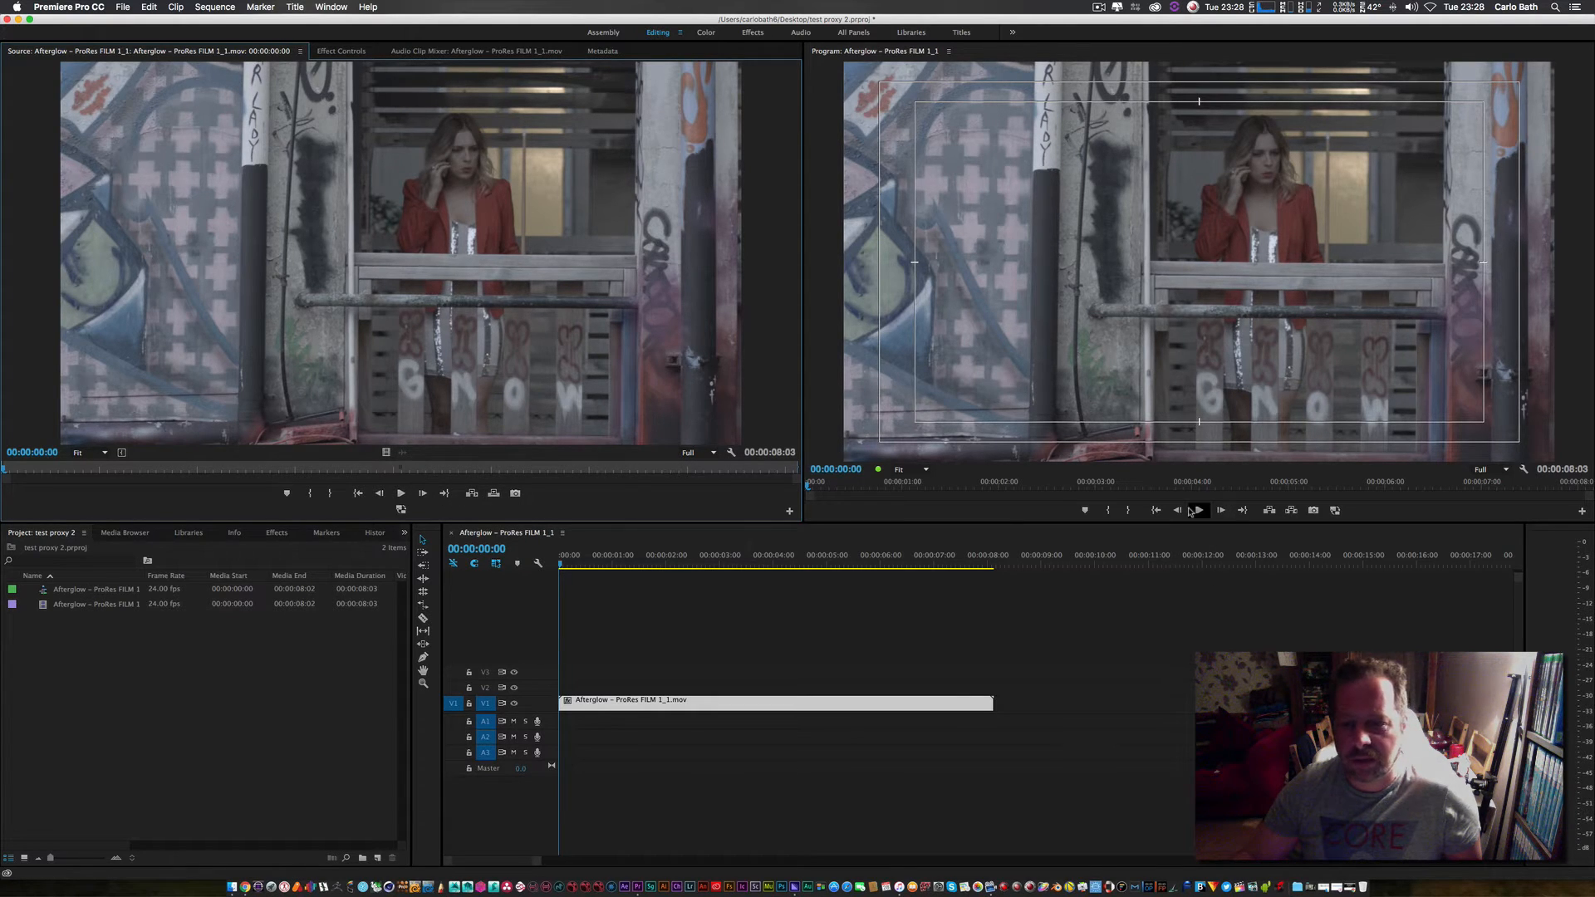
pyautogui.click(1198, 509)
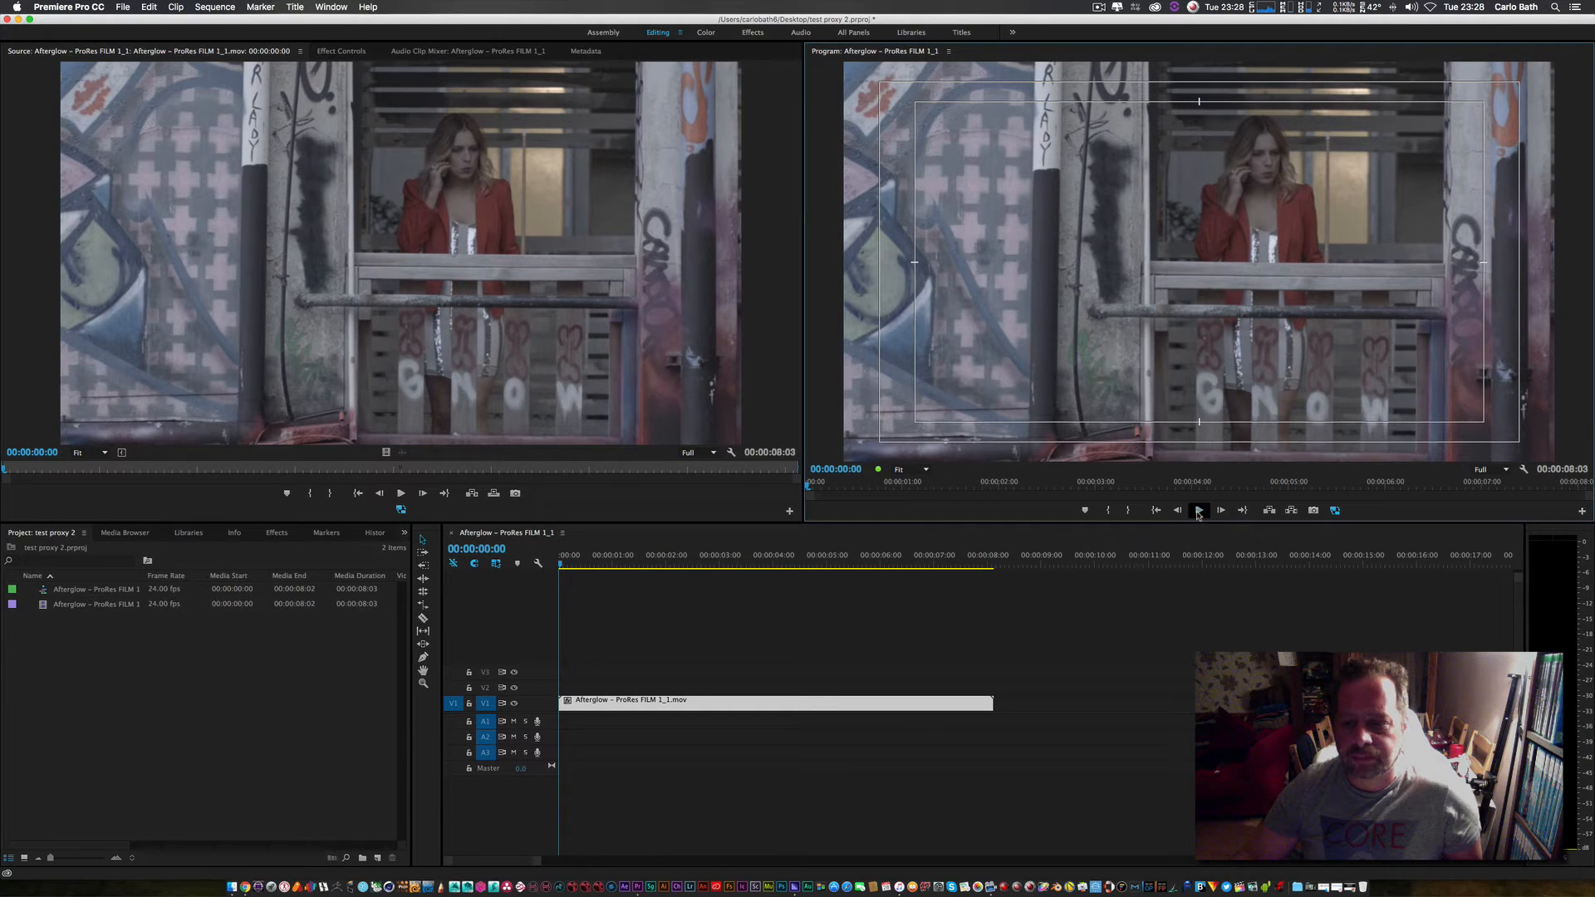
pyautogui.click(1197, 510)
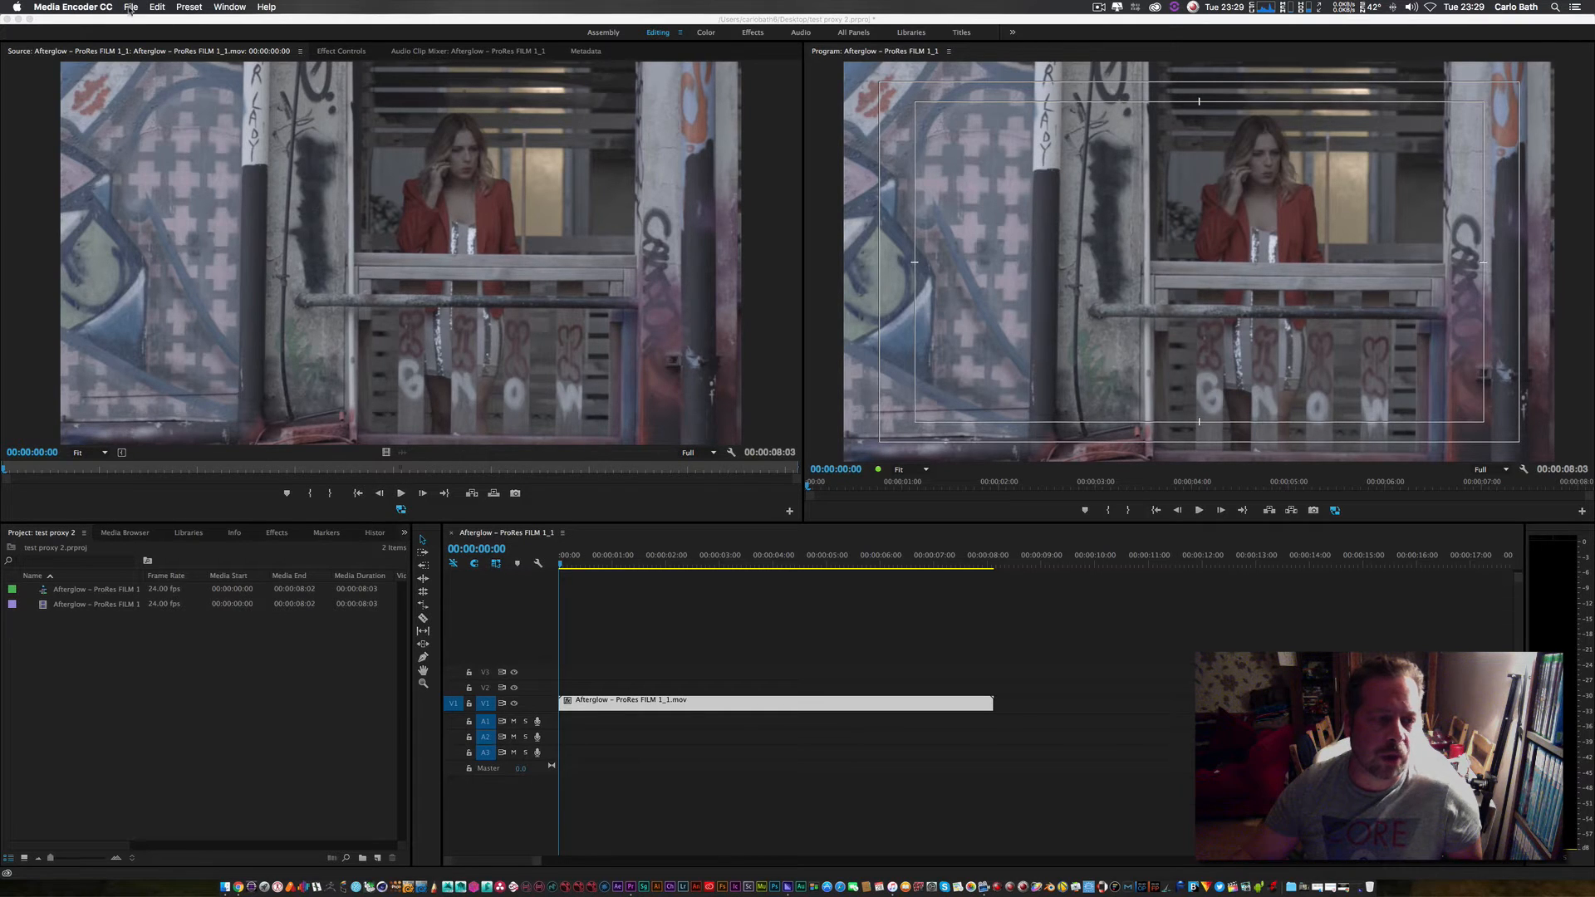
pyautogui.click(131, 7)
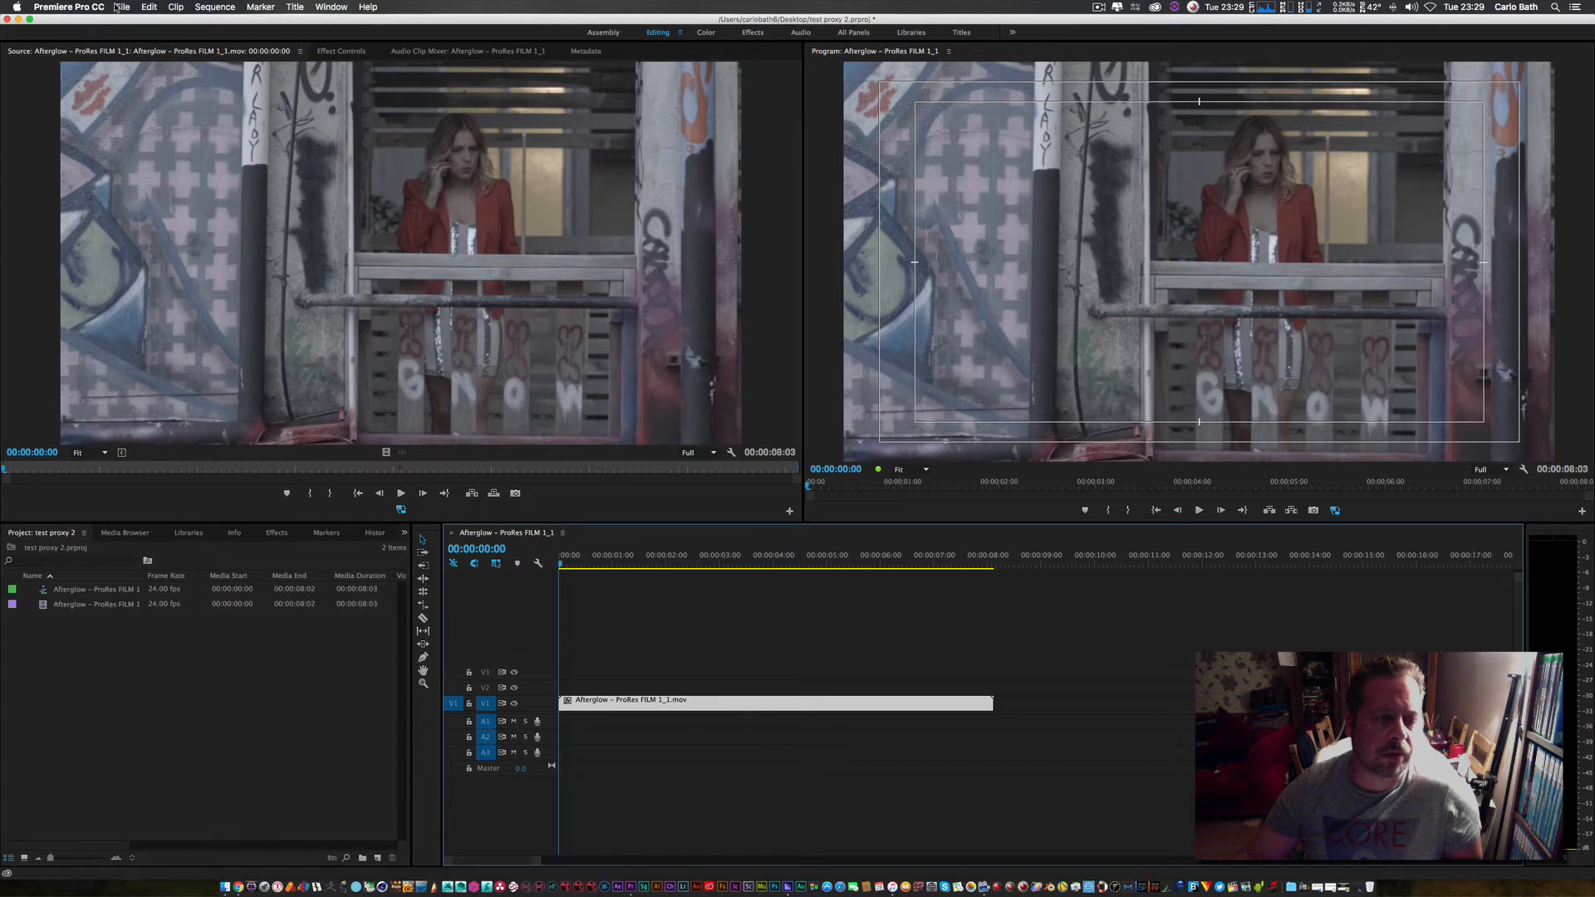
# Import 'Panasonic Lumix 4K Video Test.mp4' from Movies > Mac Video Library
pyautogui.click(123, 8)
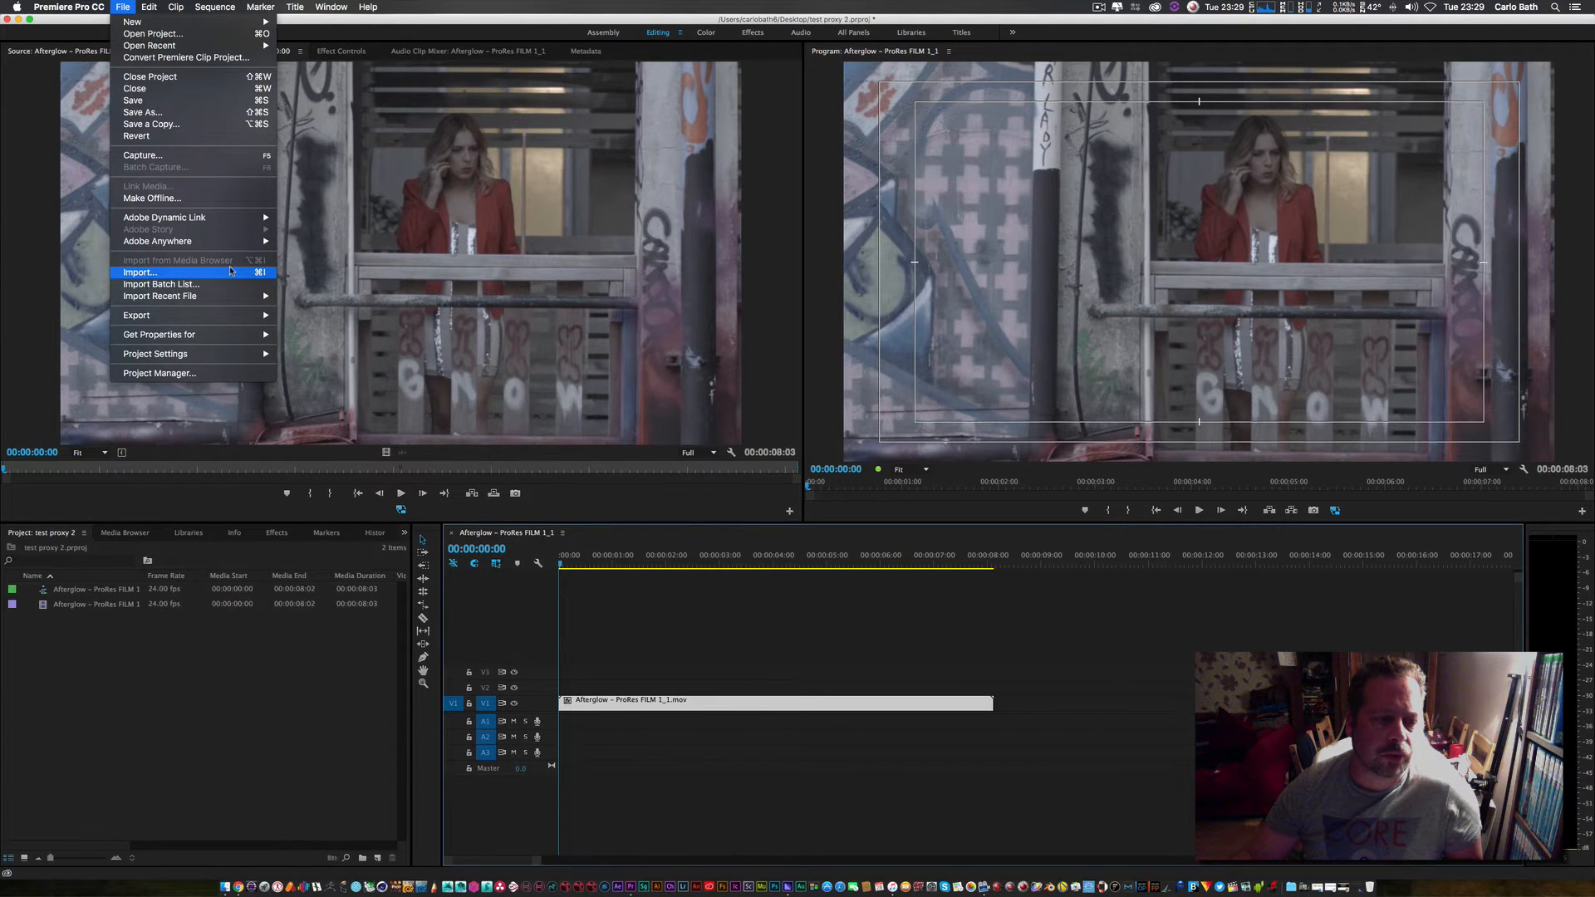
pyautogui.click(141, 272)
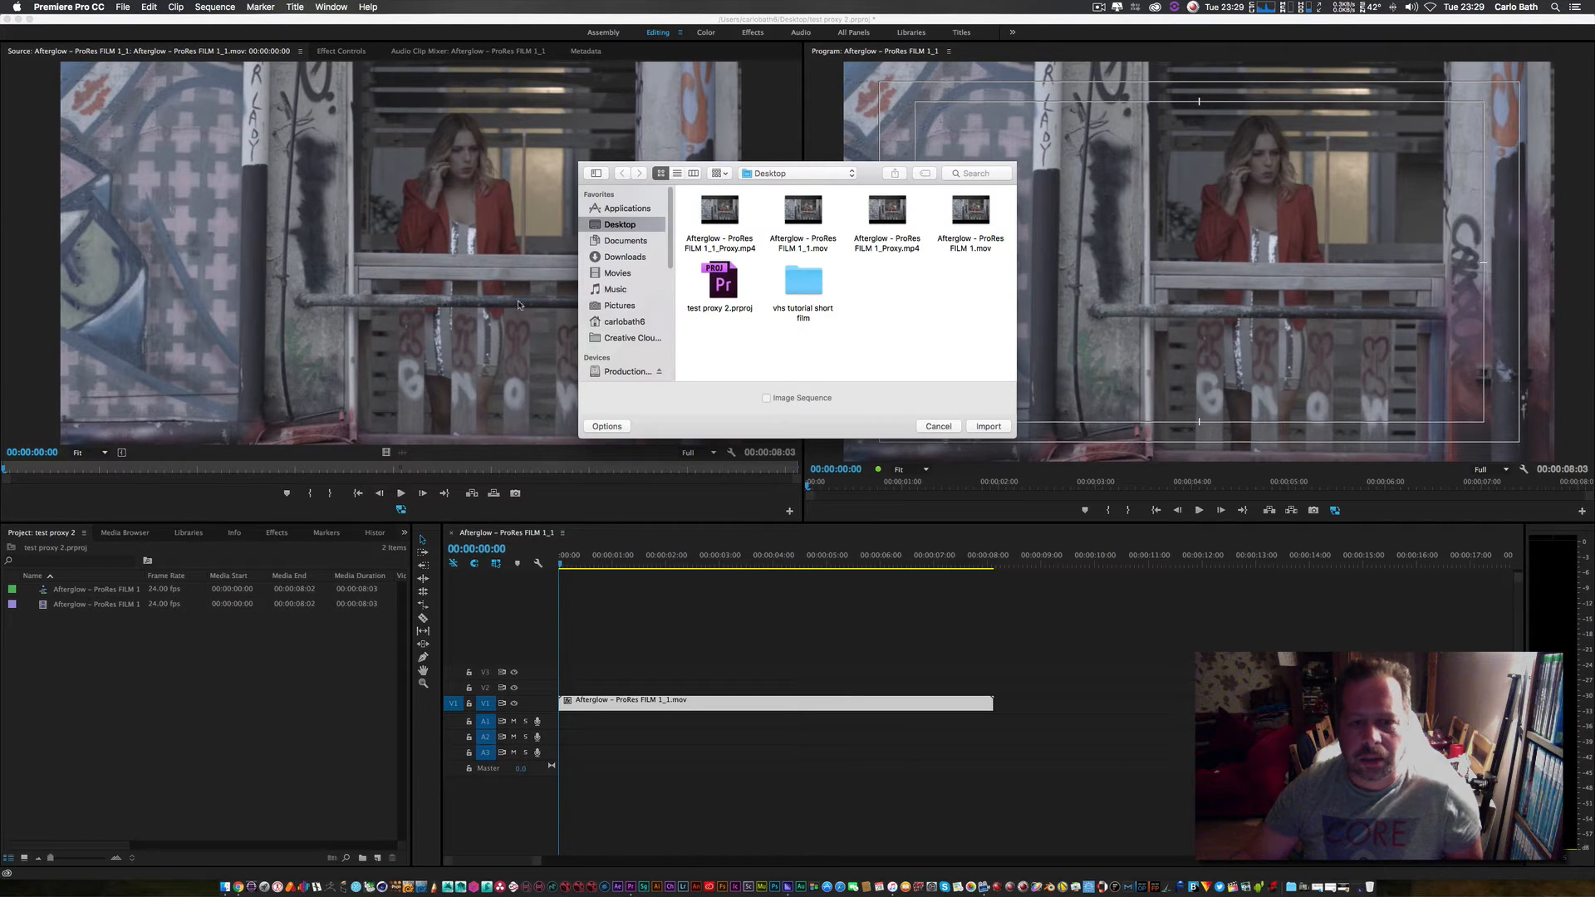
pyautogui.moveTo(715, 295)
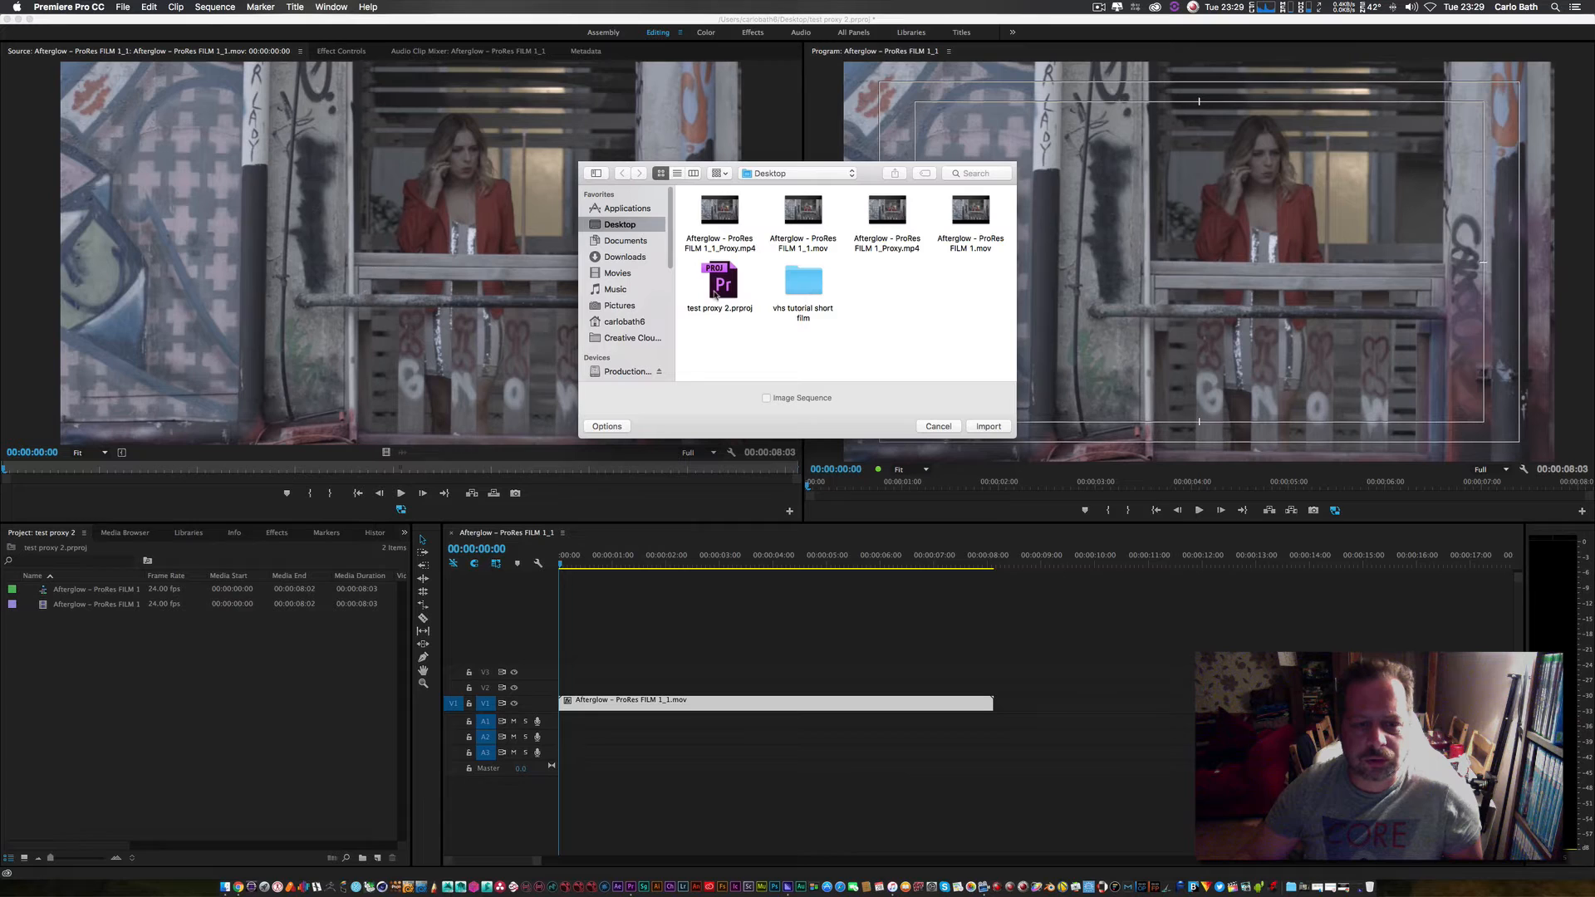
pyautogui.click(617, 273)
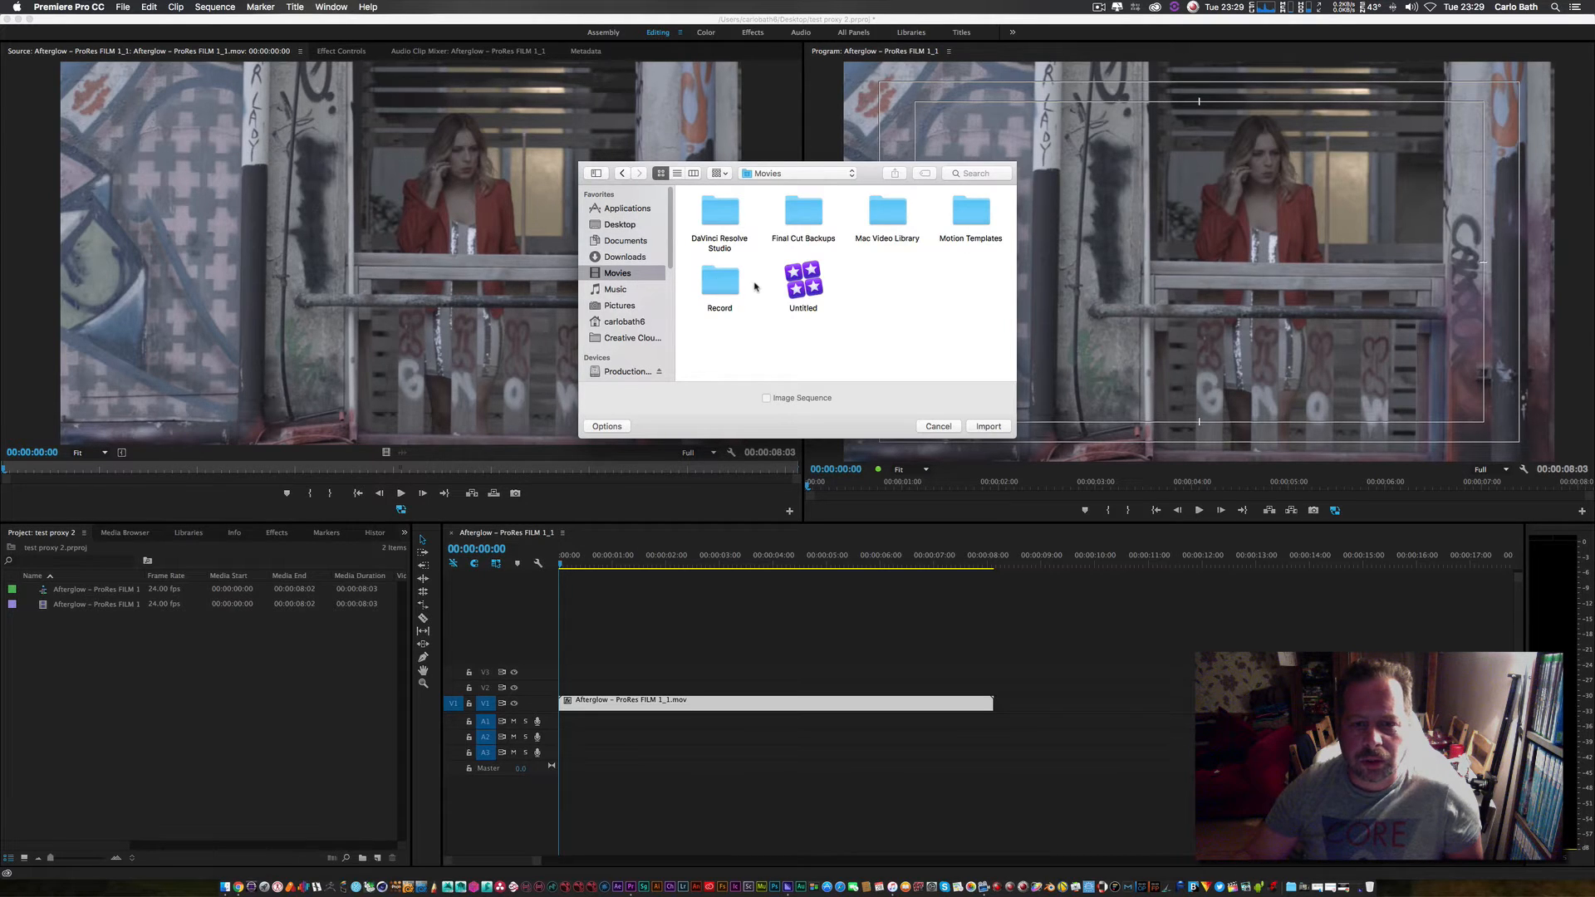
pyautogui.doubleClick(720, 281)
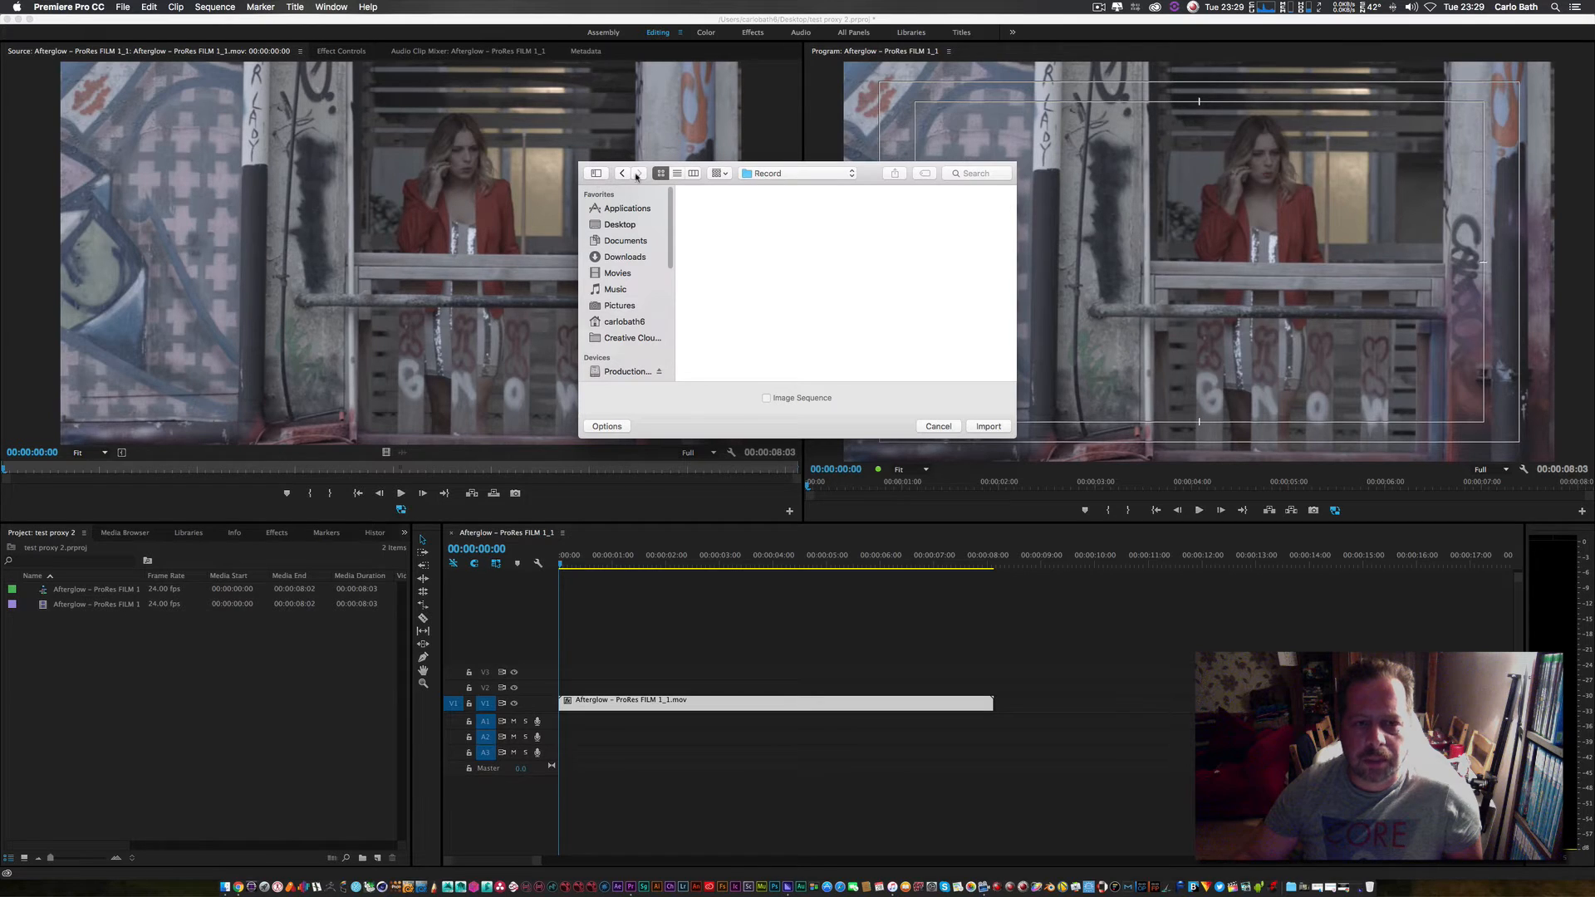
pyautogui.click(622, 173)
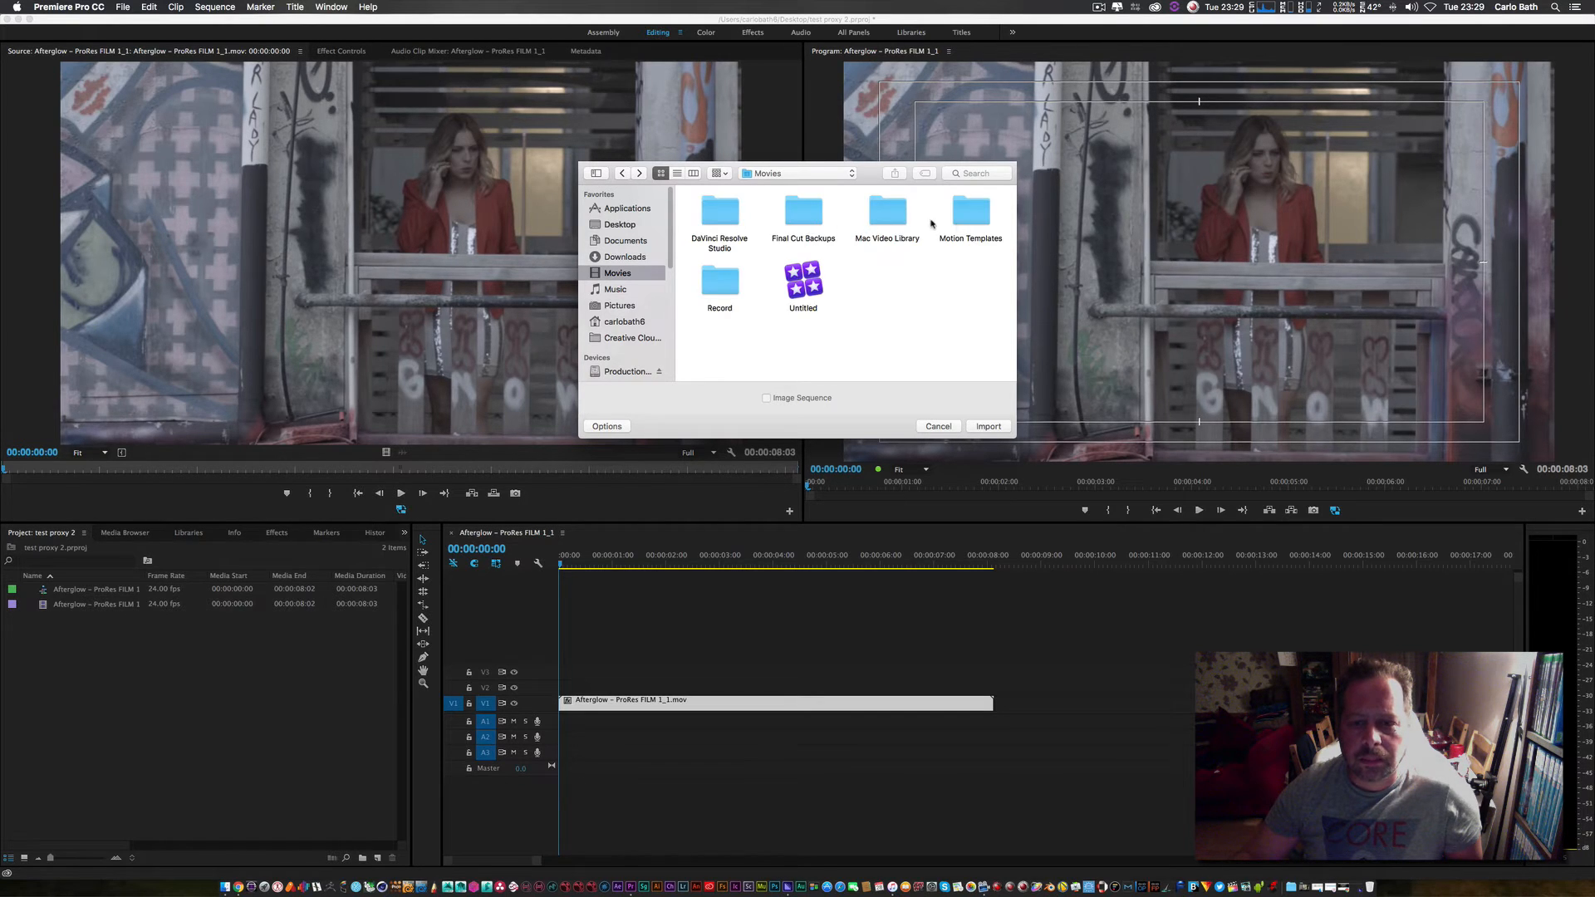
pyautogui.doubleClick(887, 213)
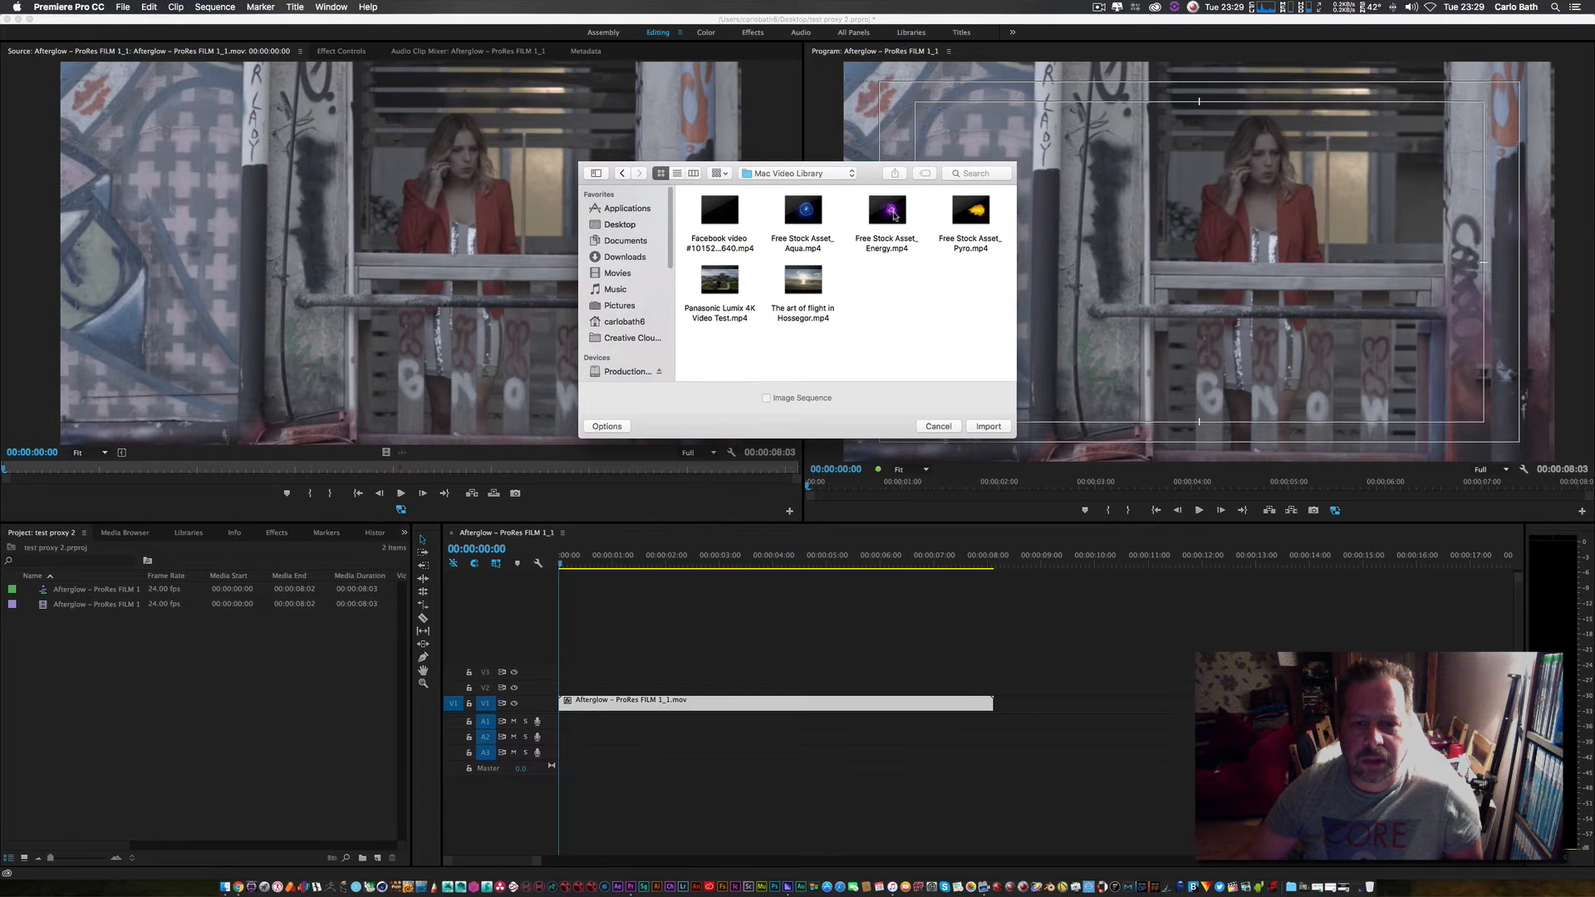
pyautogui.click(719, 280)
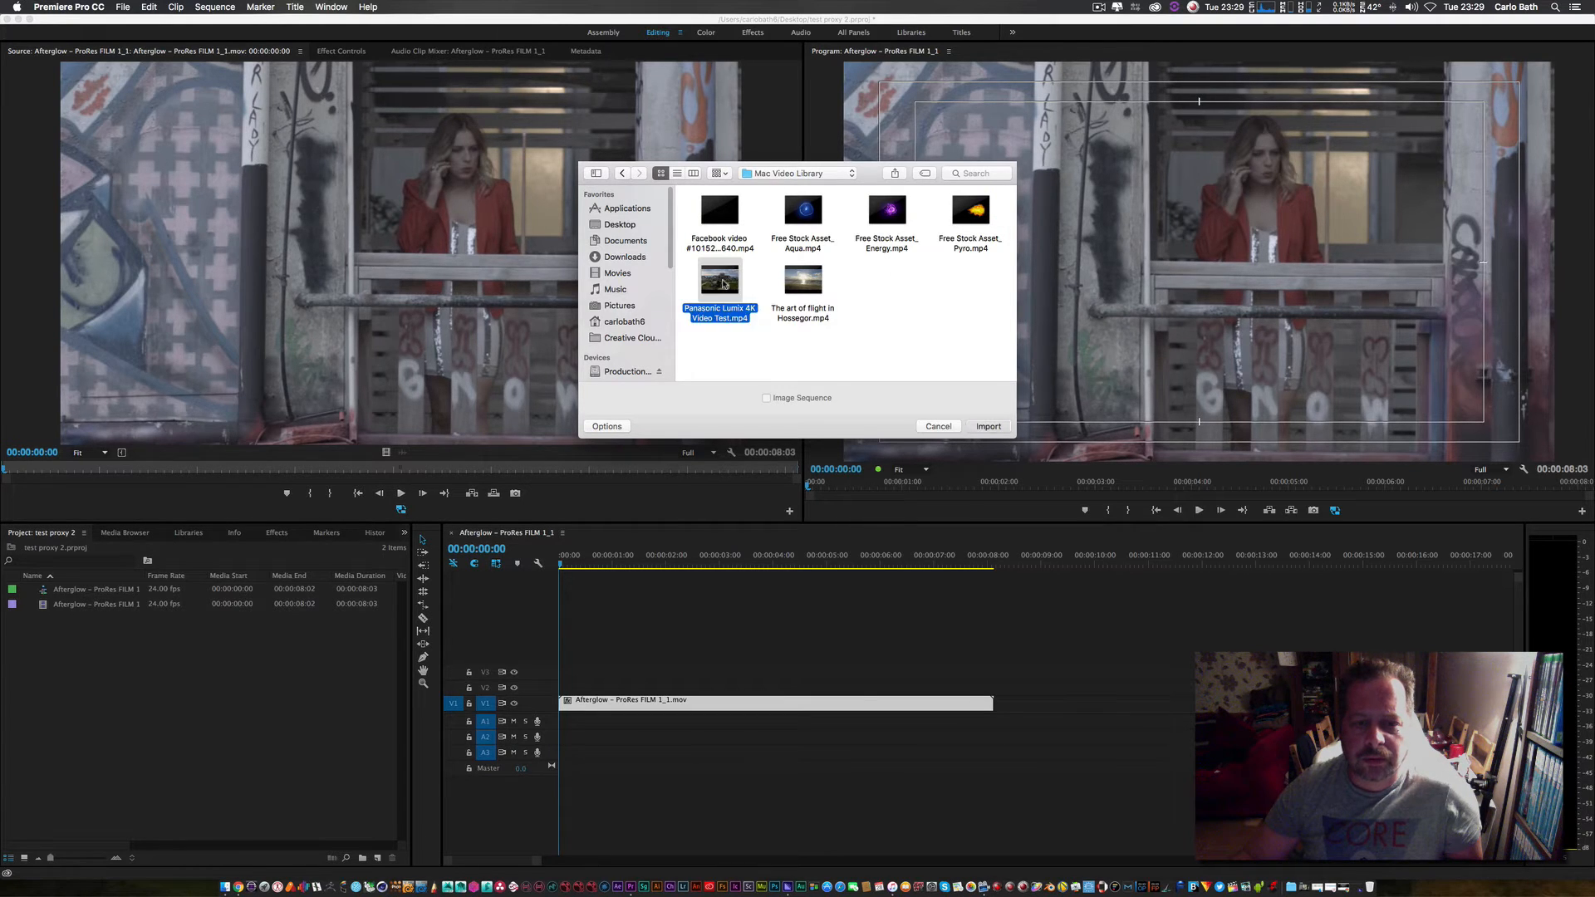
pyautogui.click(987, 425)
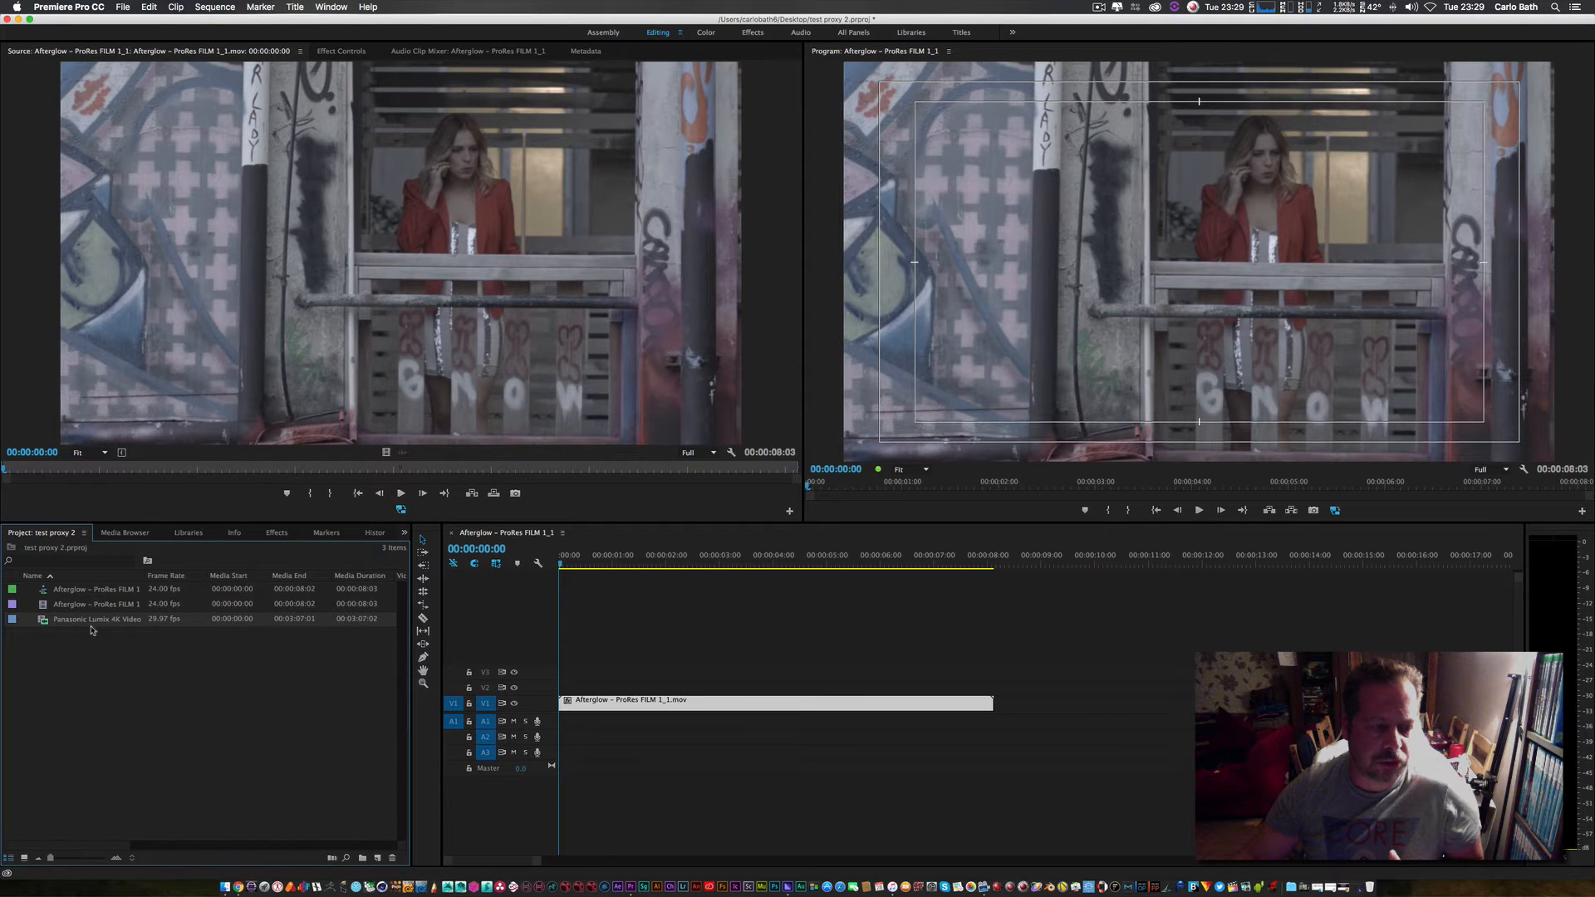
pyautogui.moveTo(117, 659)
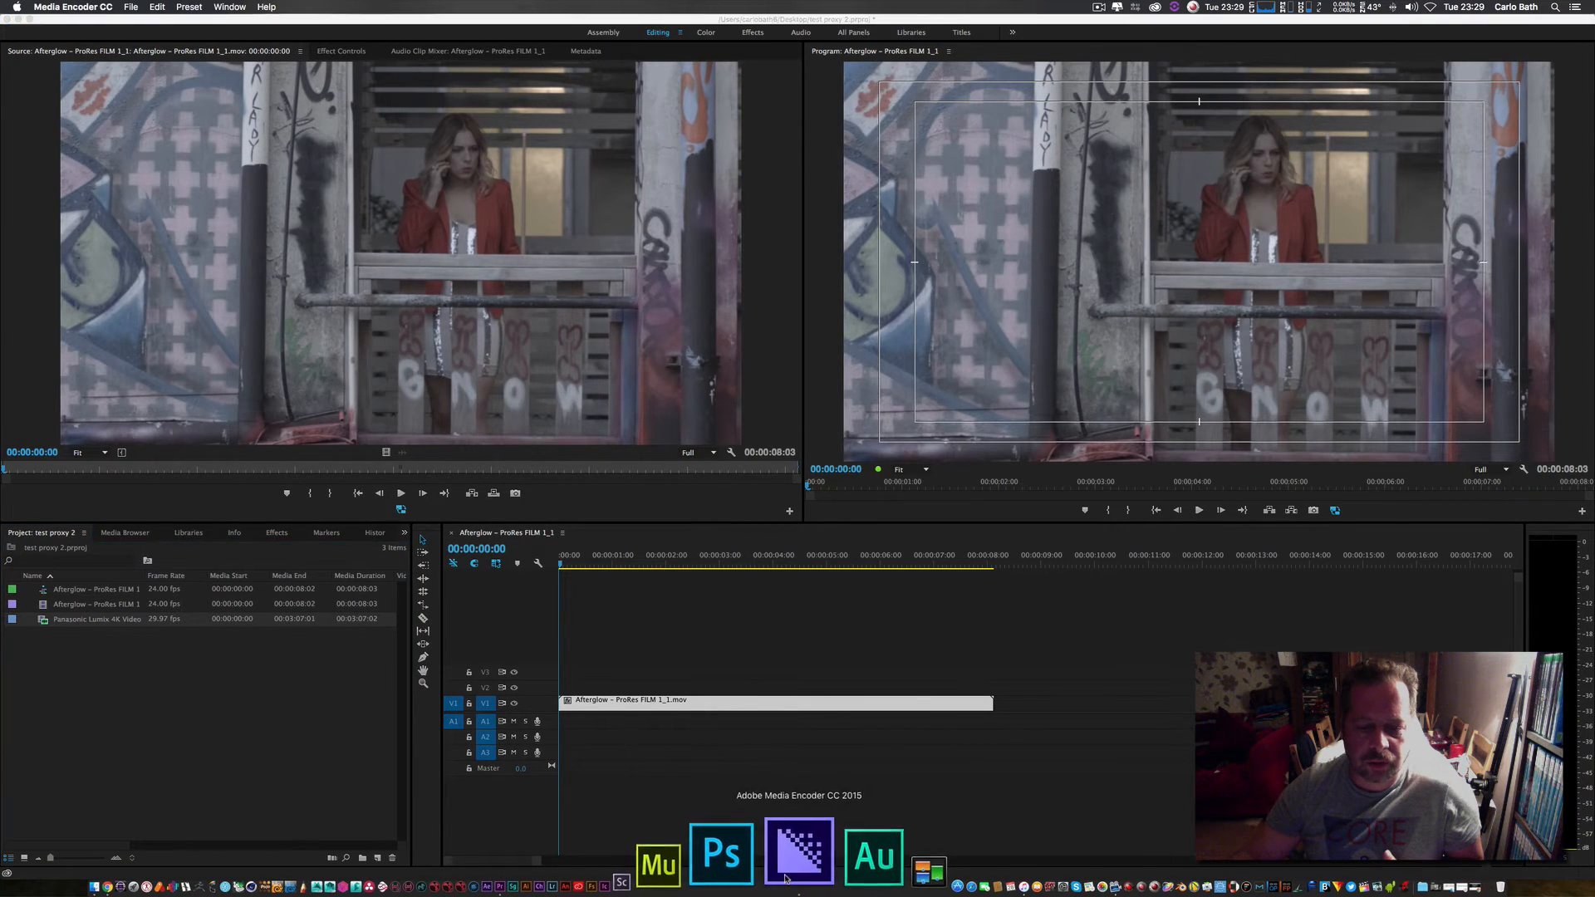
pyautogui.click(799, 855)
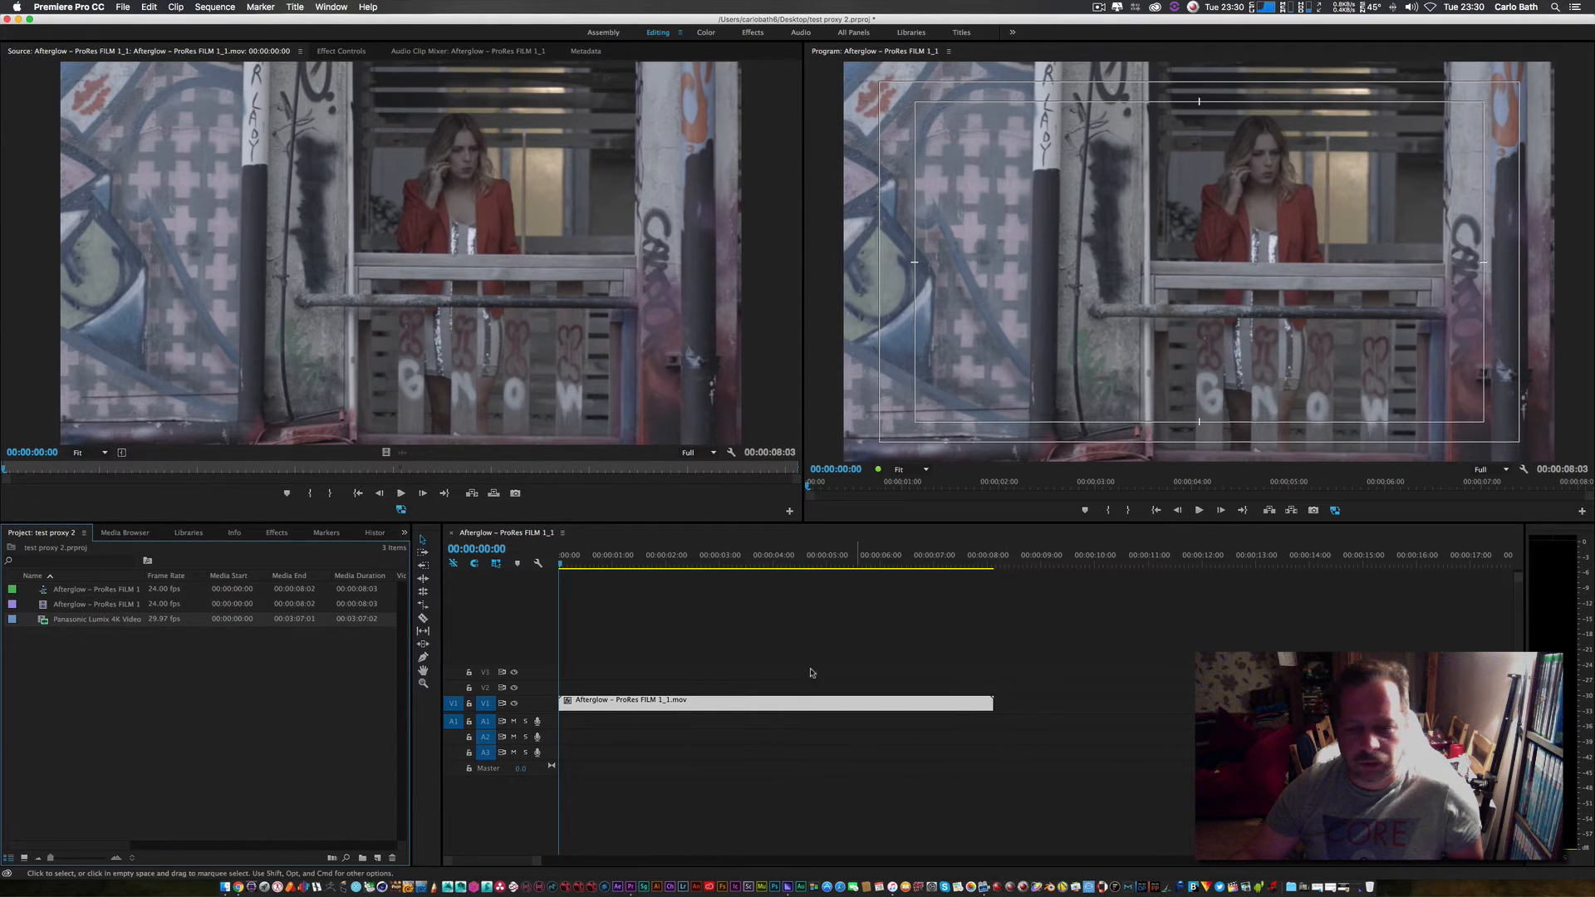
# Place the Panasonic Lumix 4K clip on V1/A1 right after the Afterglow clip
pyautogui.click(96, 619)
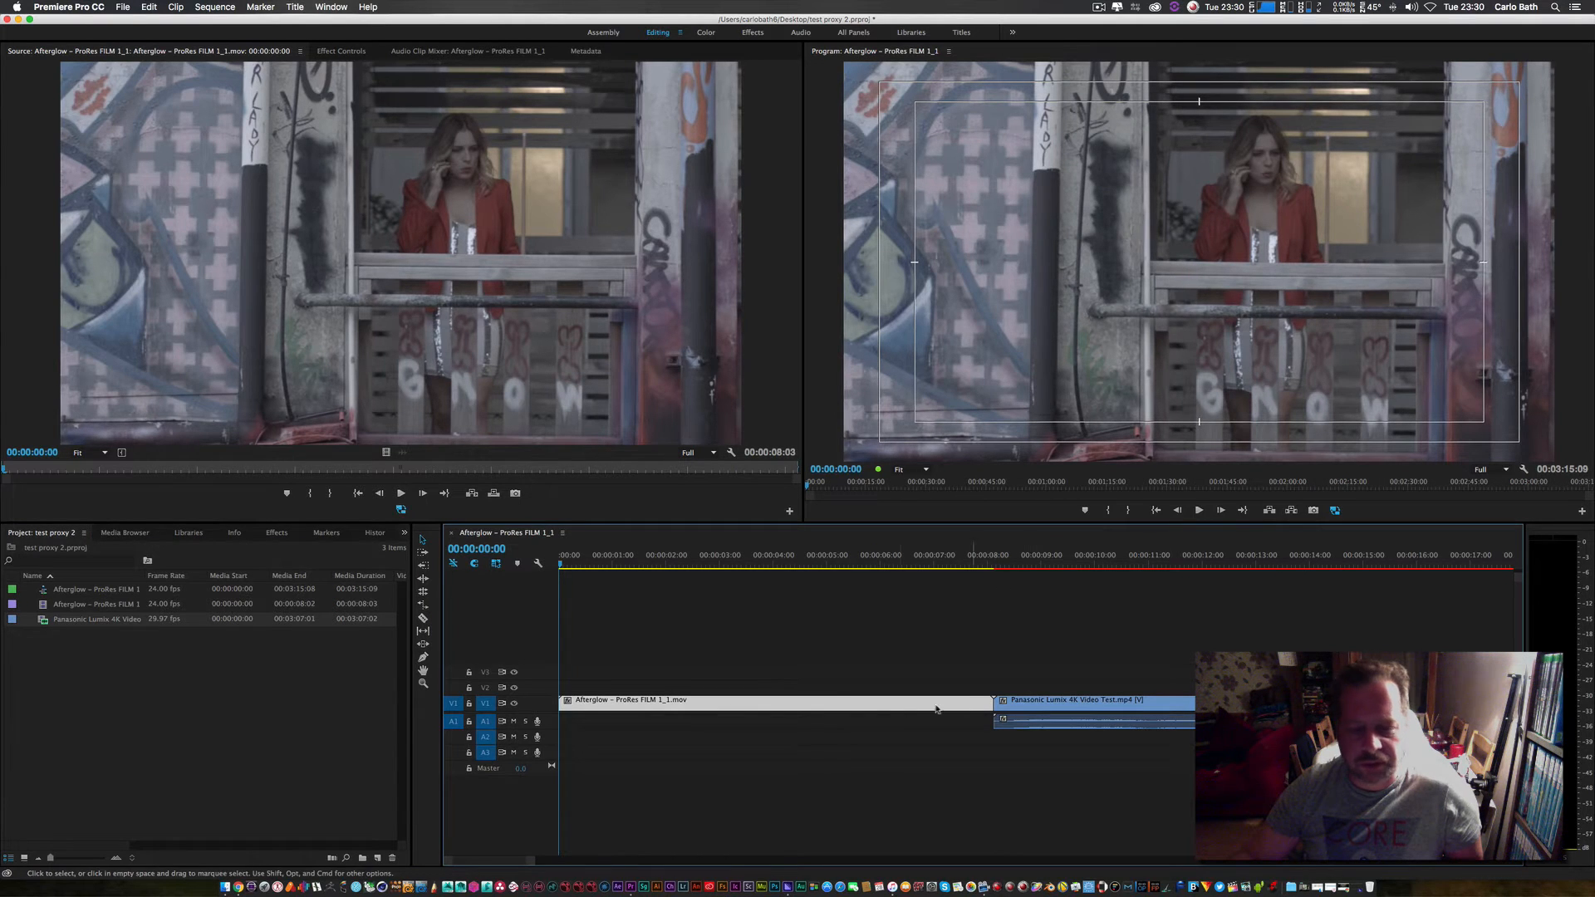
pyautogui.click(828, 852)
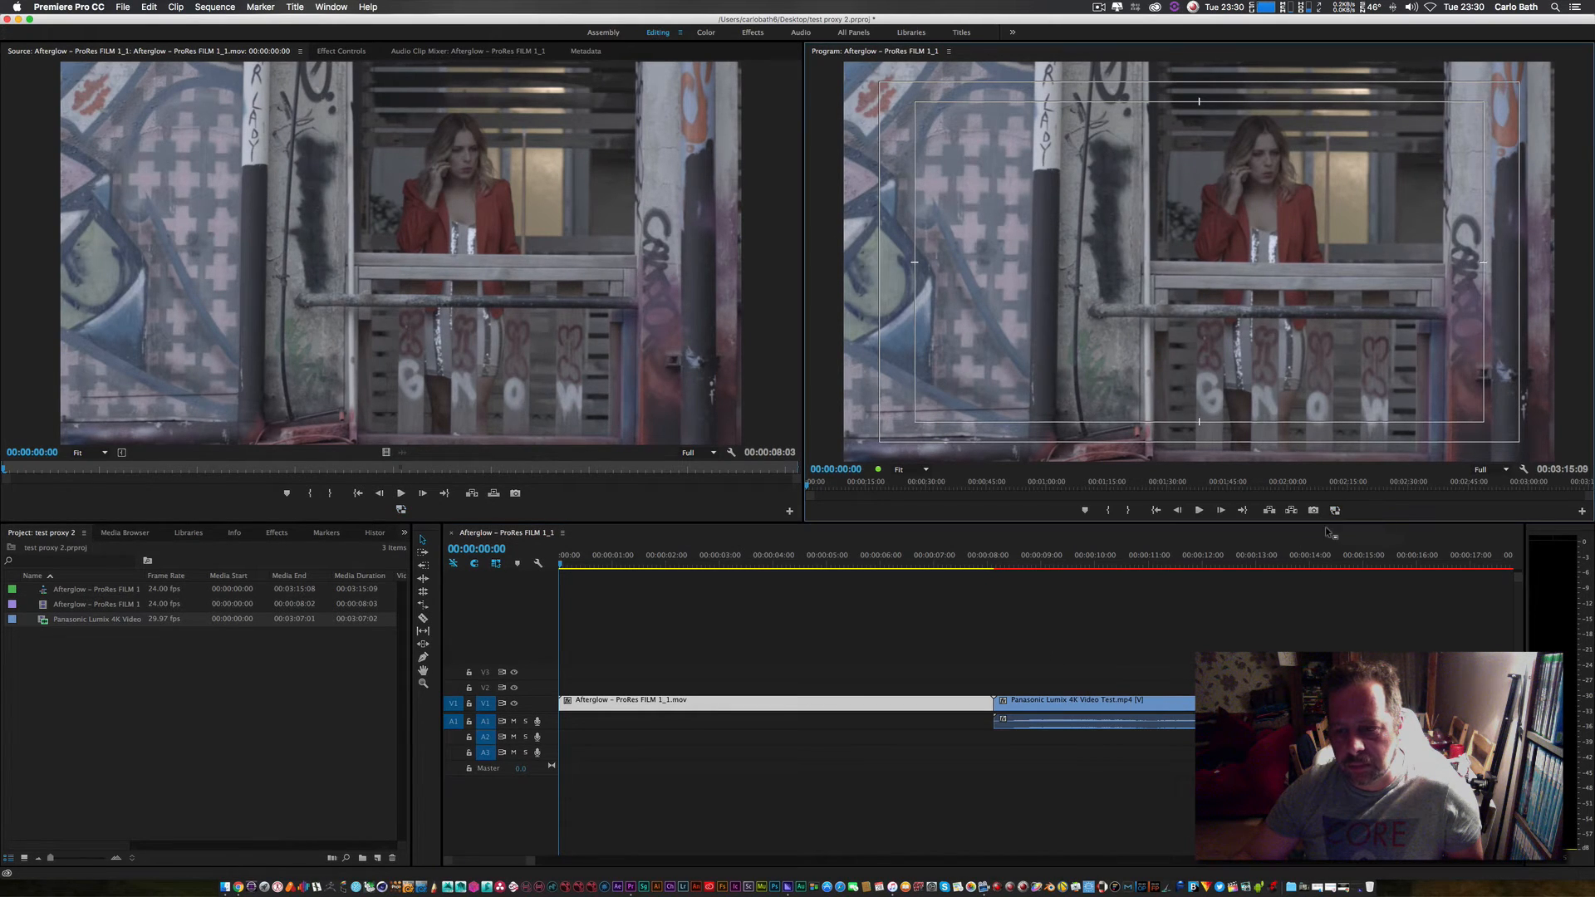
# Play the sequence from about ten seconds in through the Panasonic part
pyautogui.click(1055, 554)
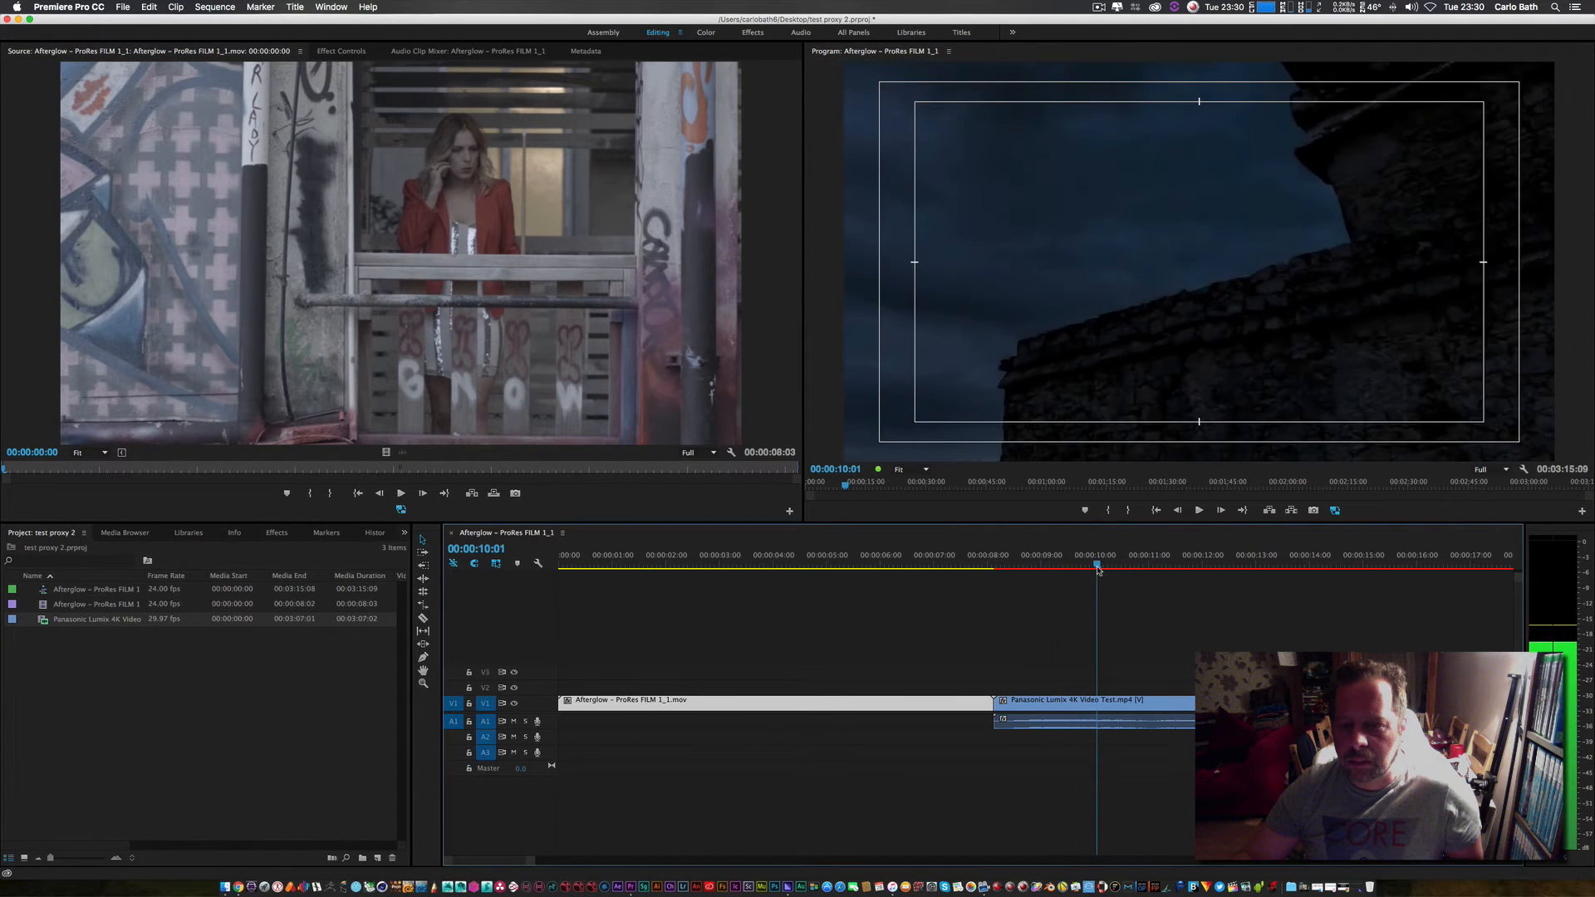
pyautogui.click(1198, 510)
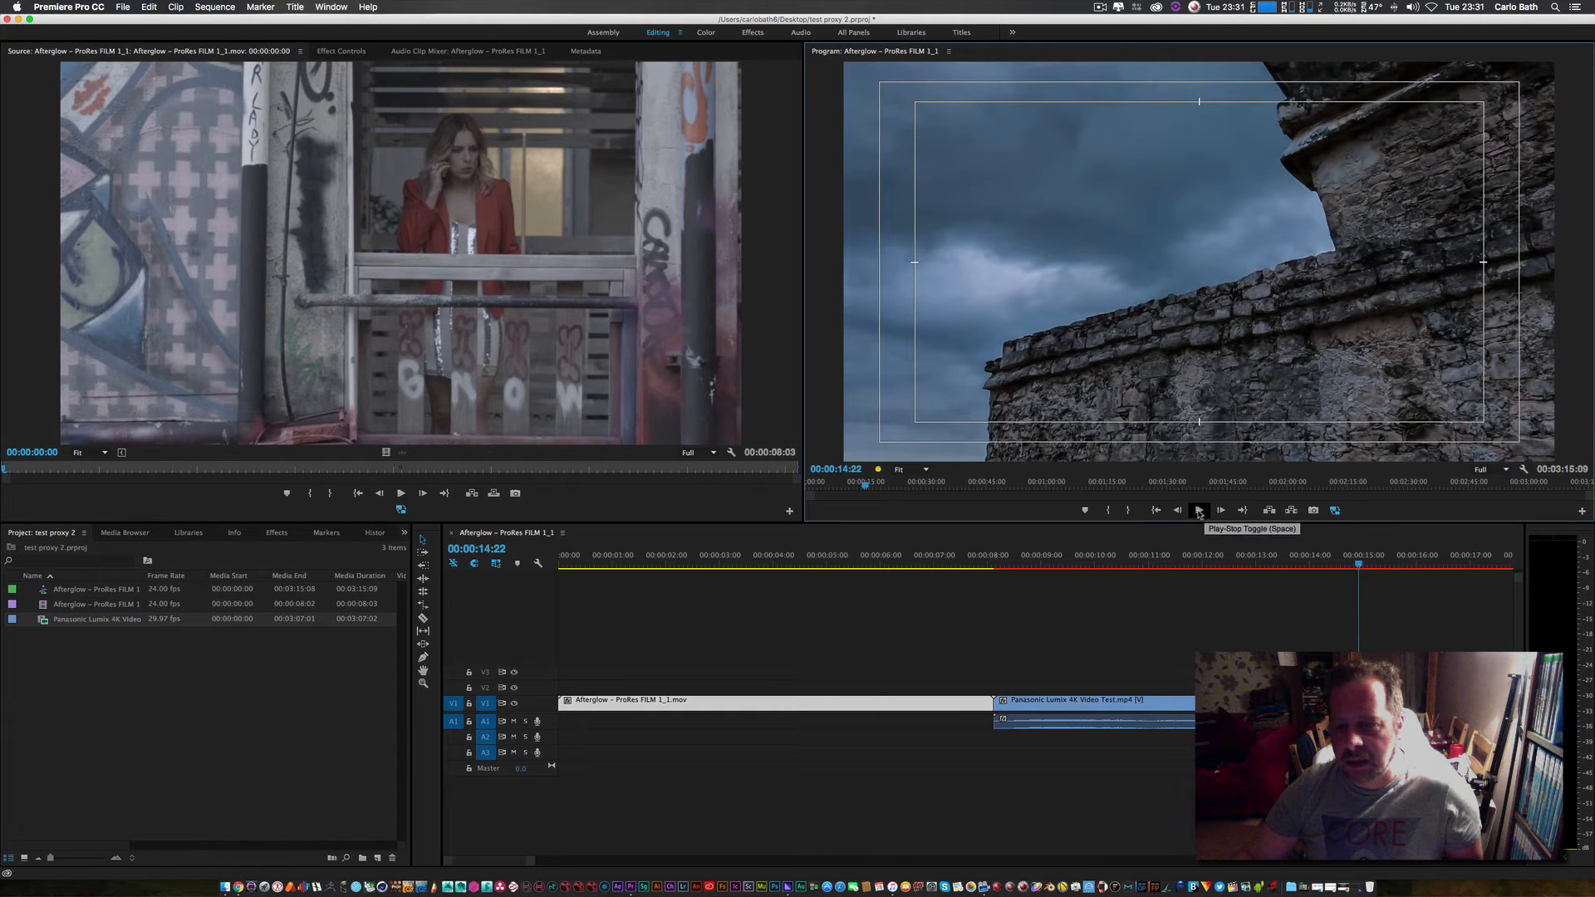
pyautogui.click(1200, 510)
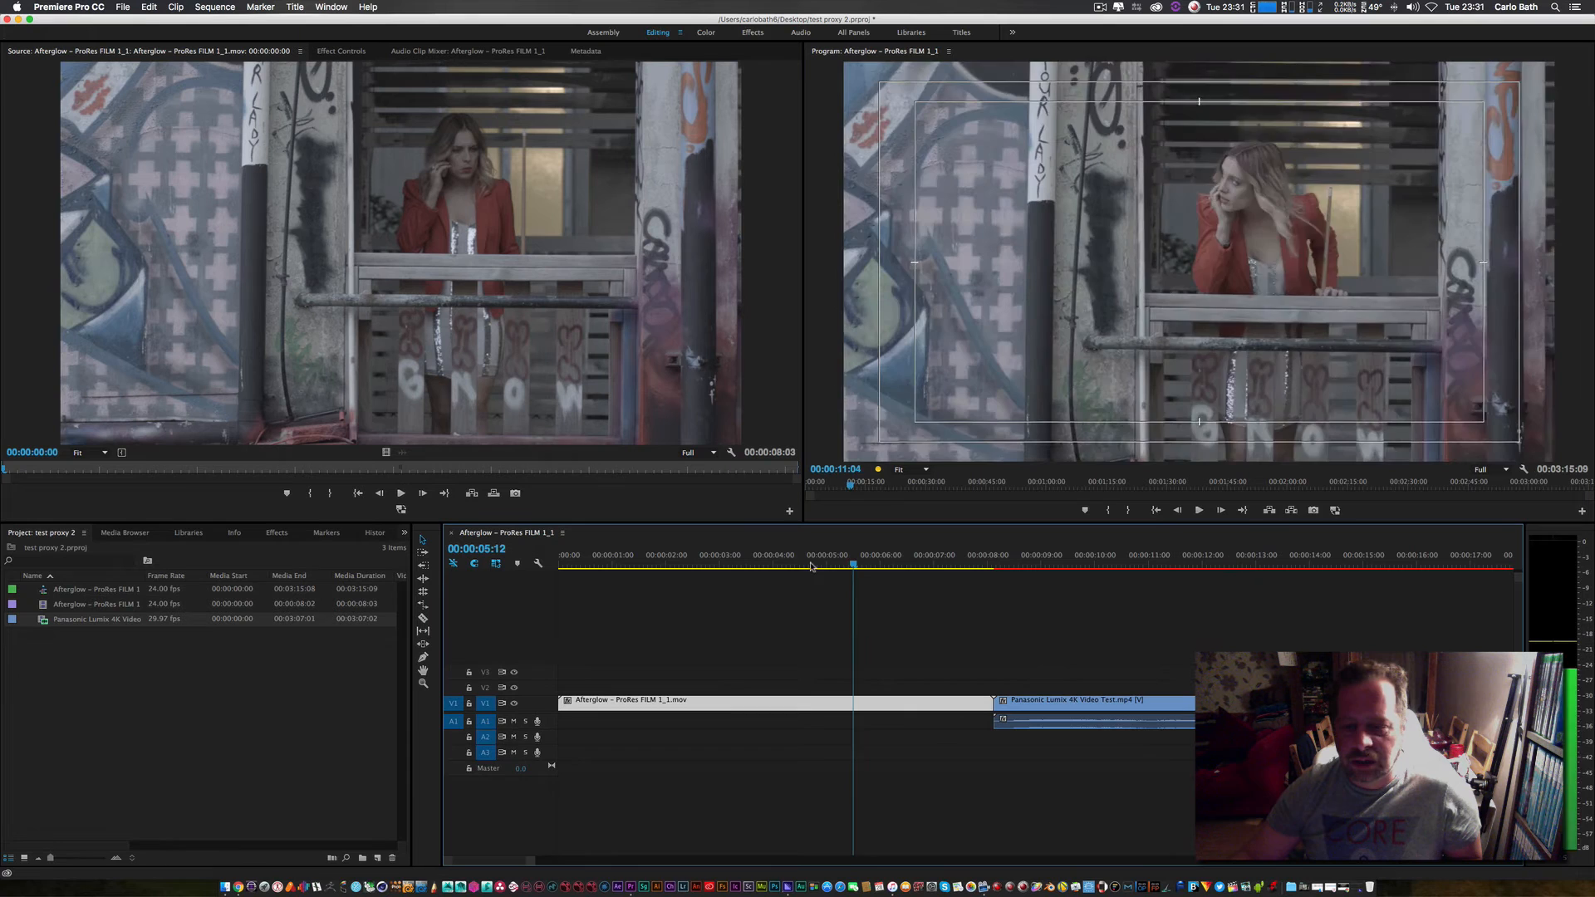
# Set playback resolution to 1/2 and play from the ProRes clip into the Panasonic clip
pyautogui.click(763, 563)
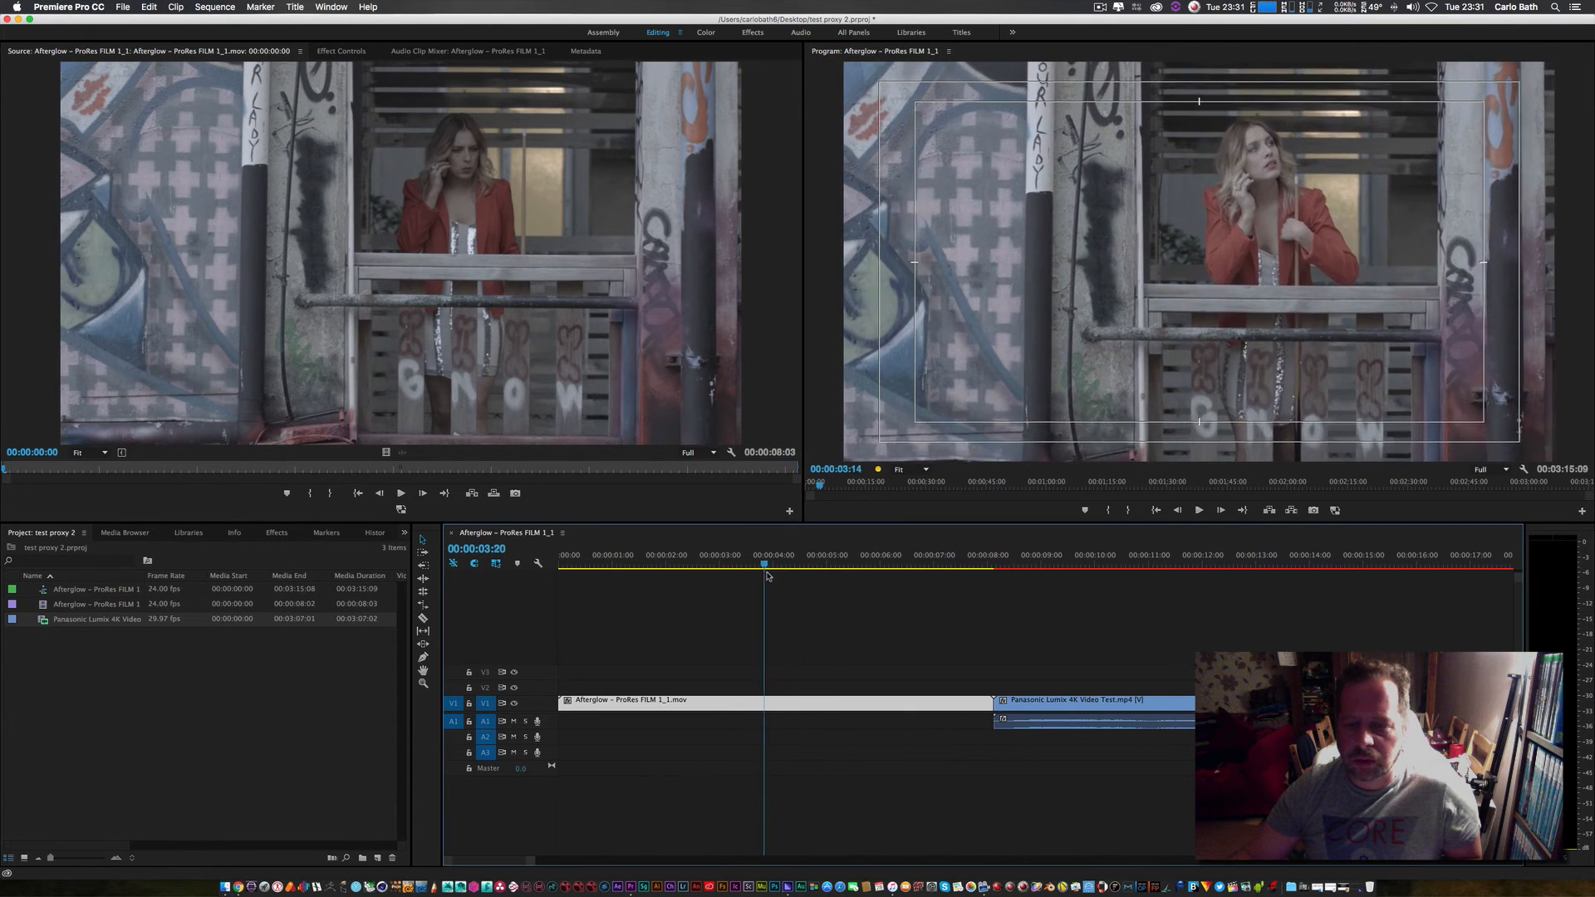
pyautogui.click(807, 565)
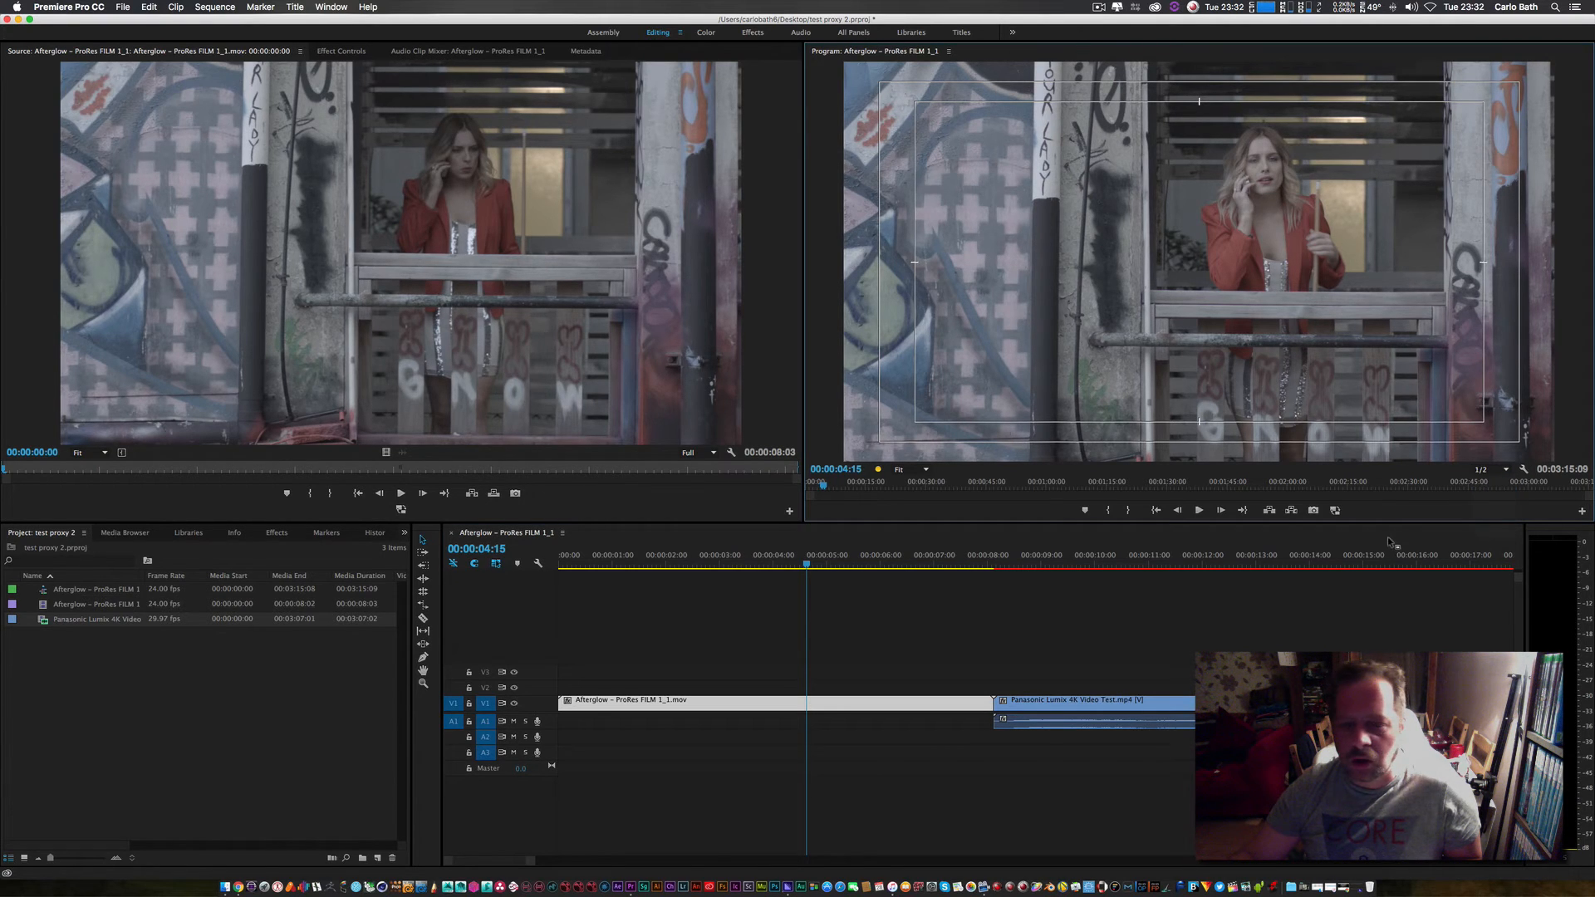
pyautogui.click(809, 567)
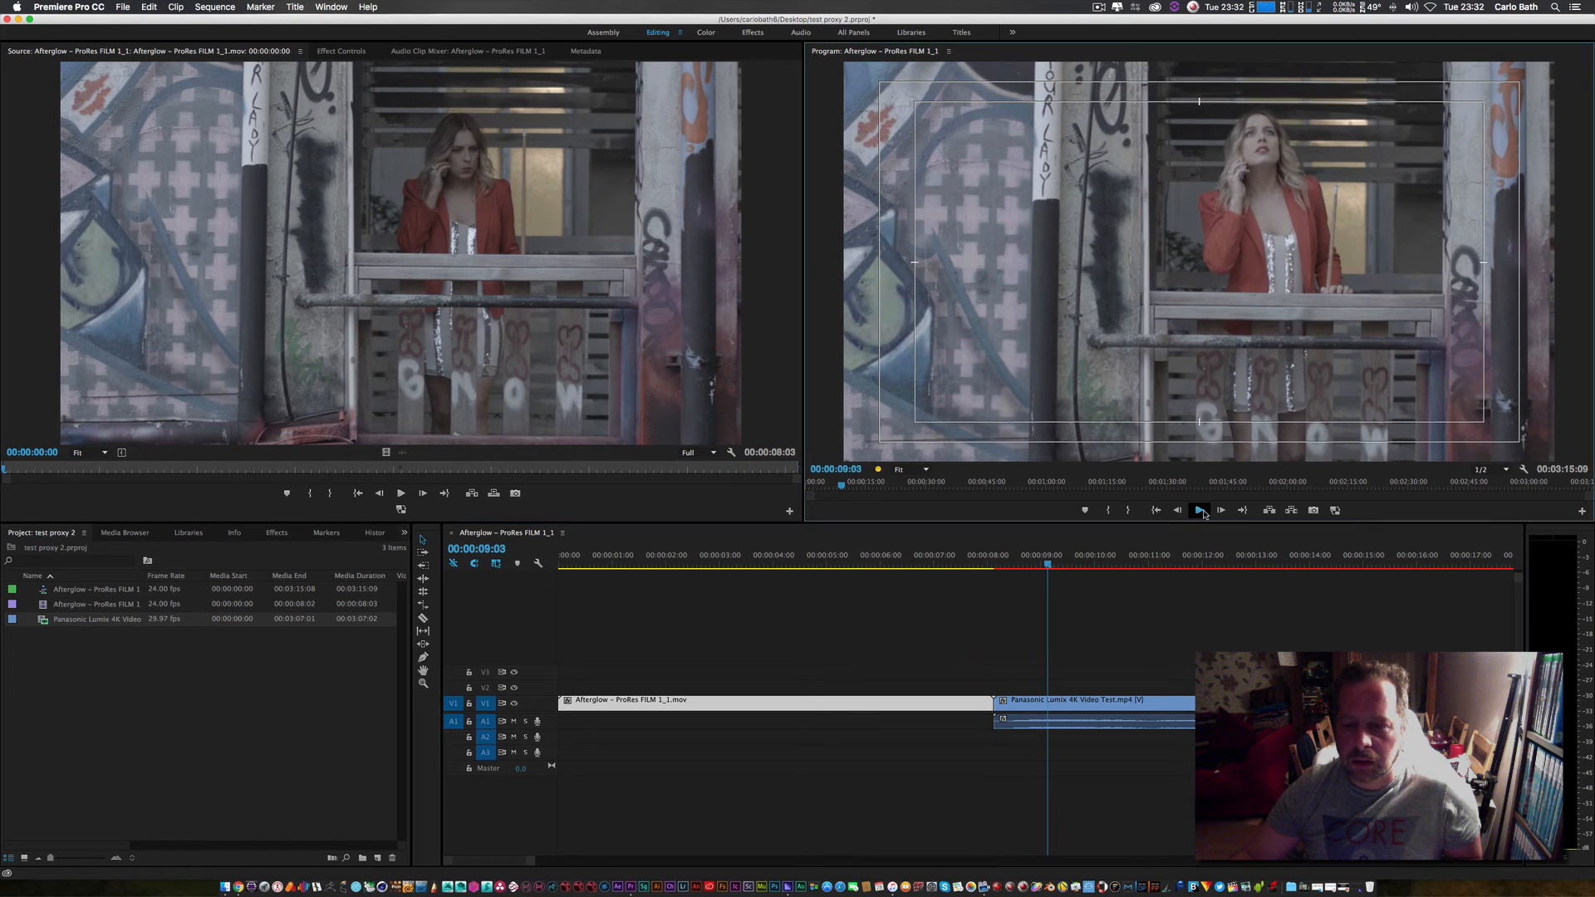
pyautogui.click(1200, 509)
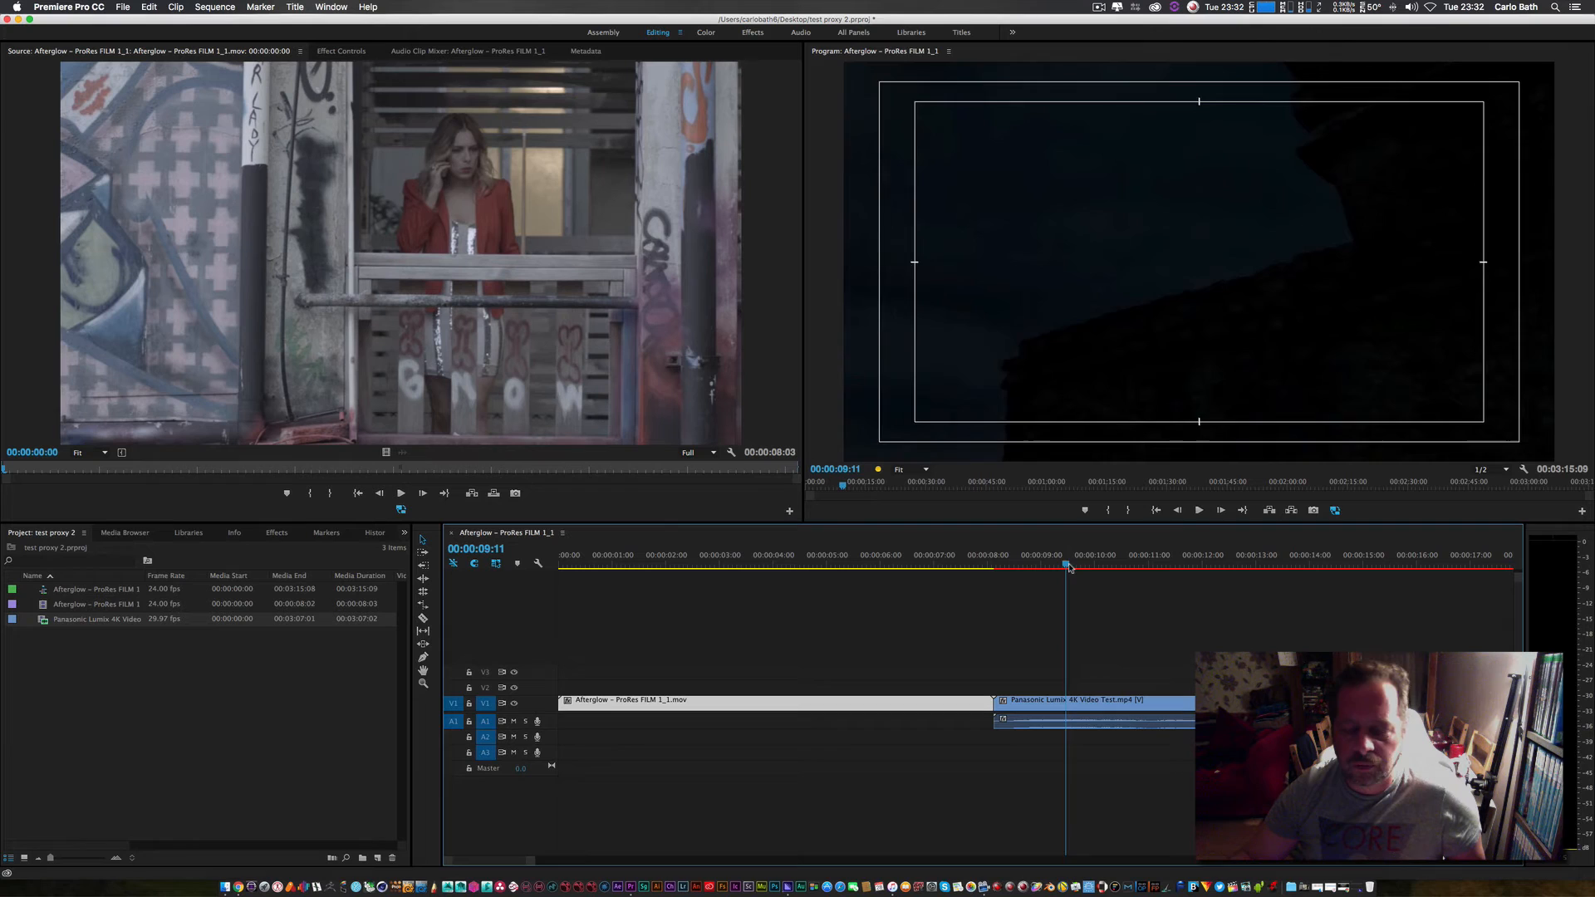
# Turn on proxies, play the Panasonic clip, and set playback resolution to 1/4
pyautogui.moveTo(1065, 566); pyautogui.dragTo(1161, 567)
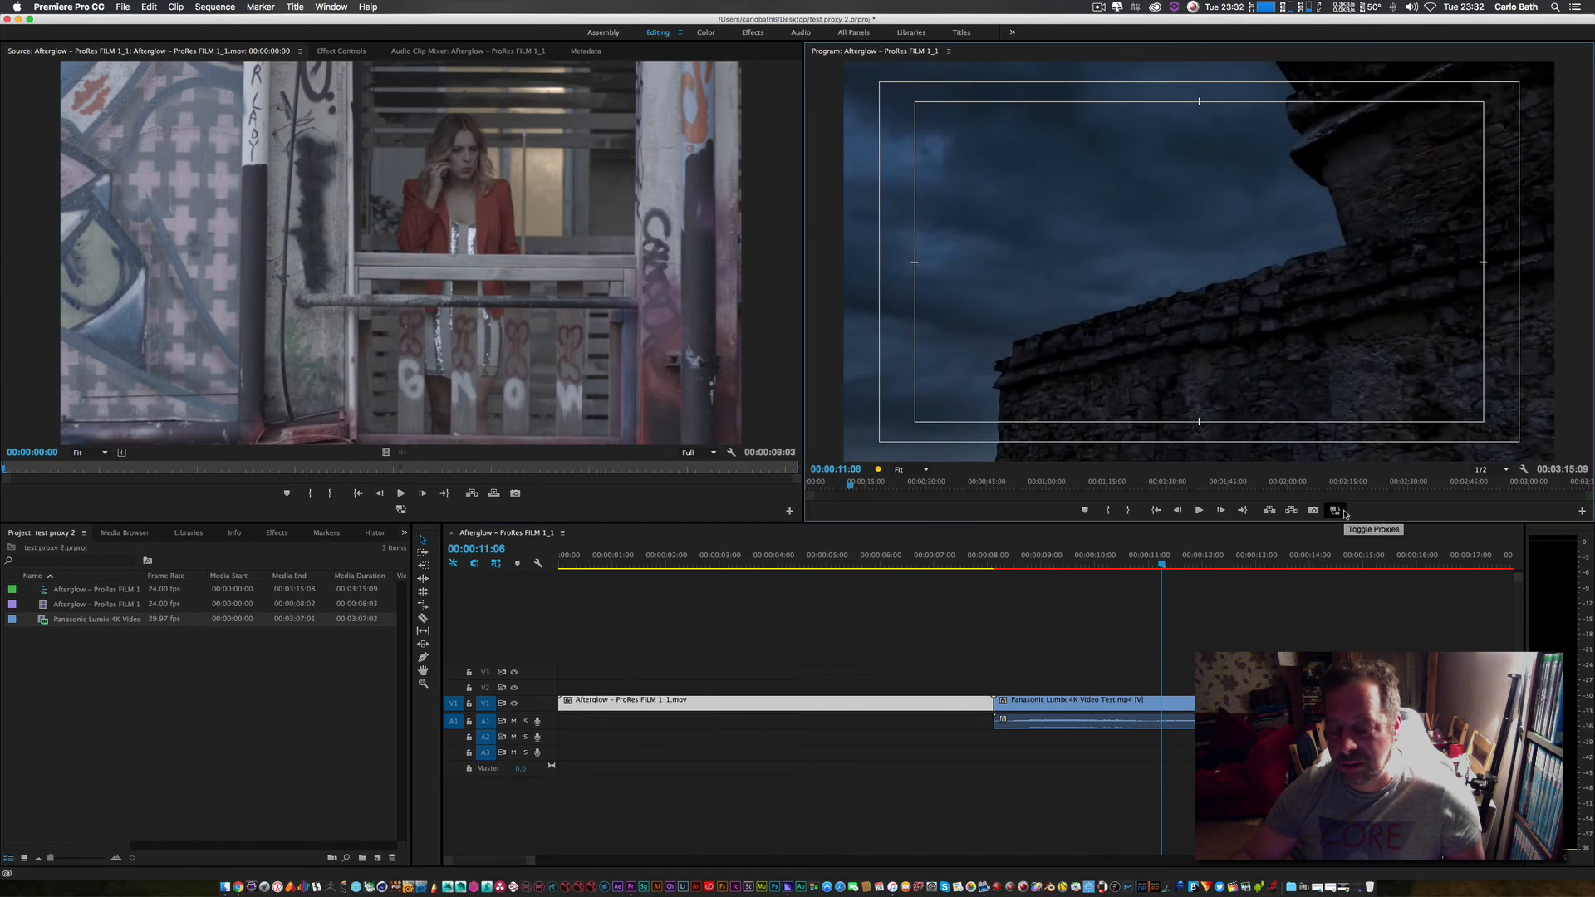
pyautogui.click(779, 858)
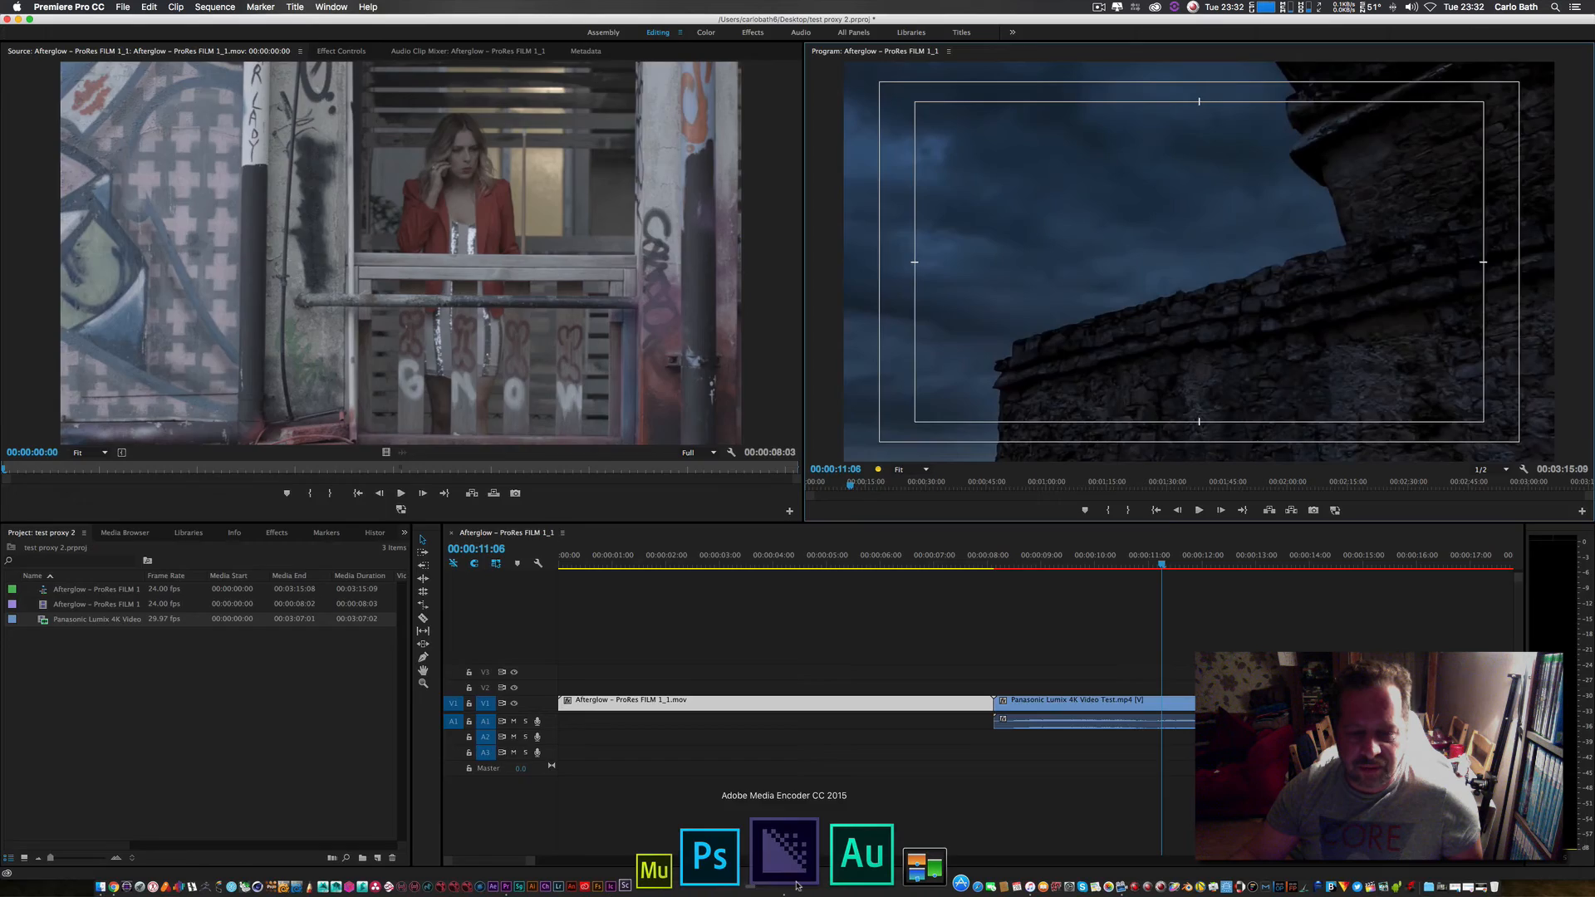
pyautogui.click(783, 855)
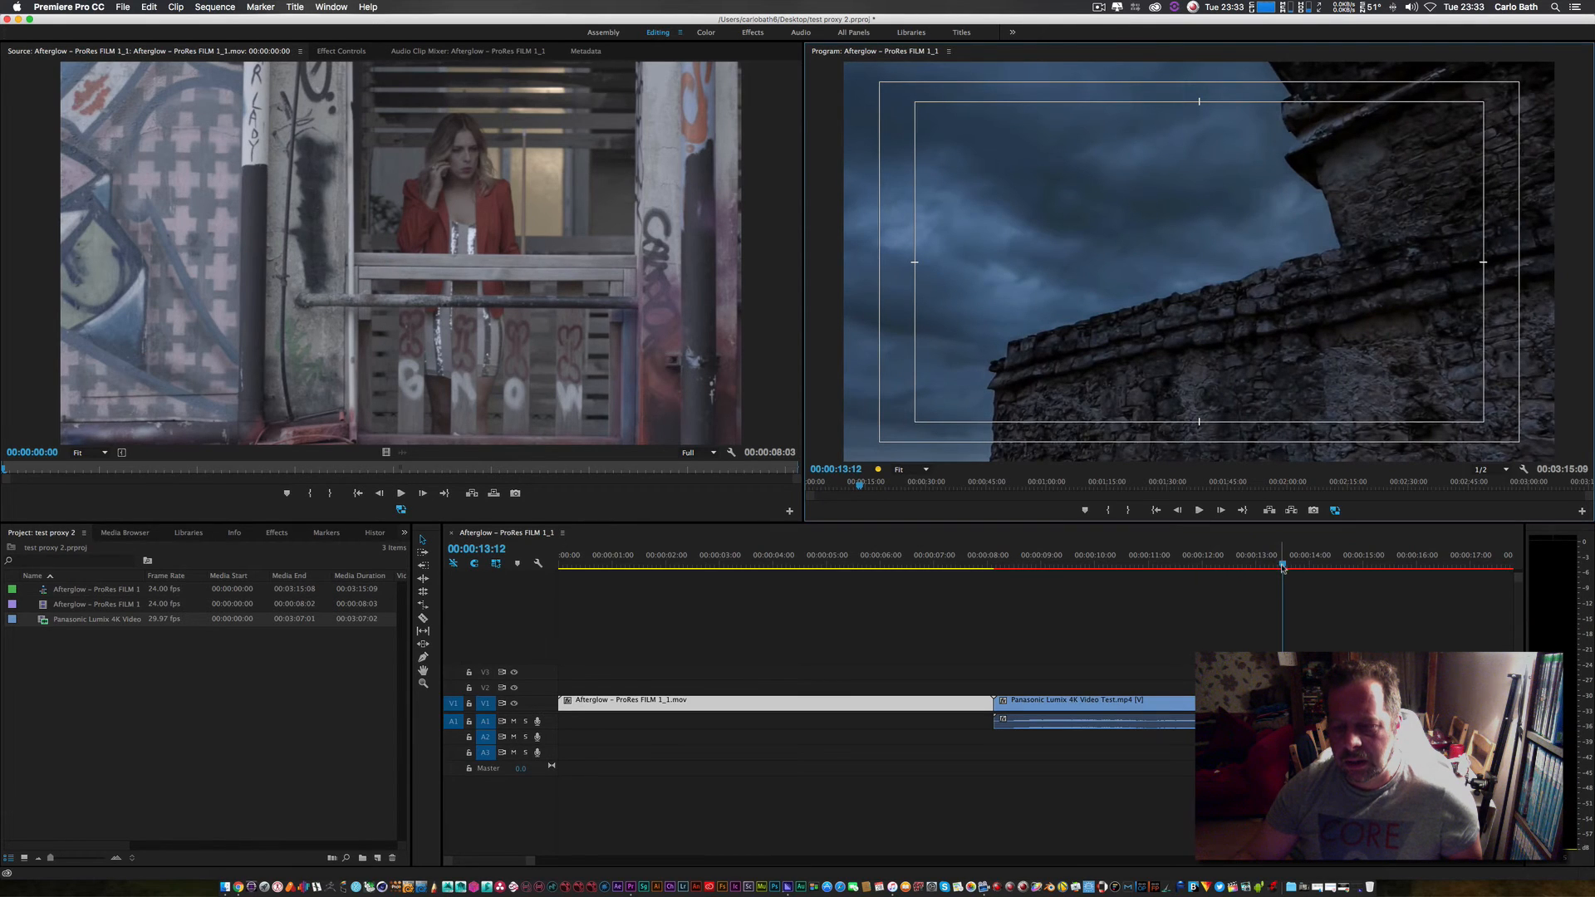
pyautogui.click(1053, 556)
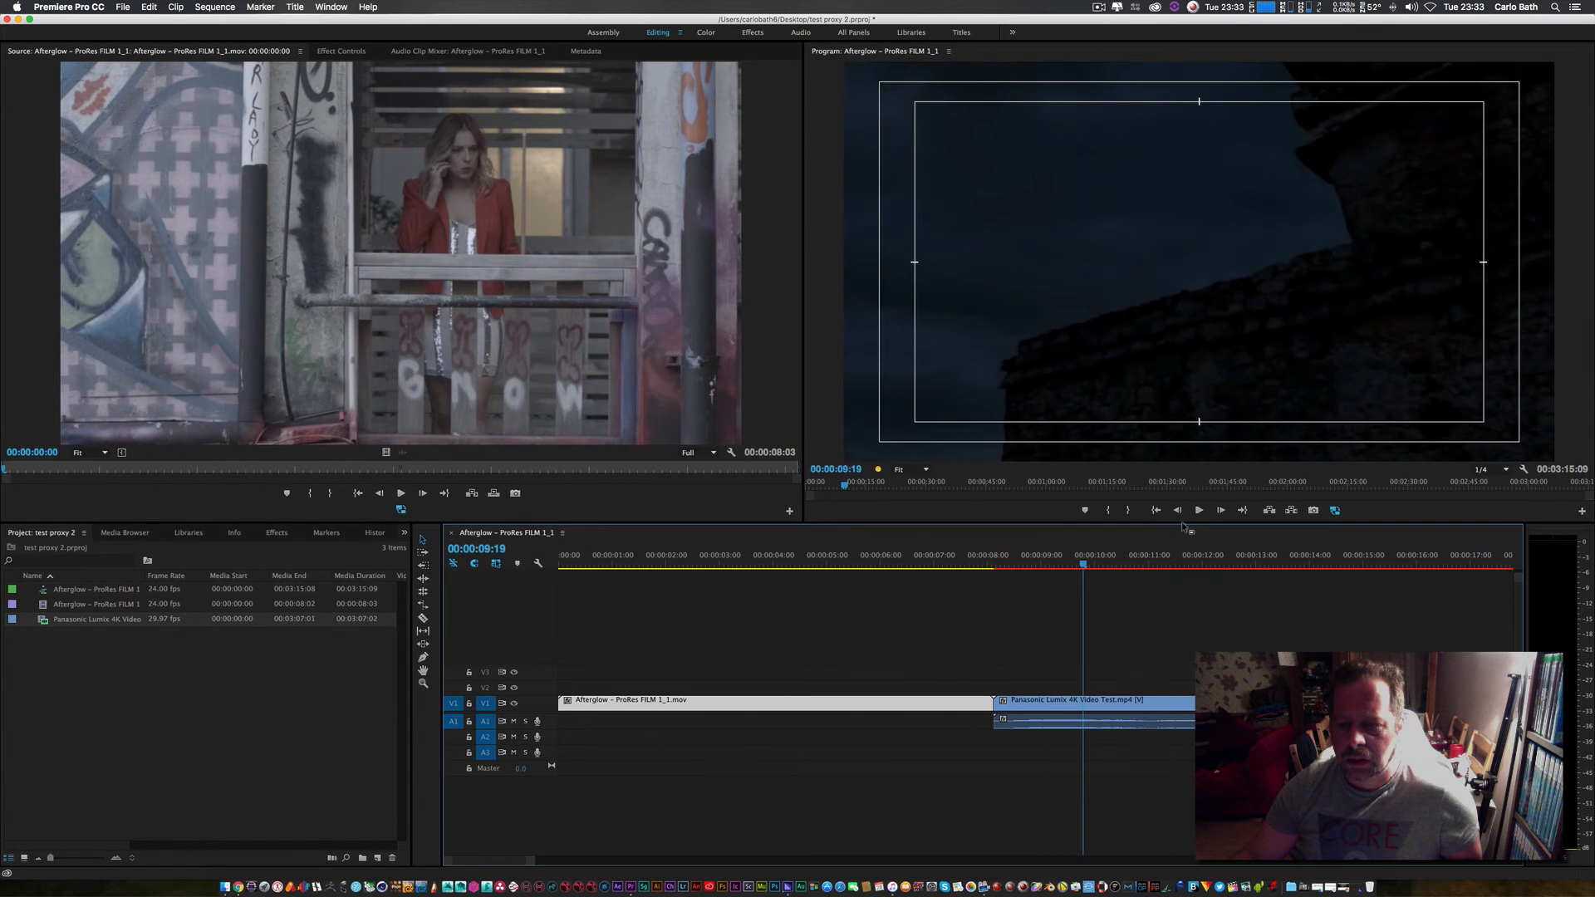
pyautogui.click(1198, 509)
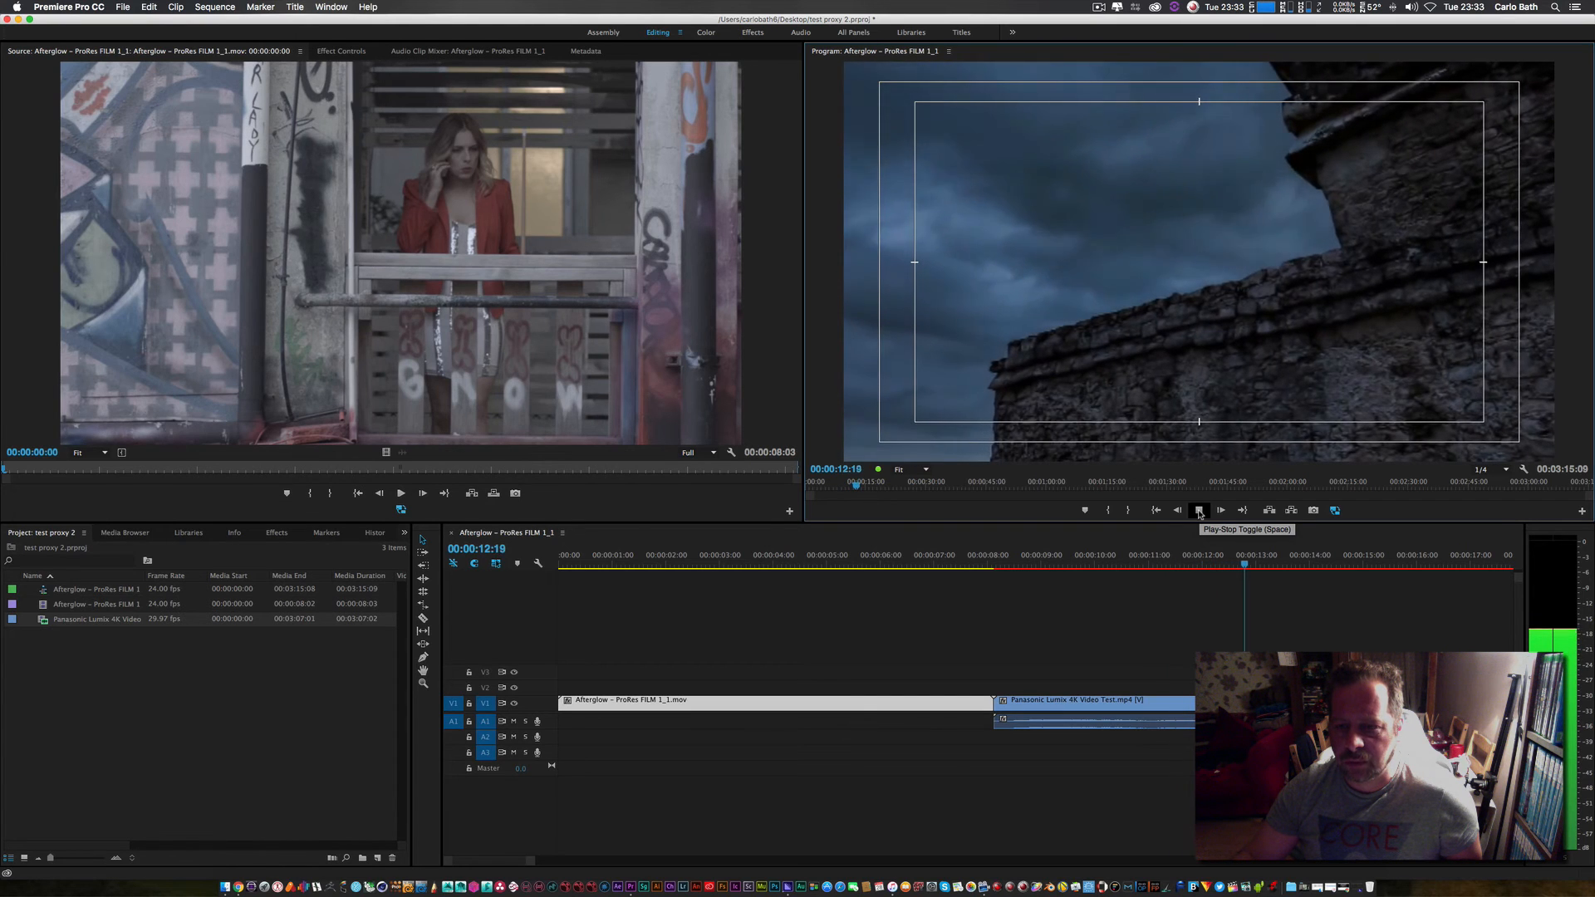
pyautogui.click(1198, 509)
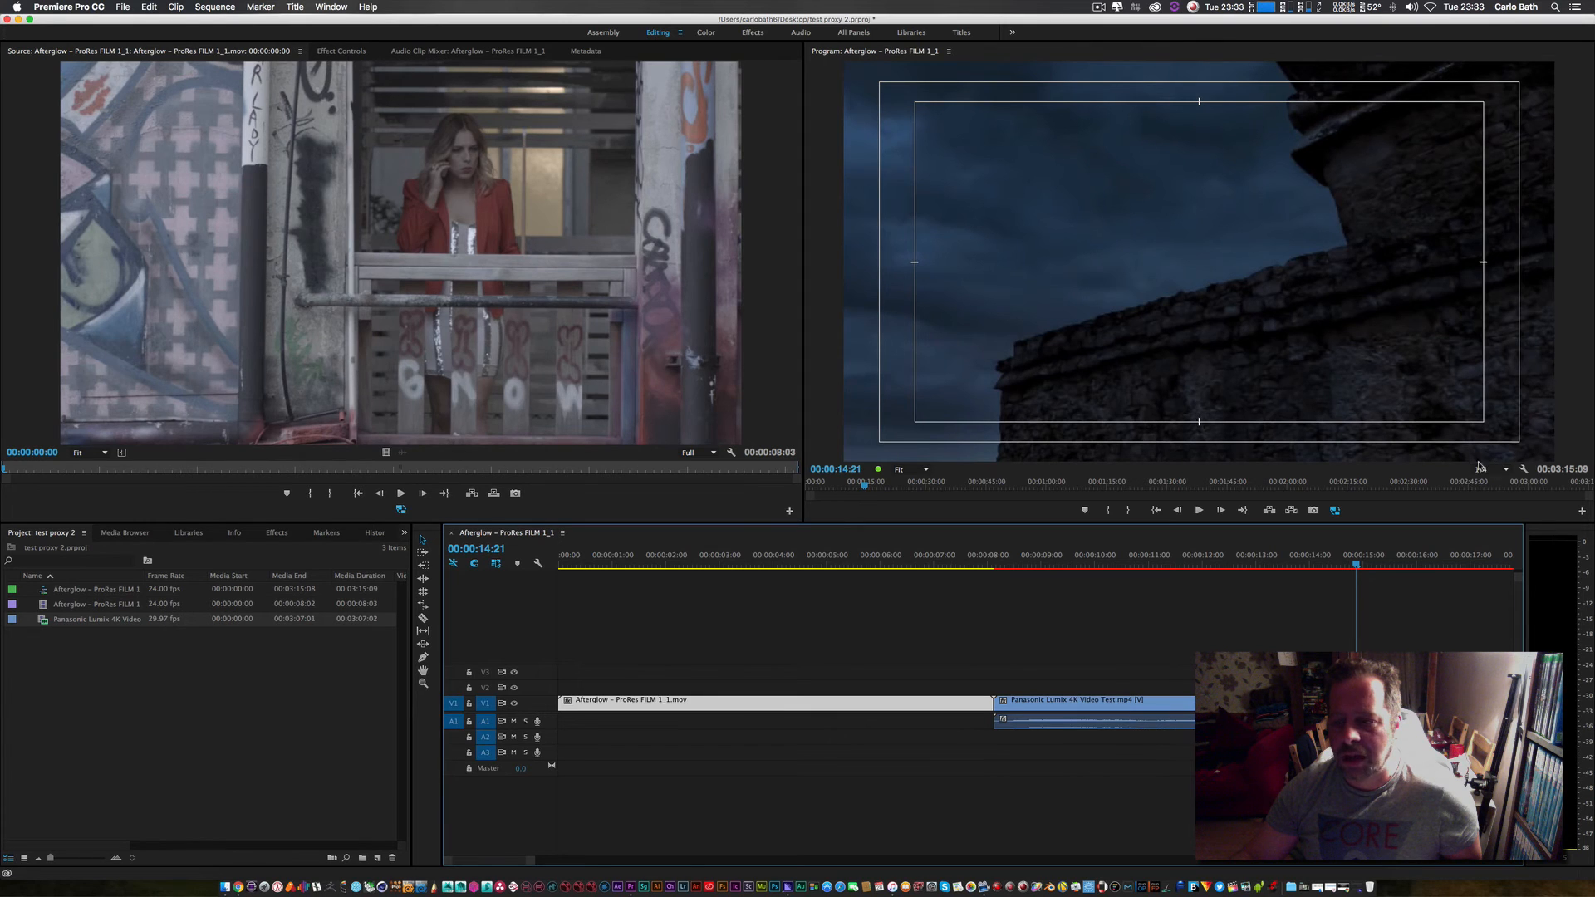
pyautogui.click(1486, 469)
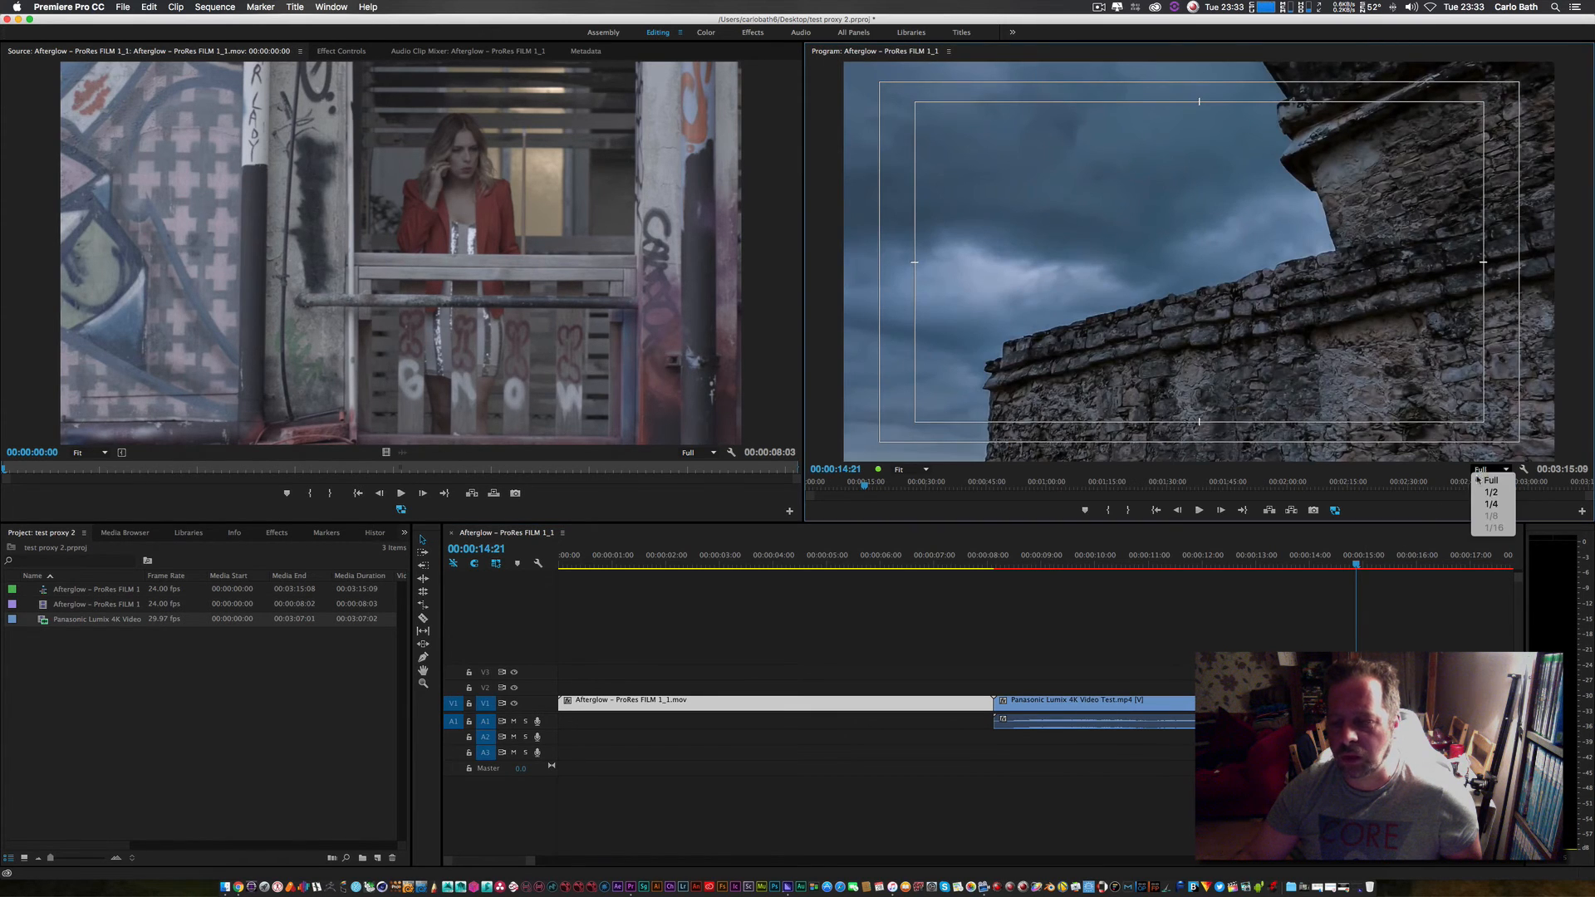
pyautogui.click(1490, 504)
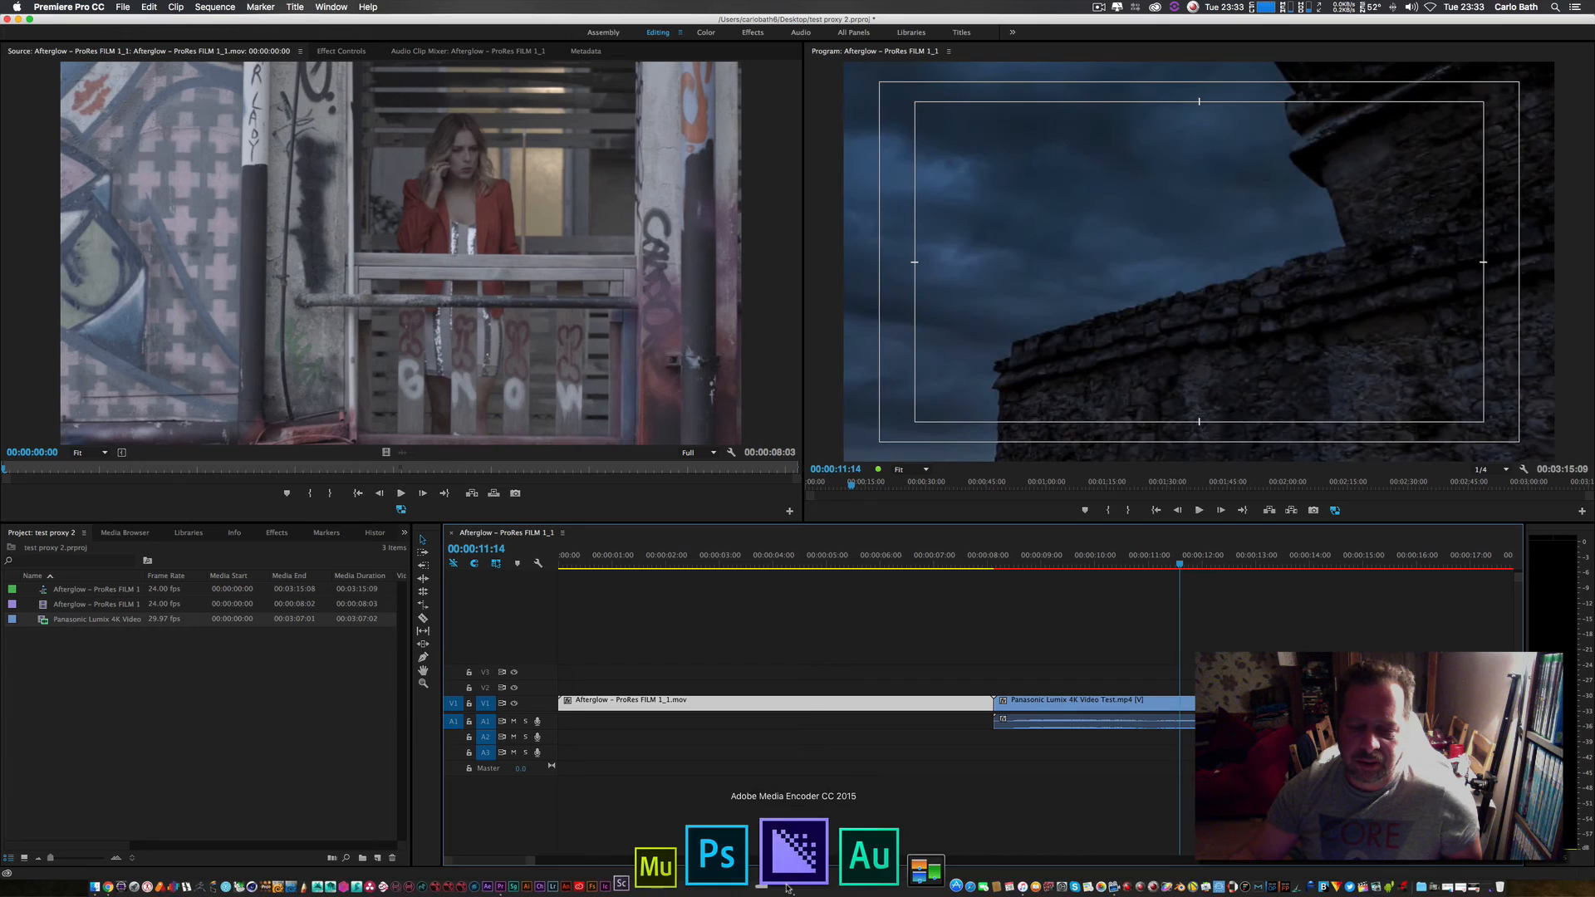
pyautogui.click(793, 853)
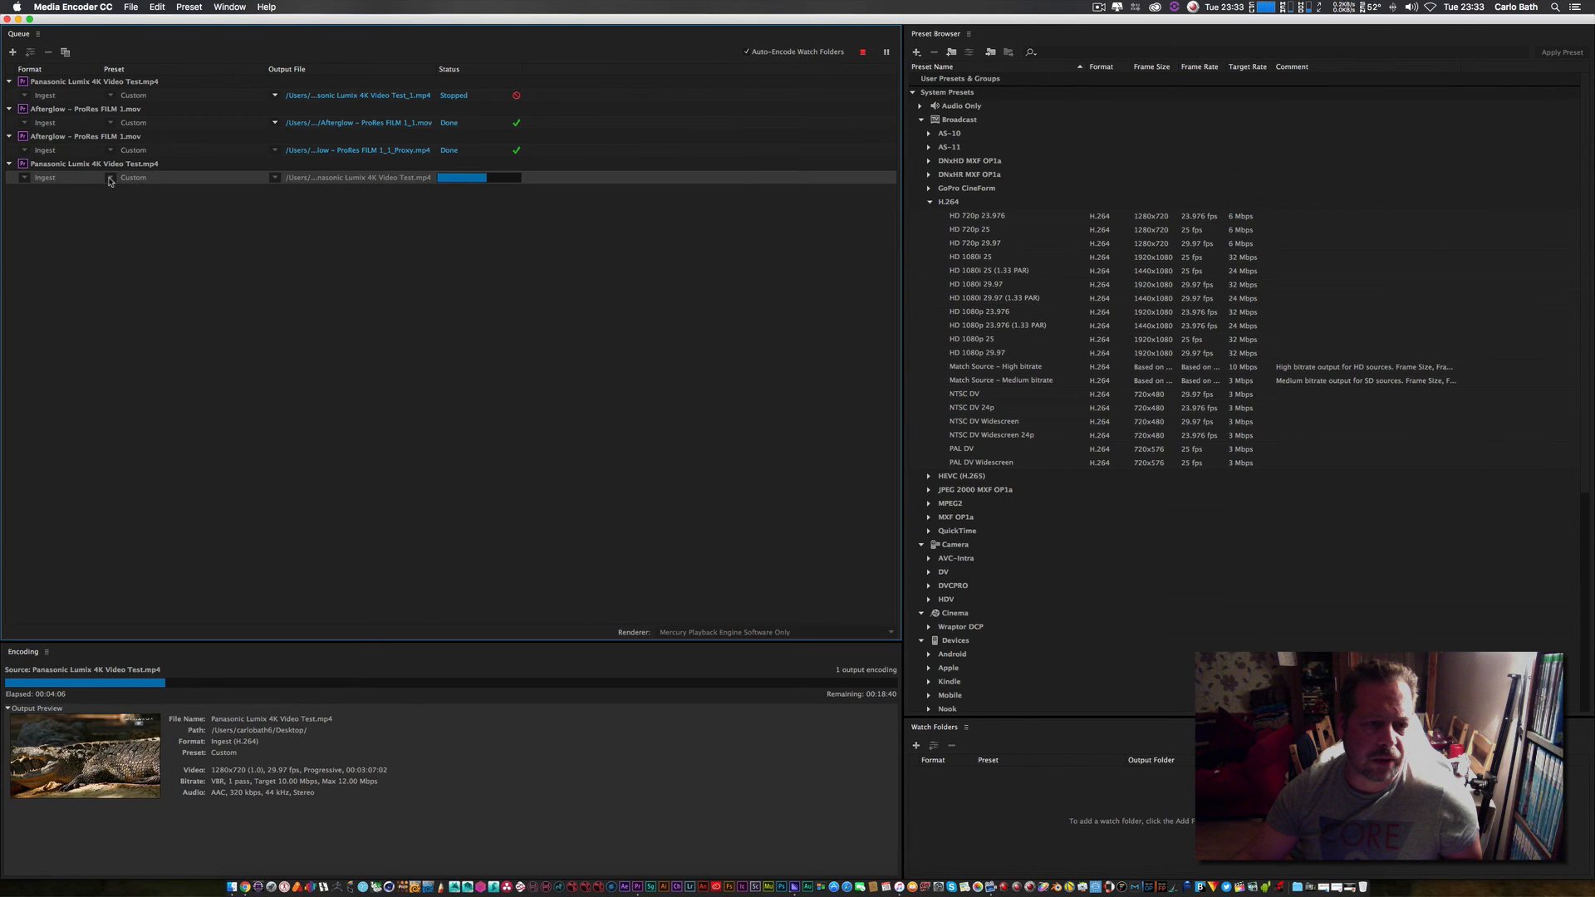
pyautogui.moveTo(275, 181)
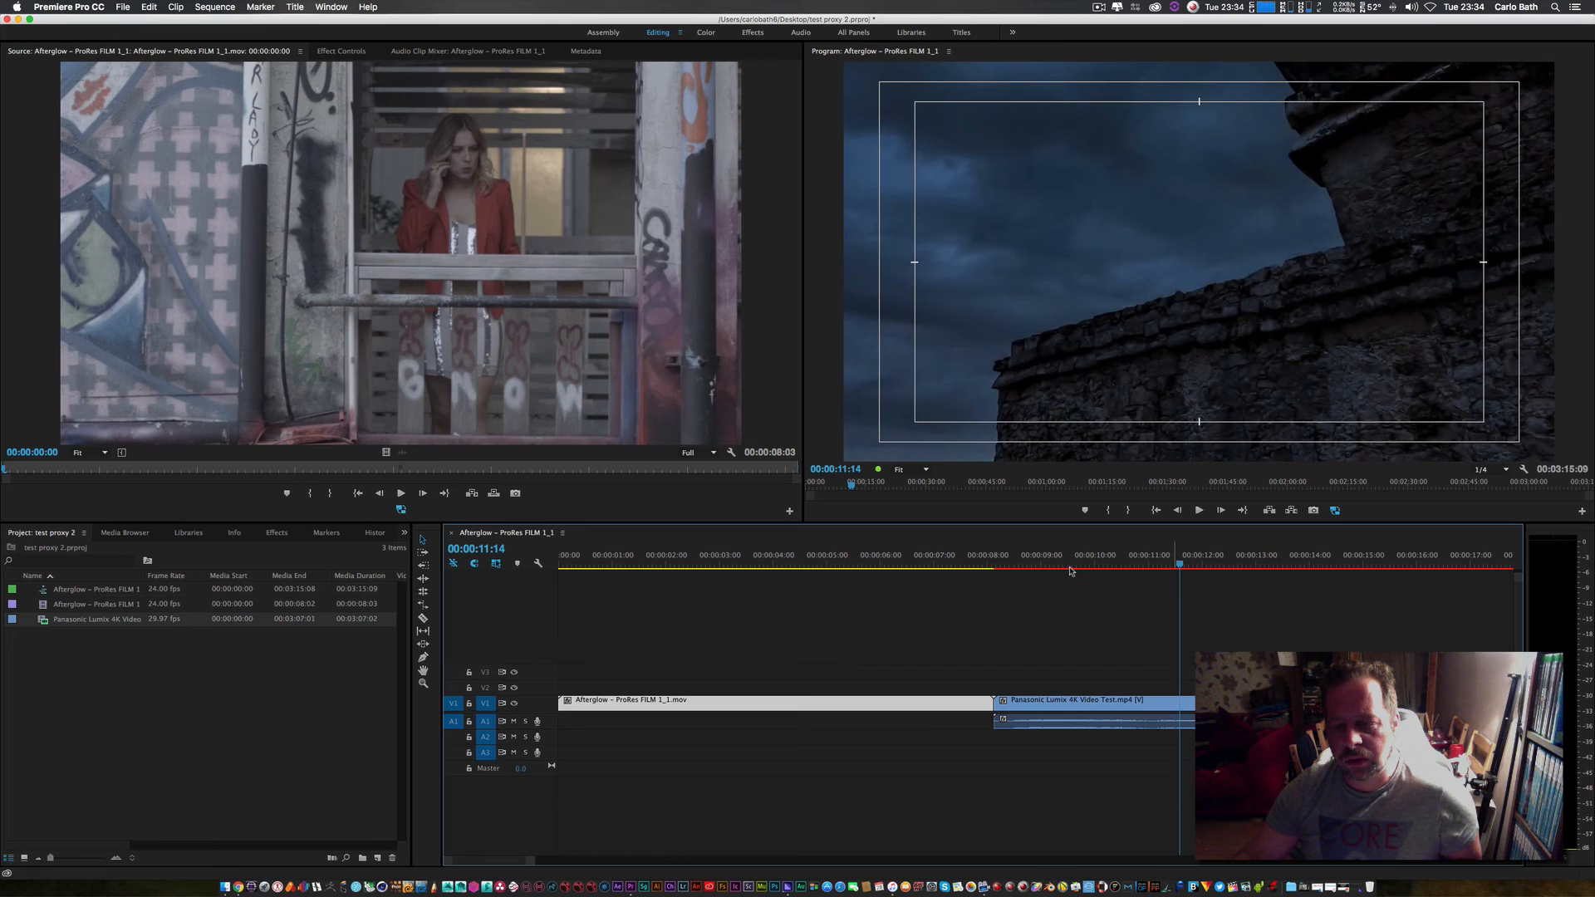
# Move the playhead into the ProRes clip and set playback resolution to Full
pyautogui.click(1147, 565)
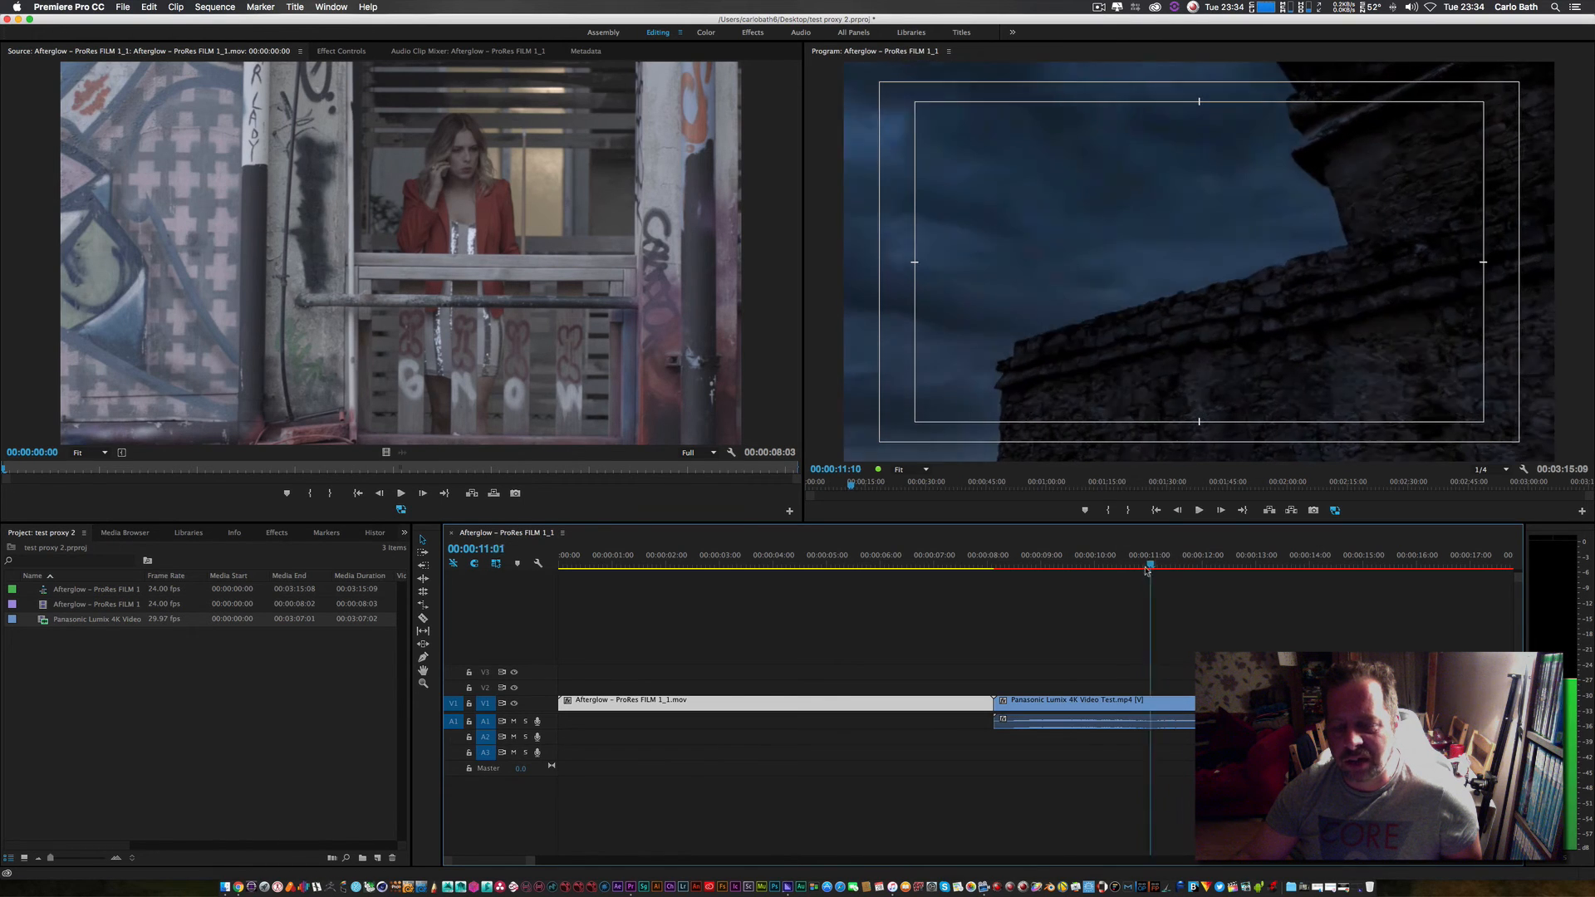
pyautogui.click(1210, 567)
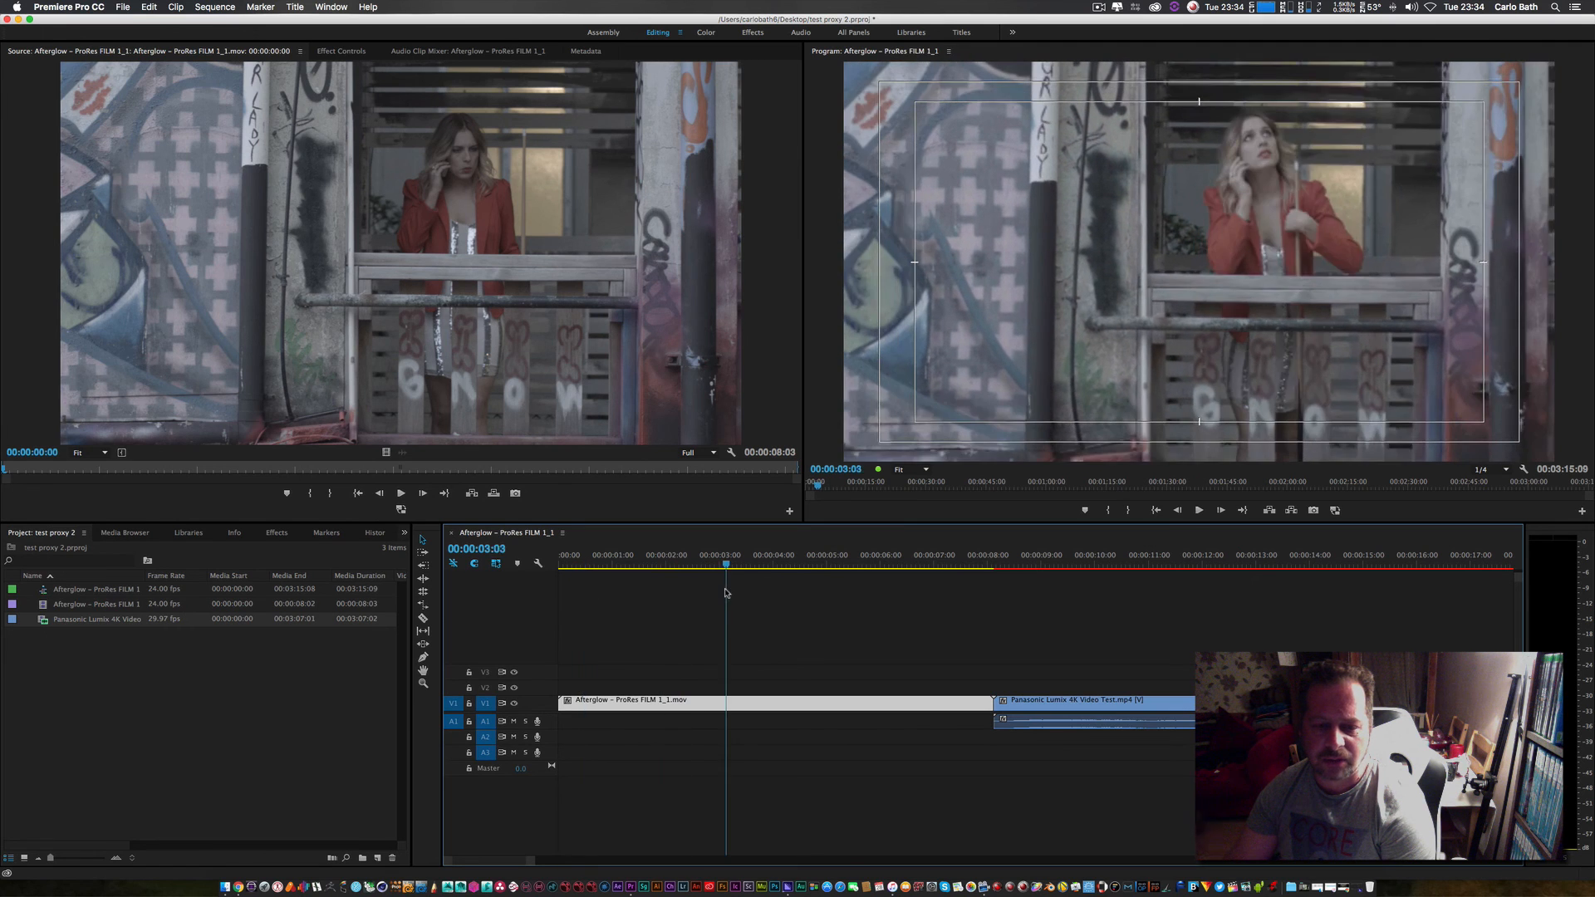
pyautogui.moveTo(725, 563); pyautogui.dragTo(709, 563)
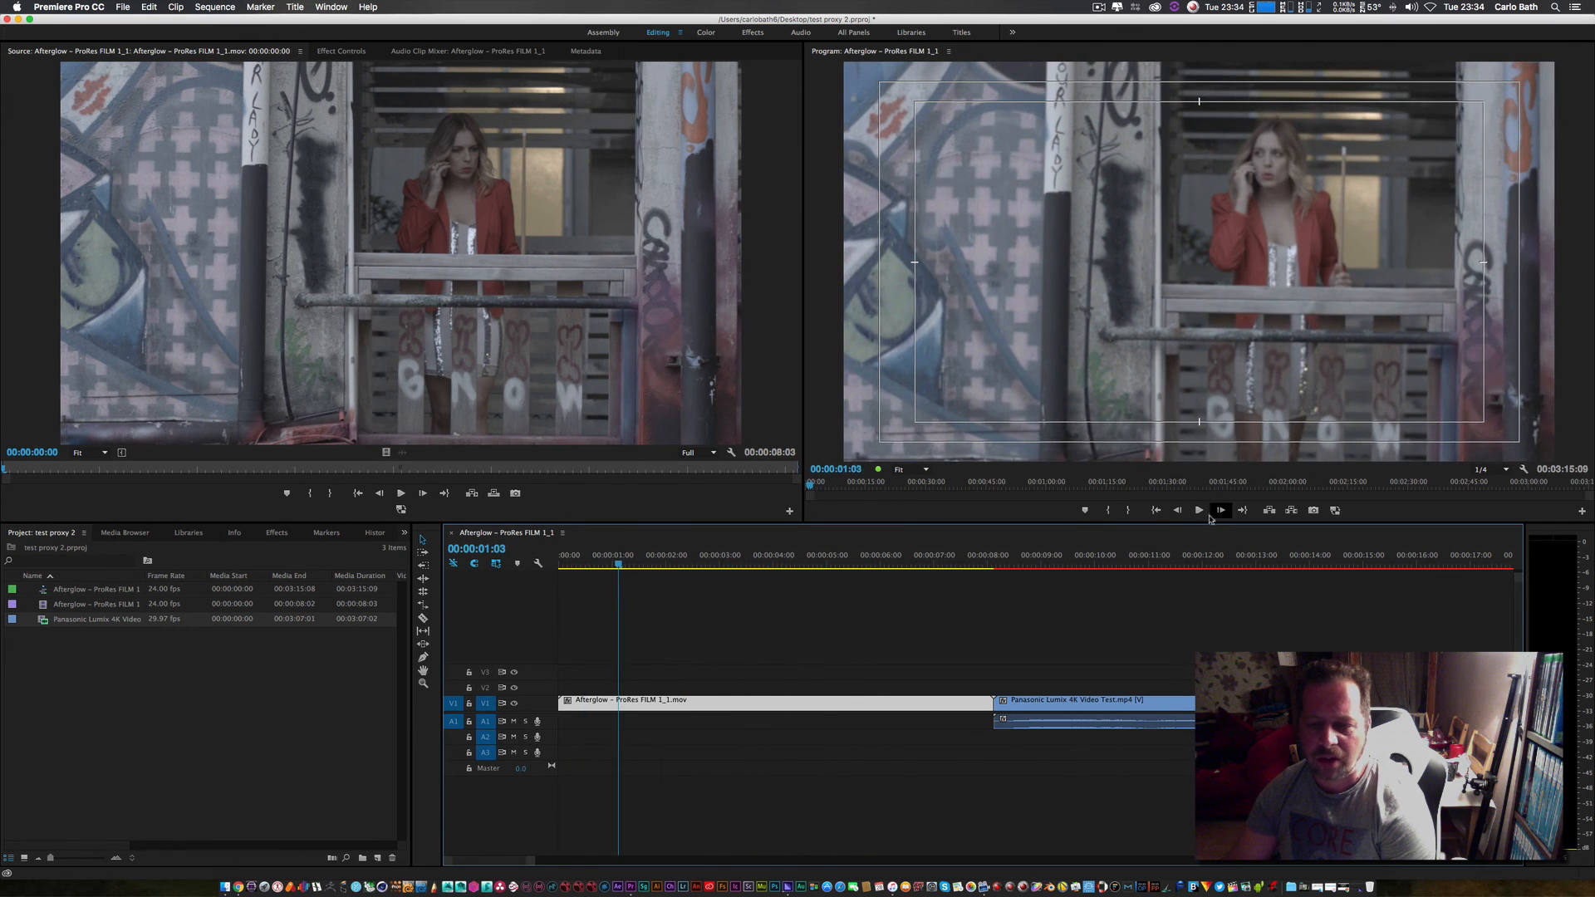
pyautogui.click(1198, 509)
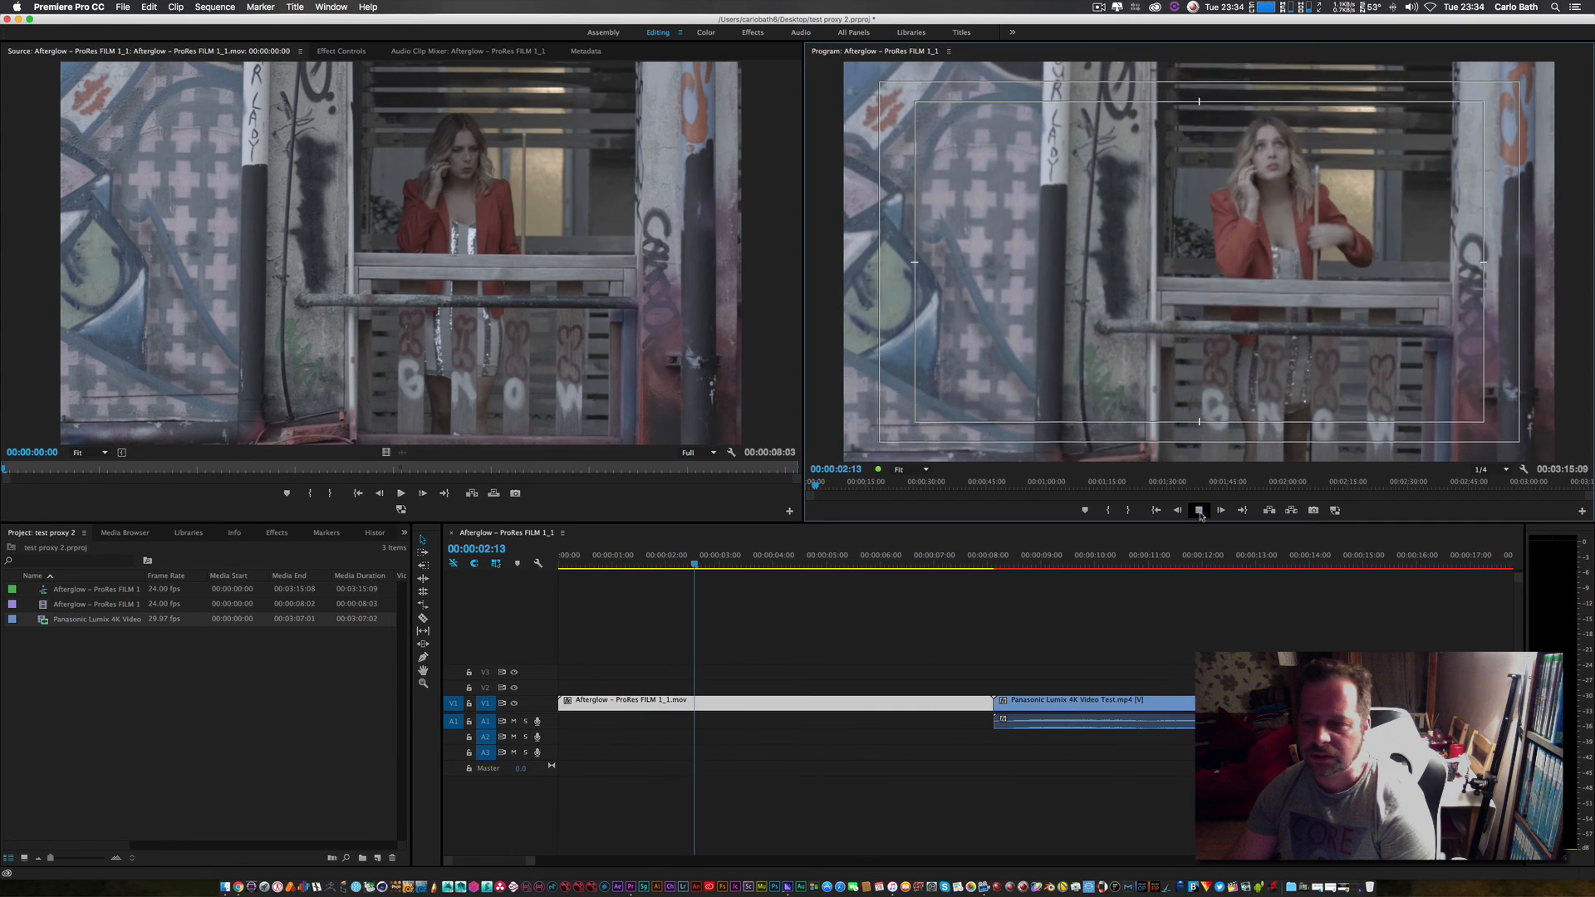
pyautogui.click(1481, 468)
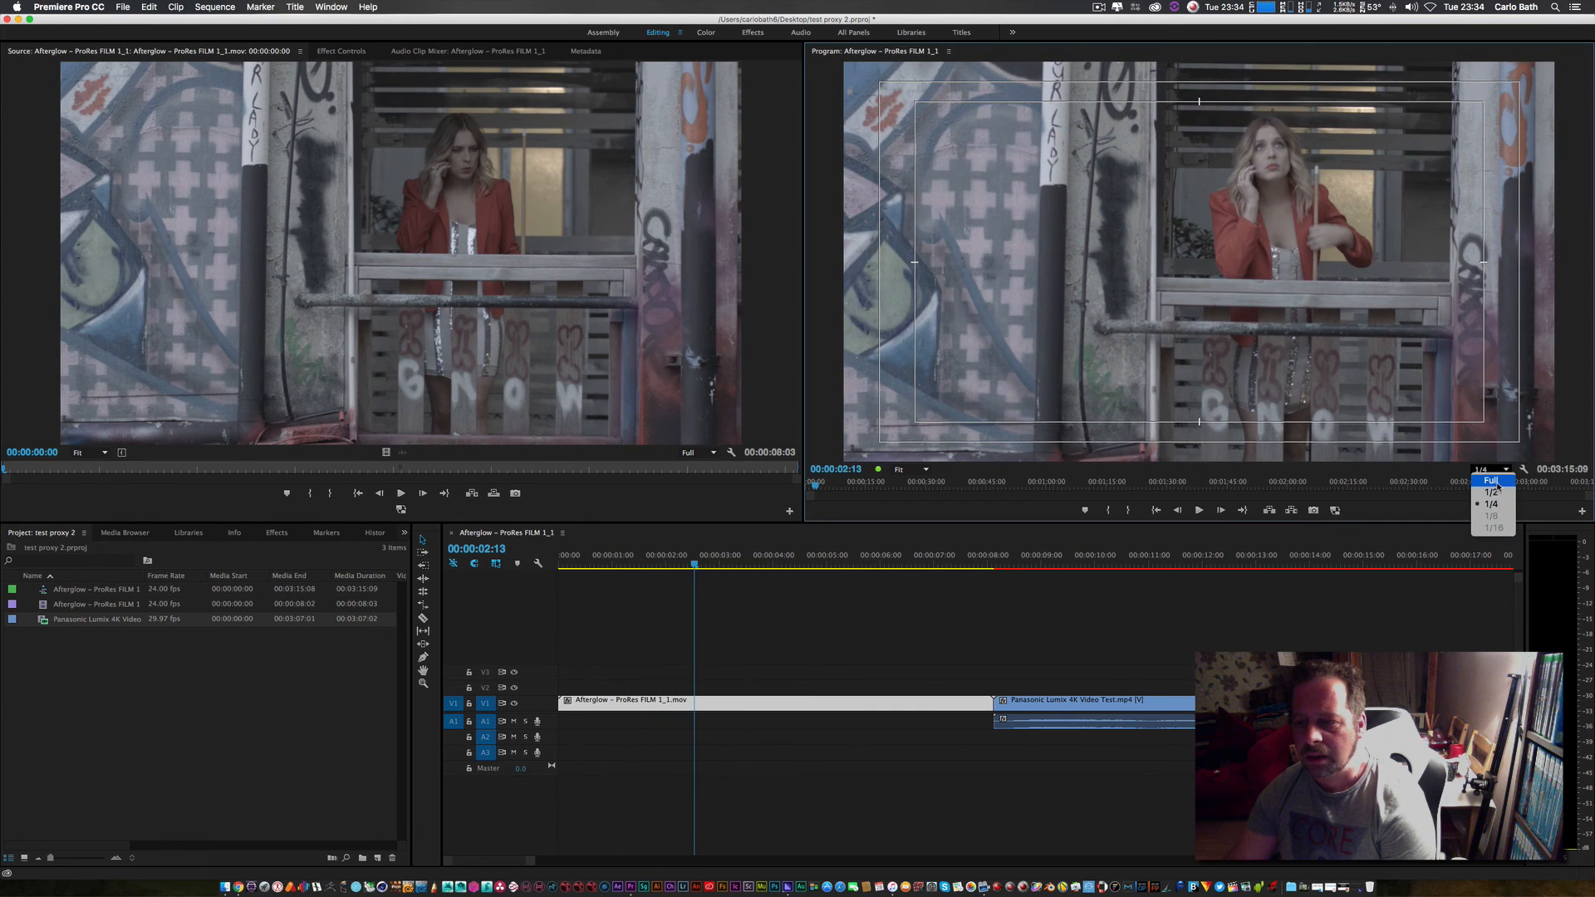
pyautogui.click(1492, 480)
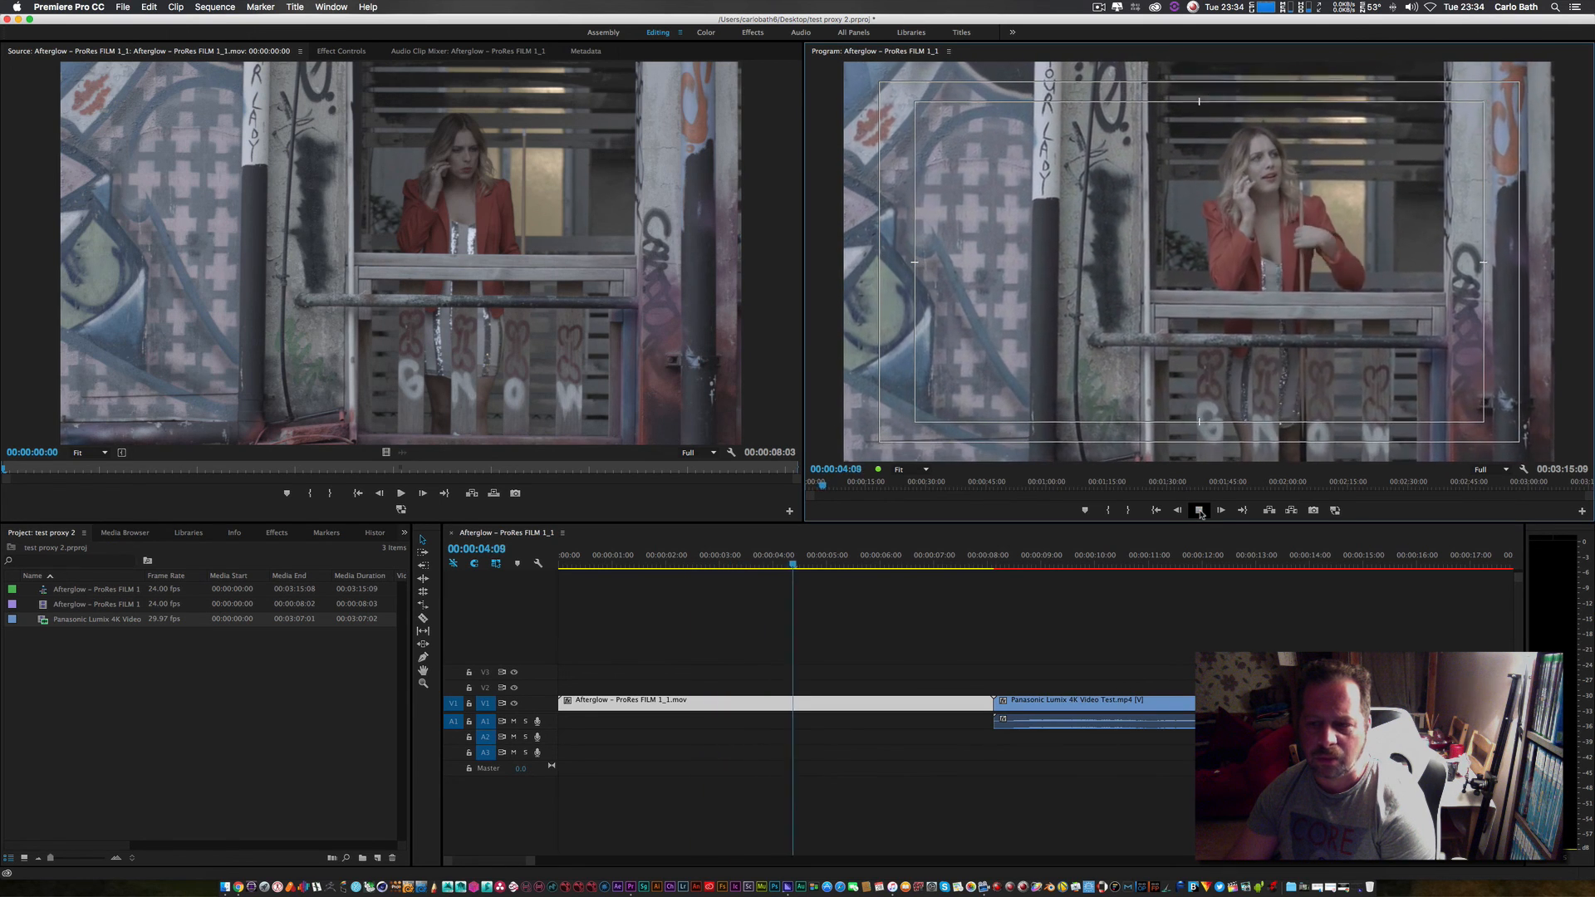
pyautogui.click(1337, 509)
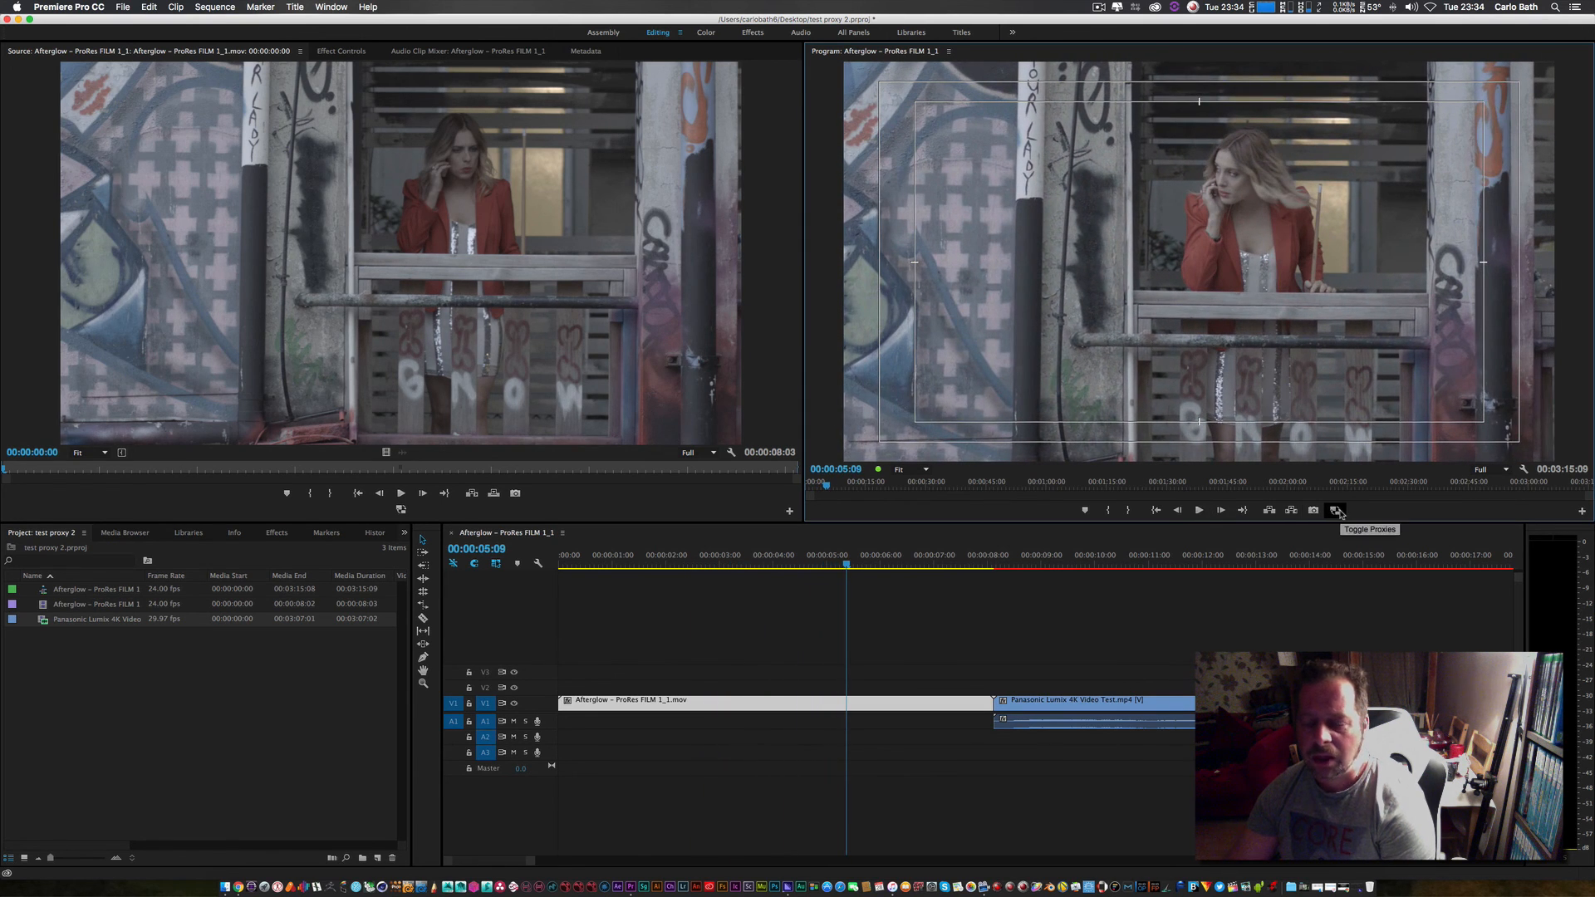
# Toggle proxies off and back on, playing the ProRes clip at full resolution
pyautogui.click(717, 562)
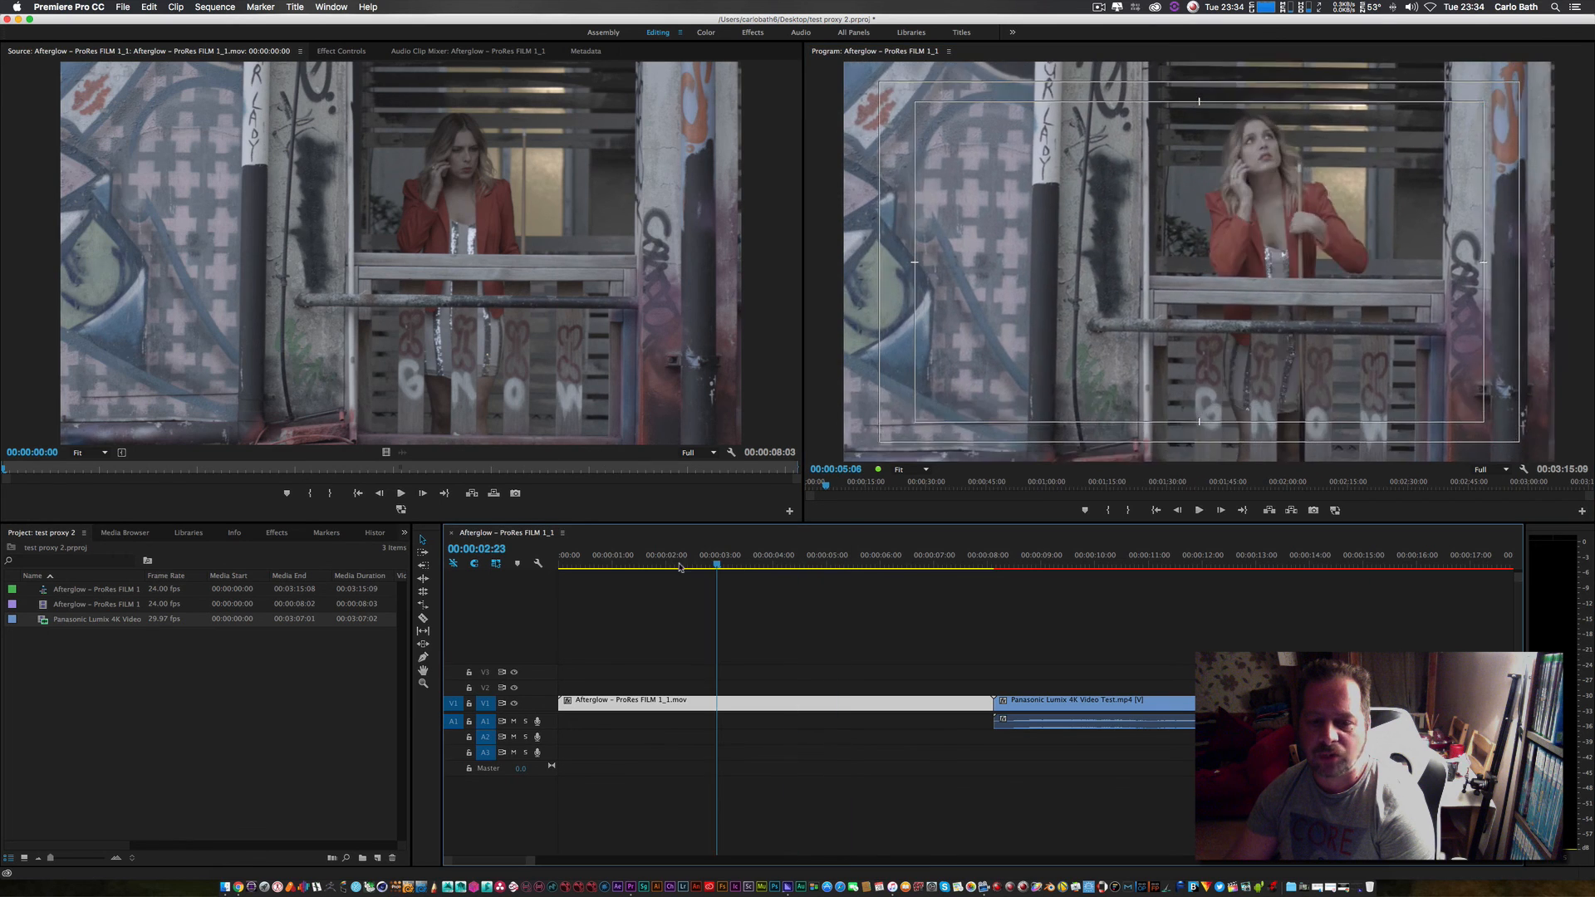
pyautogui.click(1242, 510)
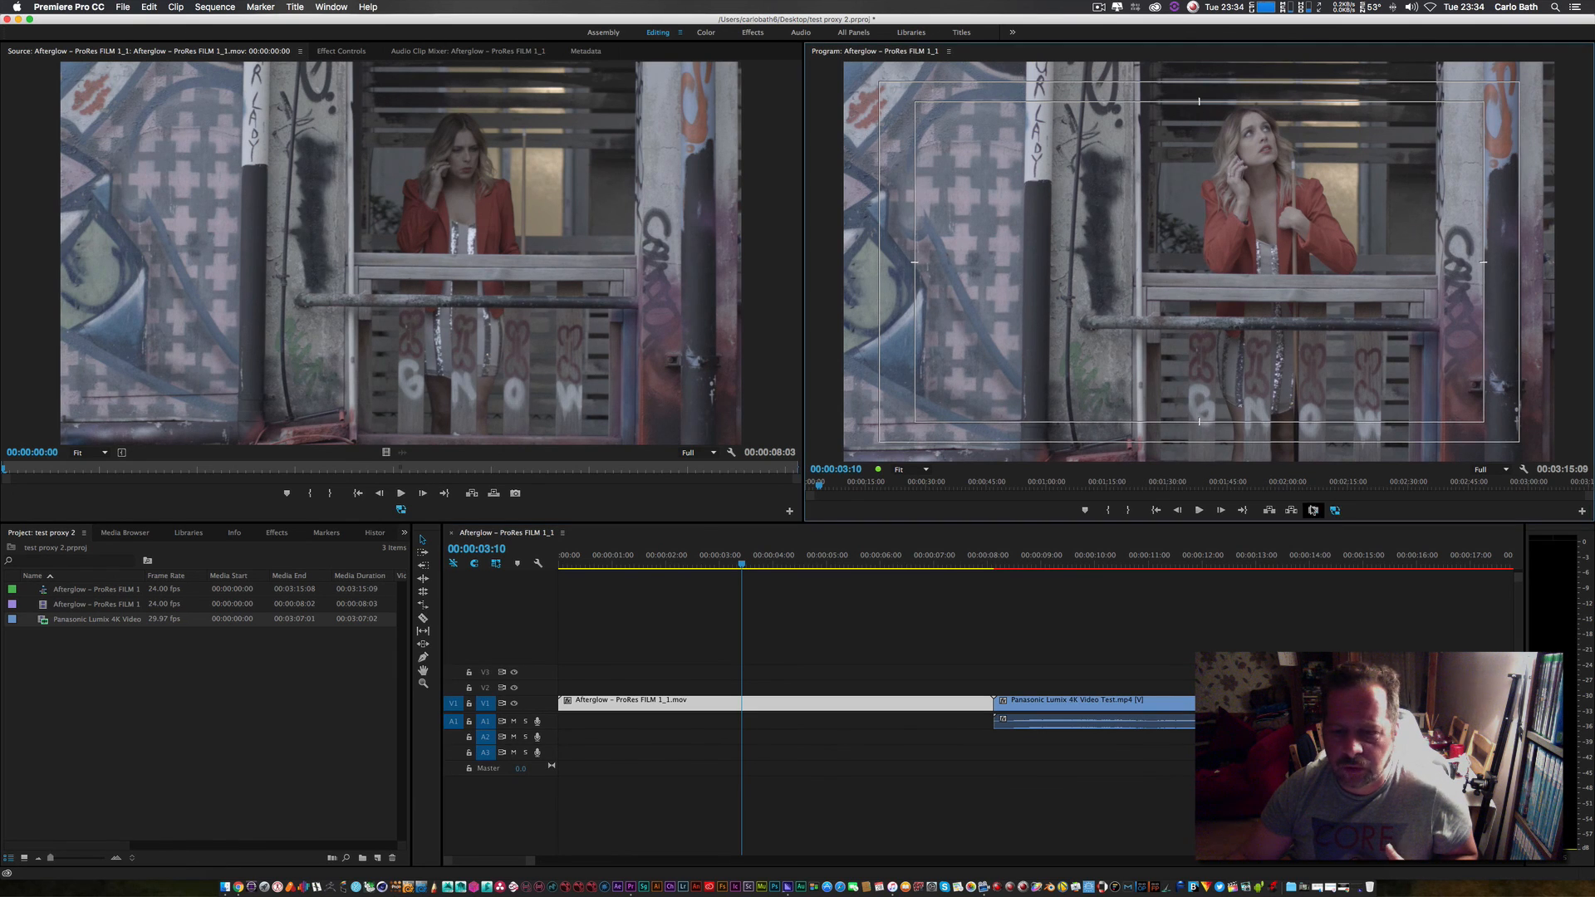
pyautogui.click(1198, 509)
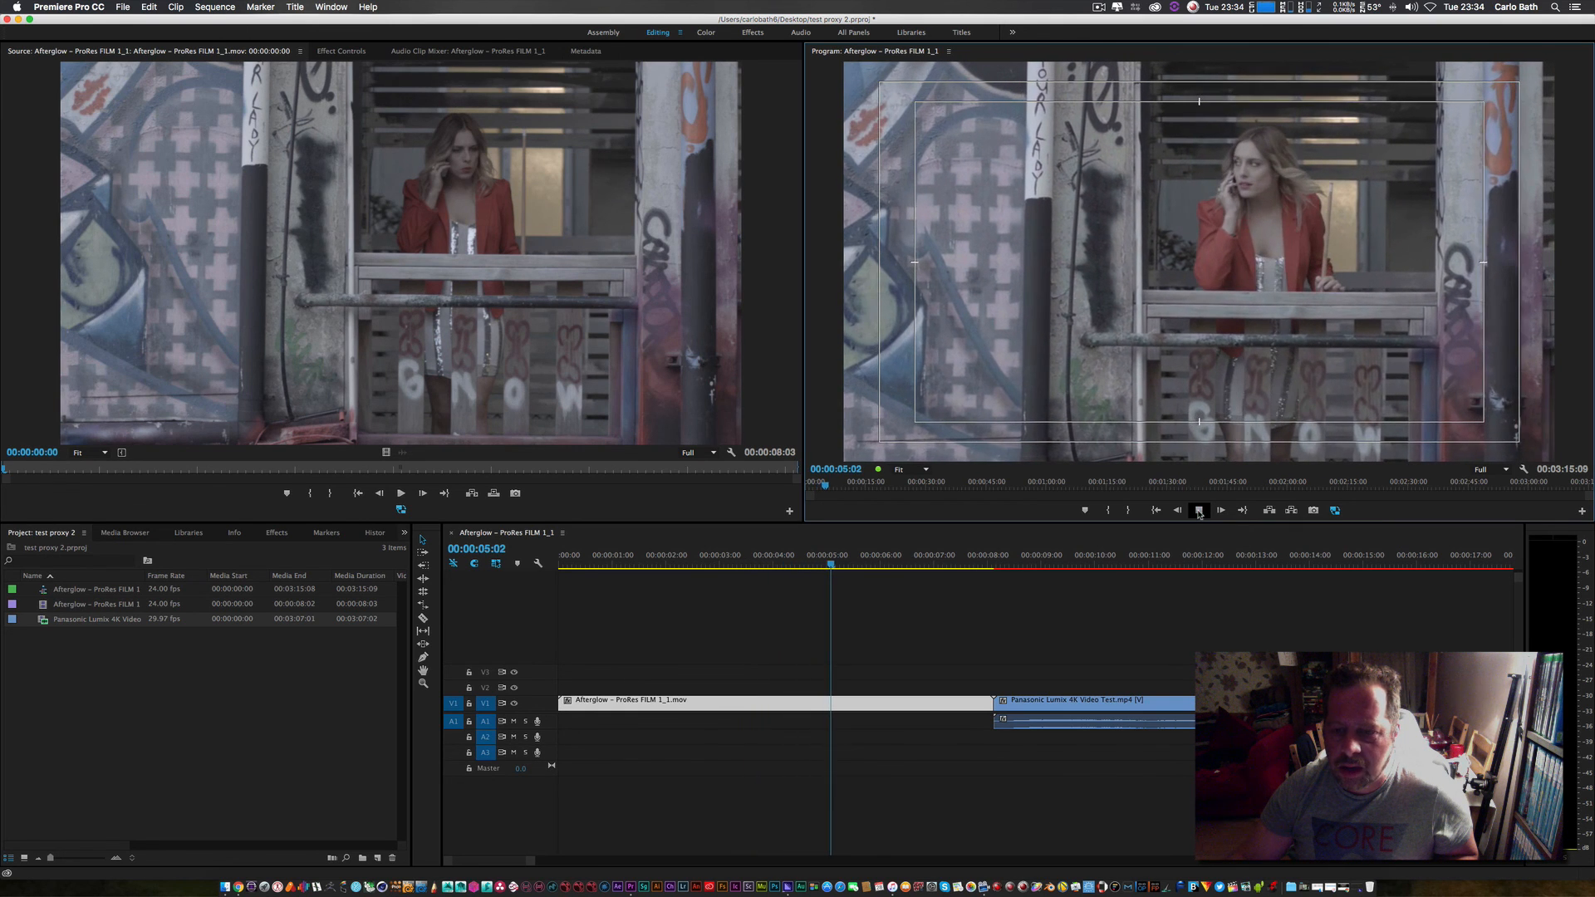
pyautogui.click(1198, 509)
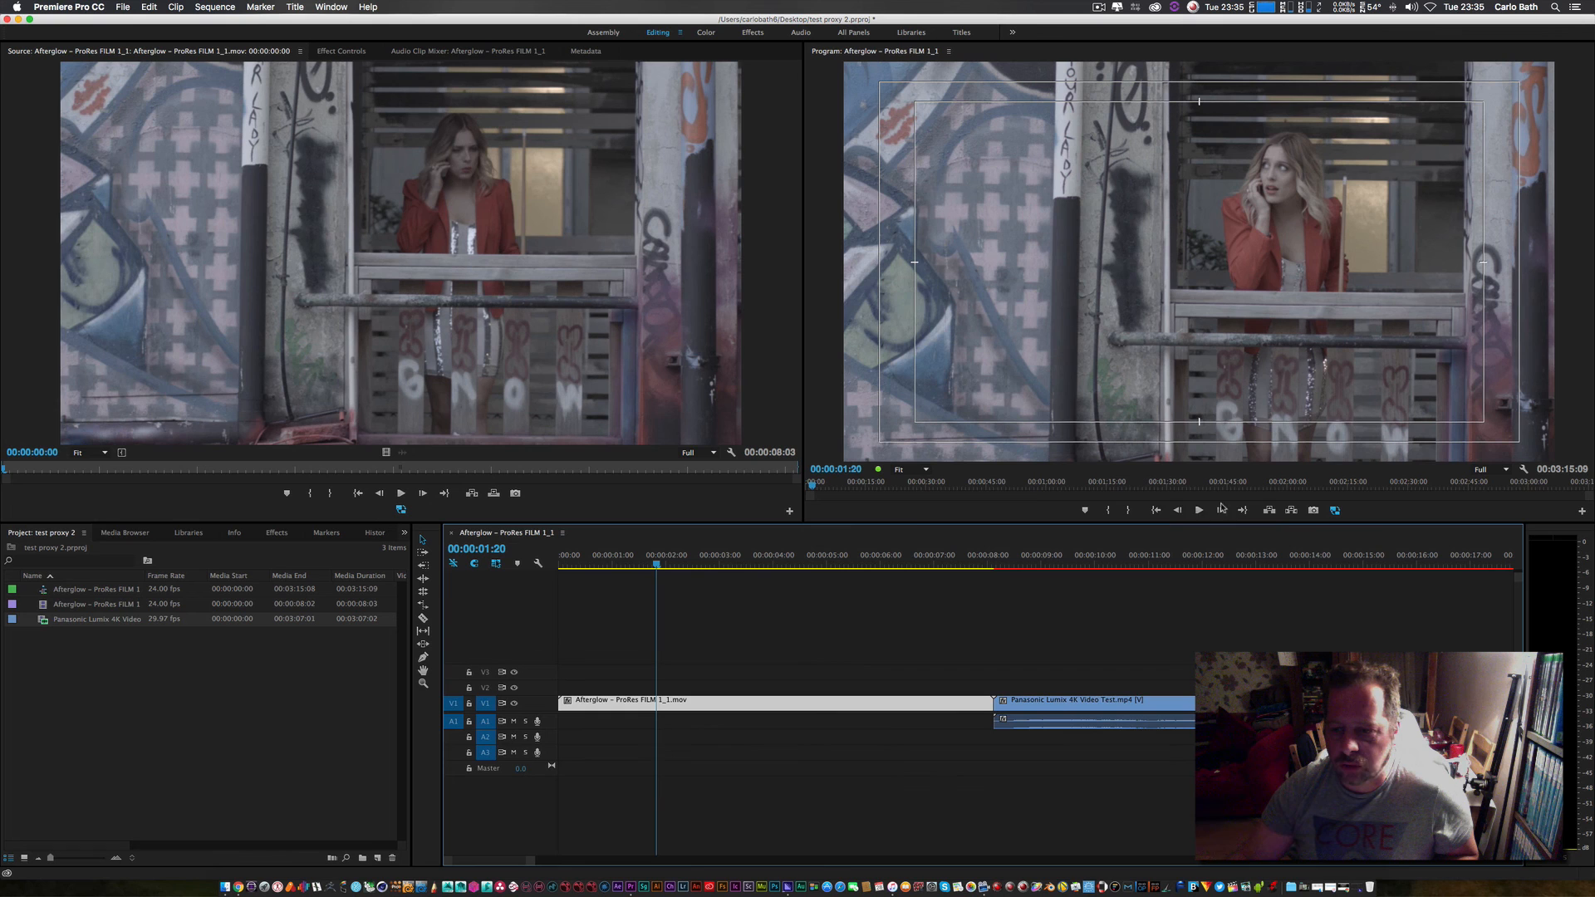
pyautogui.click(1198, 509)
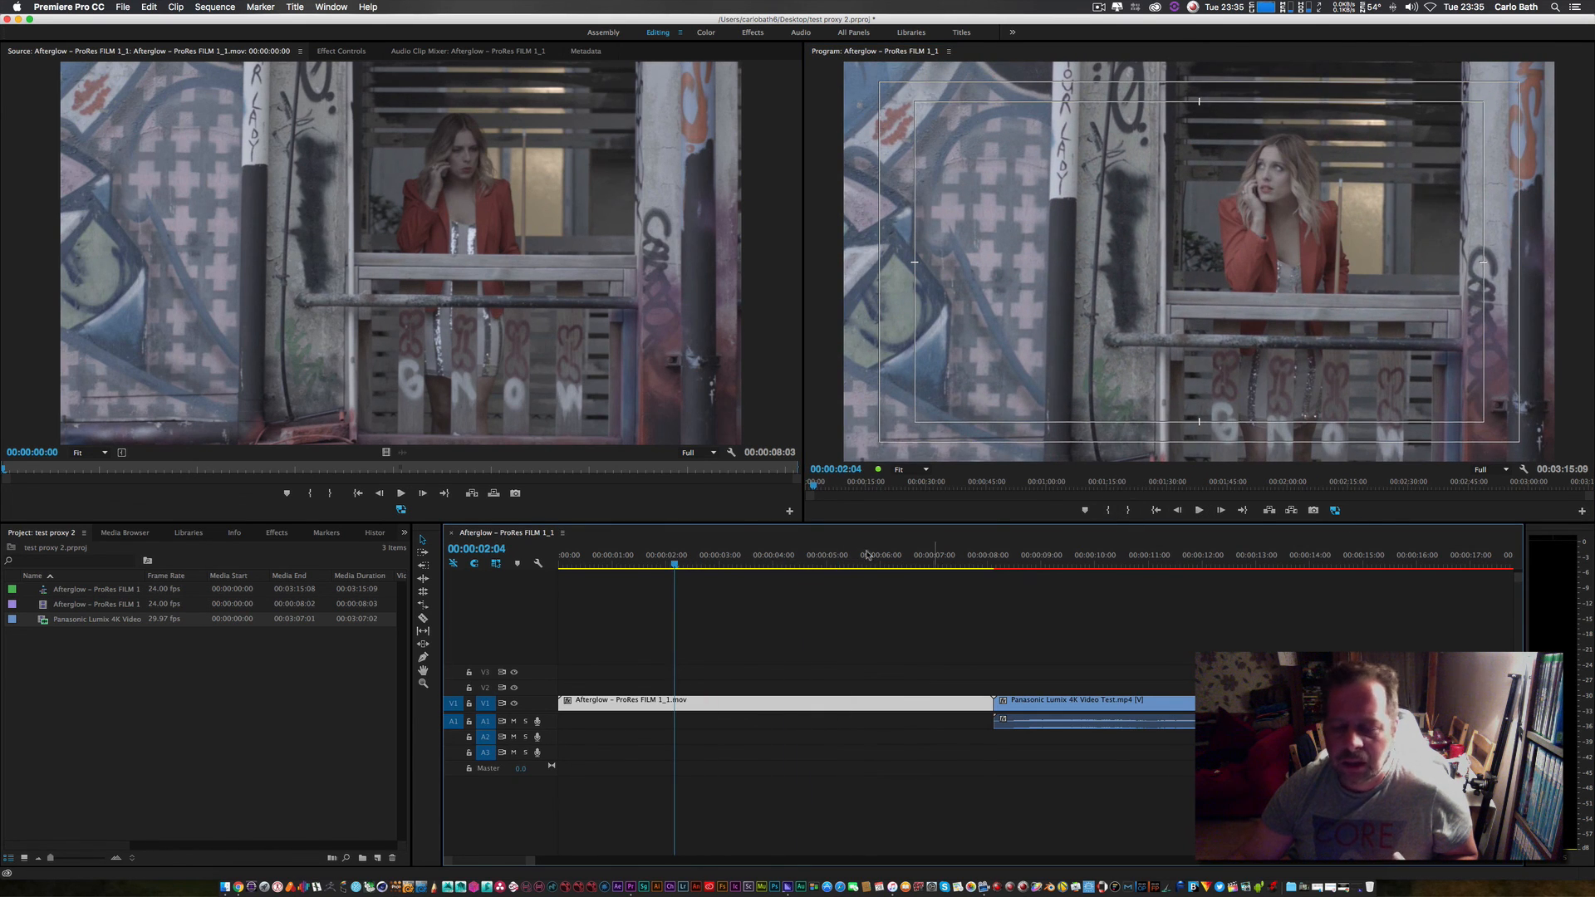
pyautogui.click(1198, 510)
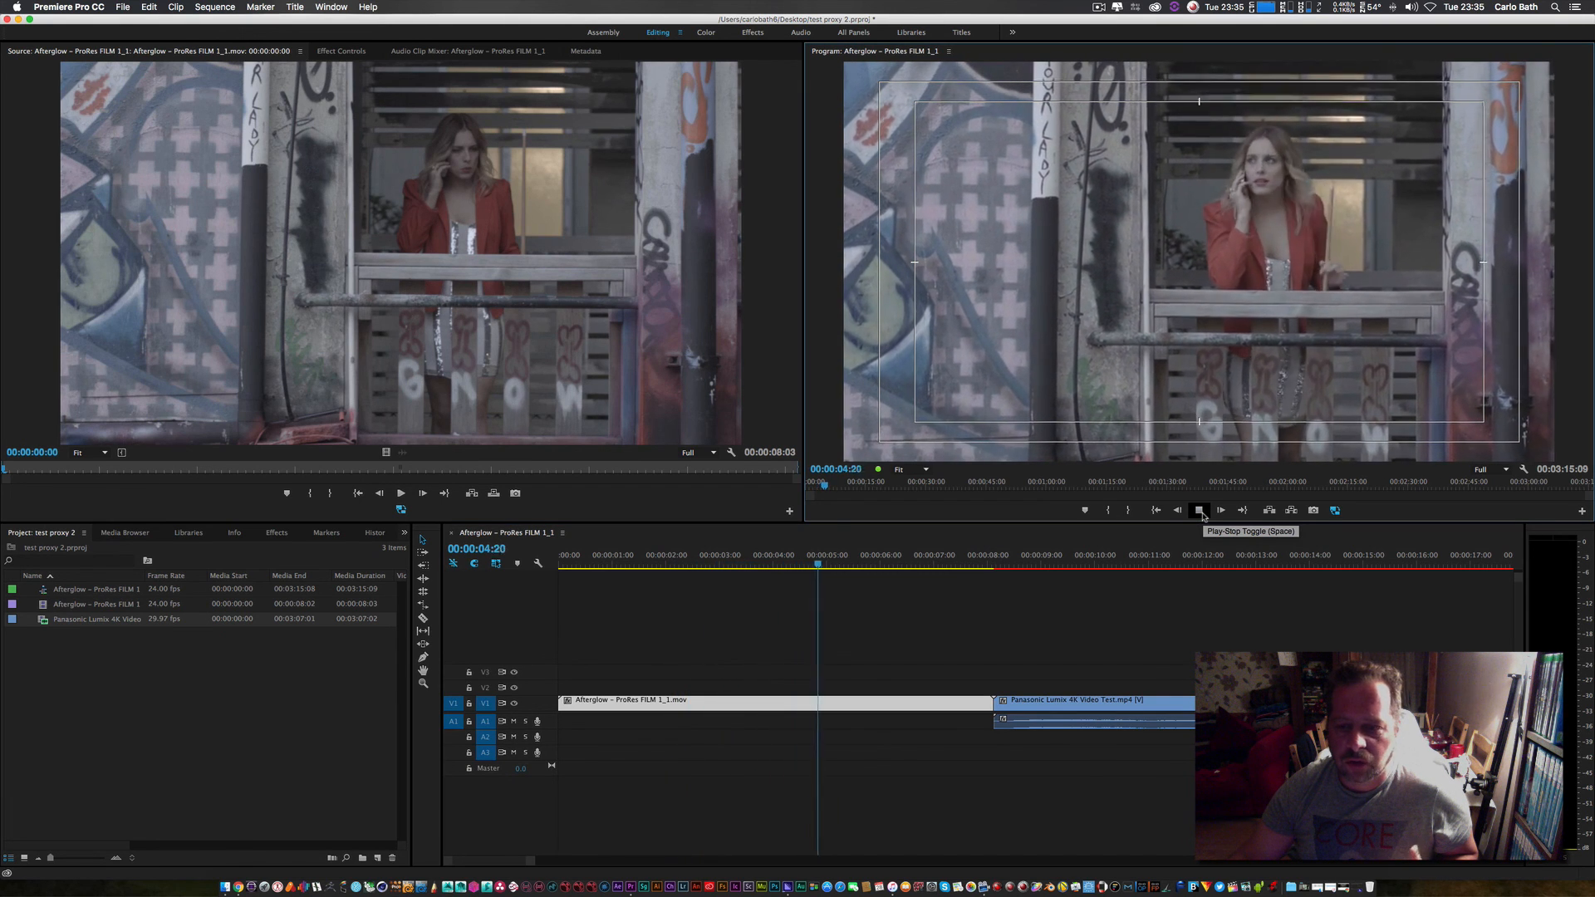
pyautogui.click(1198, 509)
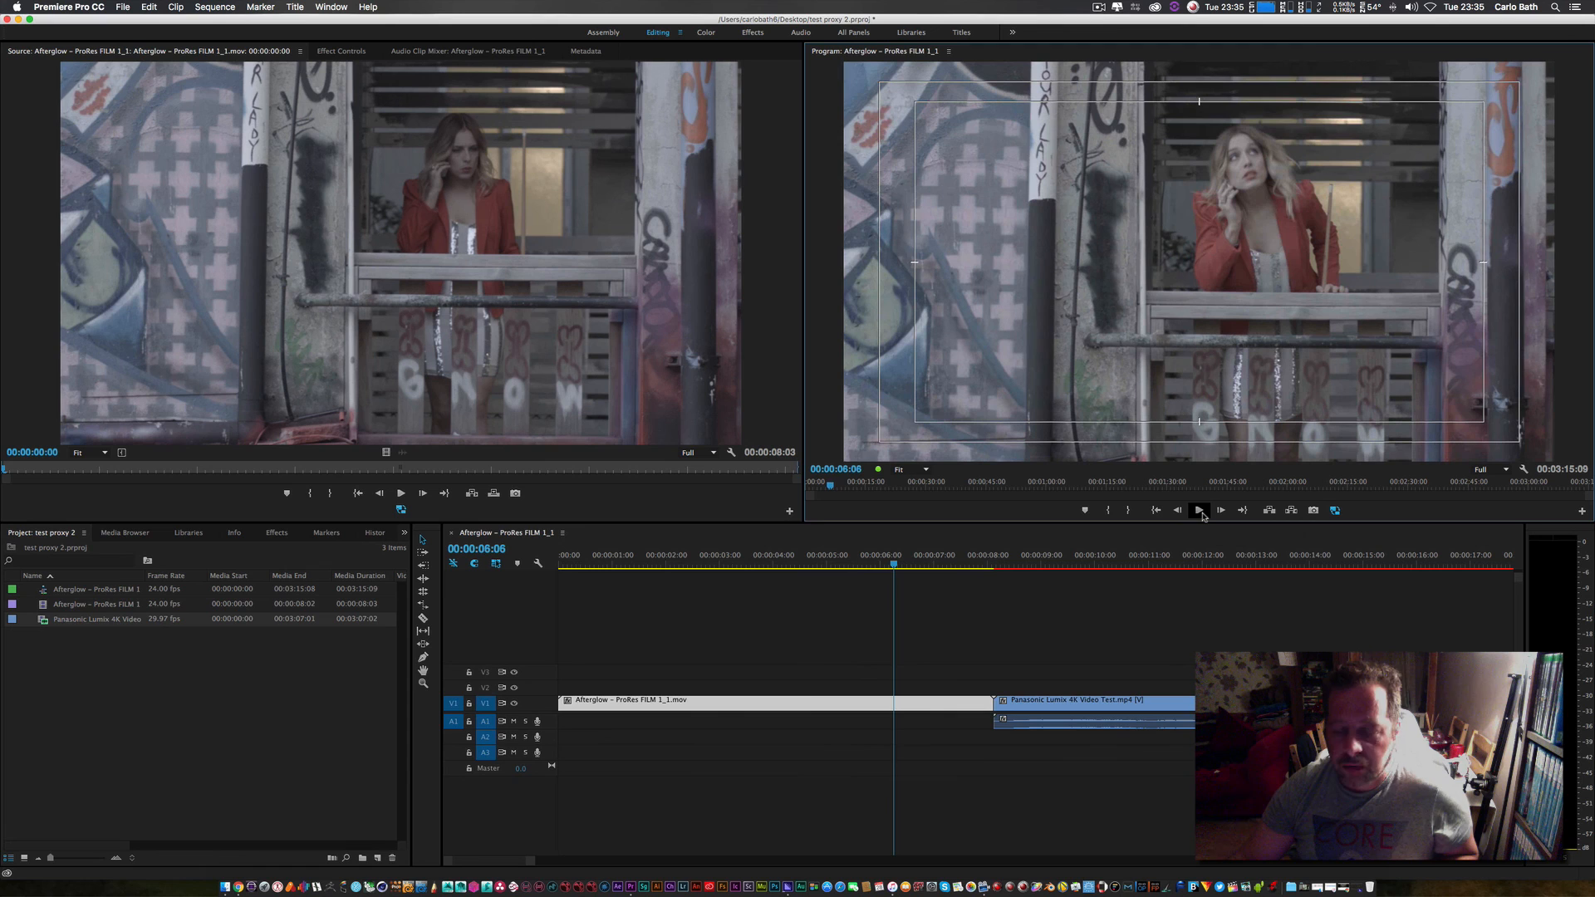